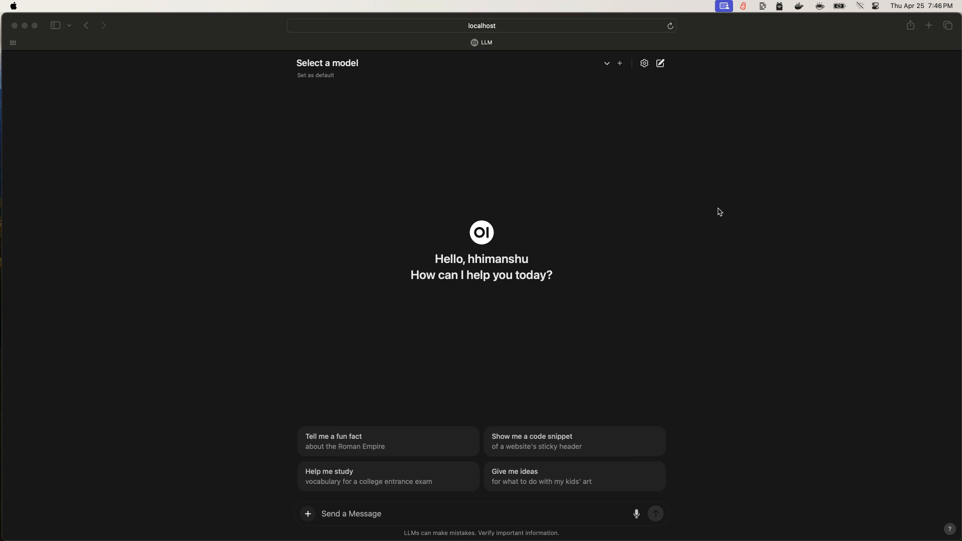
pyautogui.moveTo(862, 15)
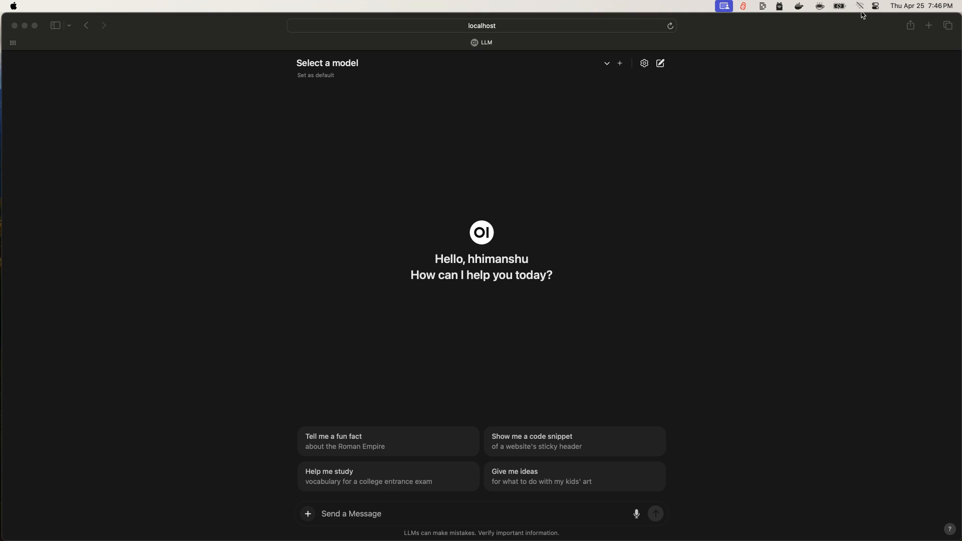
pyautogui.moveTo(719, 137)
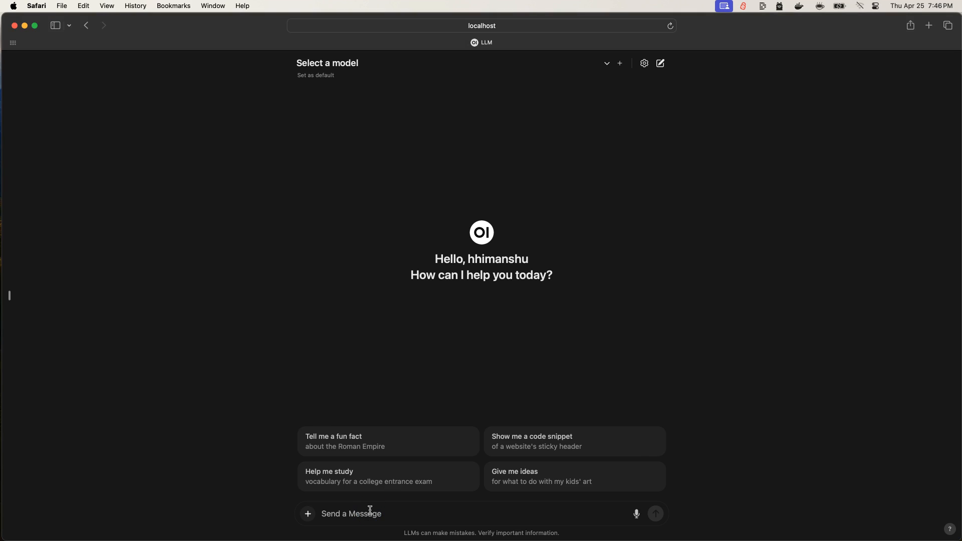
# Step: Write the question "If today is 31st Dec, what's tomorrow?" in the message box
pyautogui.write('If today is 31st')
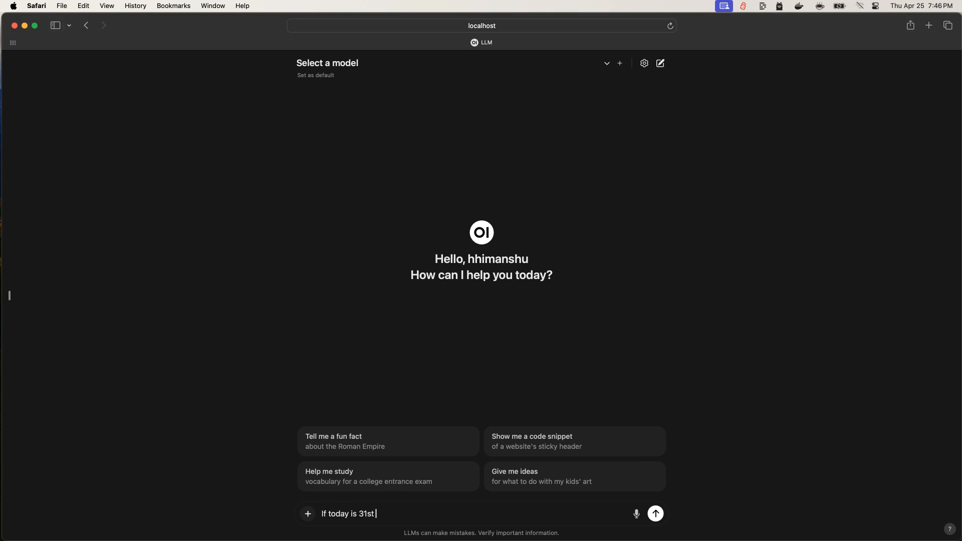
pyautogui.write("Dec, what's tomorrow?")
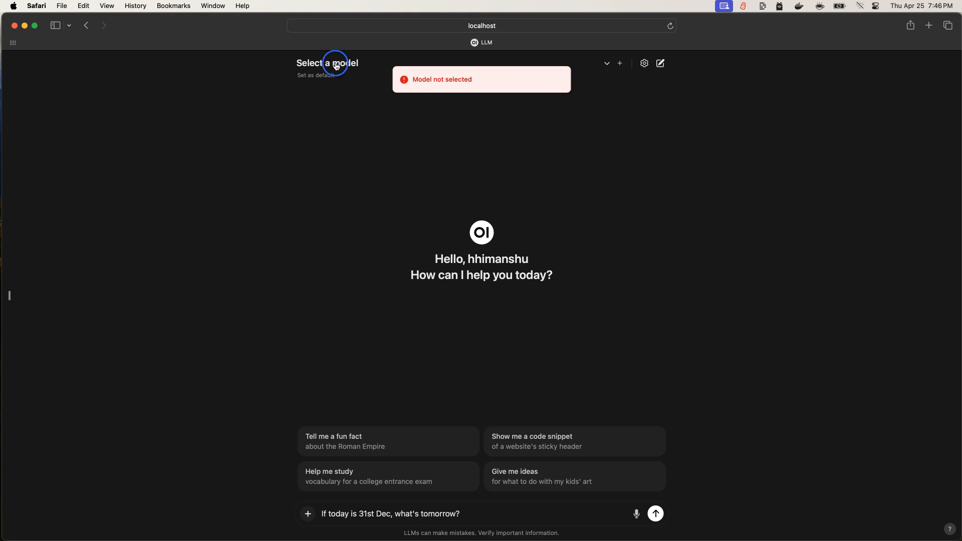
# Step: Choose llama3:latest and send the 31st Dec question, getting January 1st
pyautogui.click(327, 63)
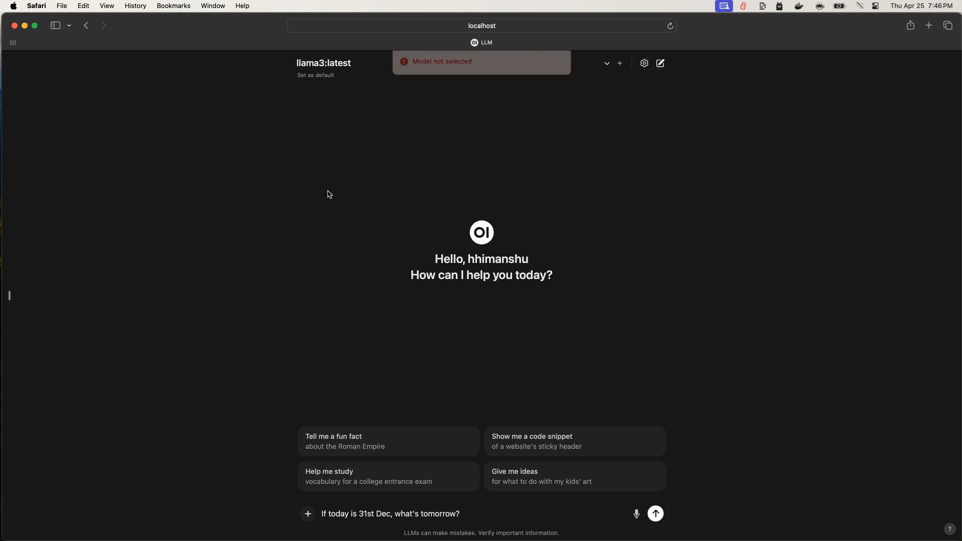
pyautogui.click(655, 513)
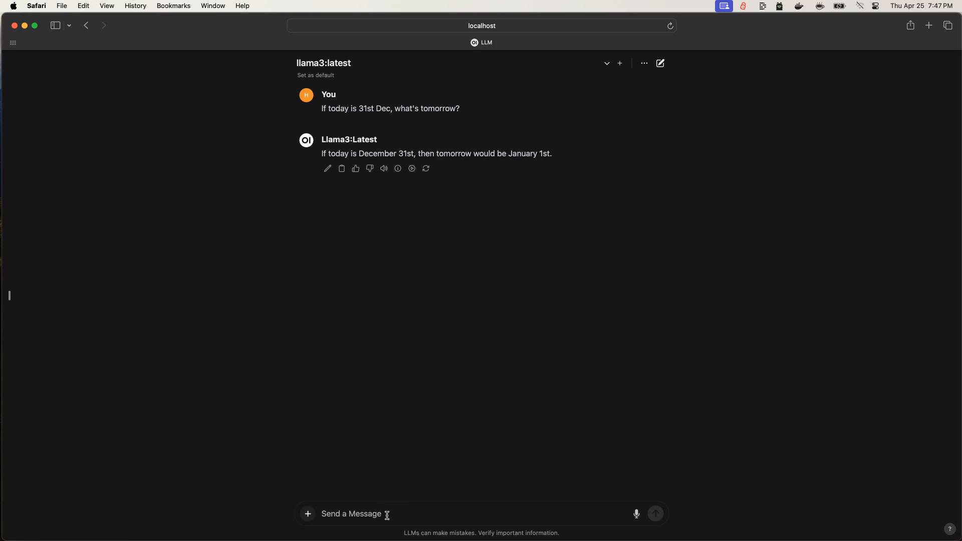
# Step: Send the follow-up "and what after that?" and get January 2nd
pyautogui.click(354, 514)
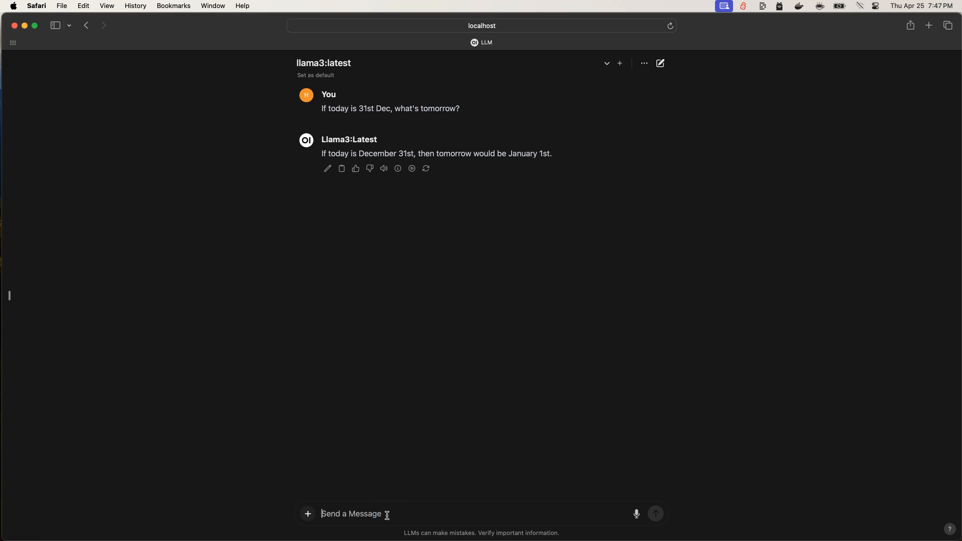
pyautogui.write('and what after')
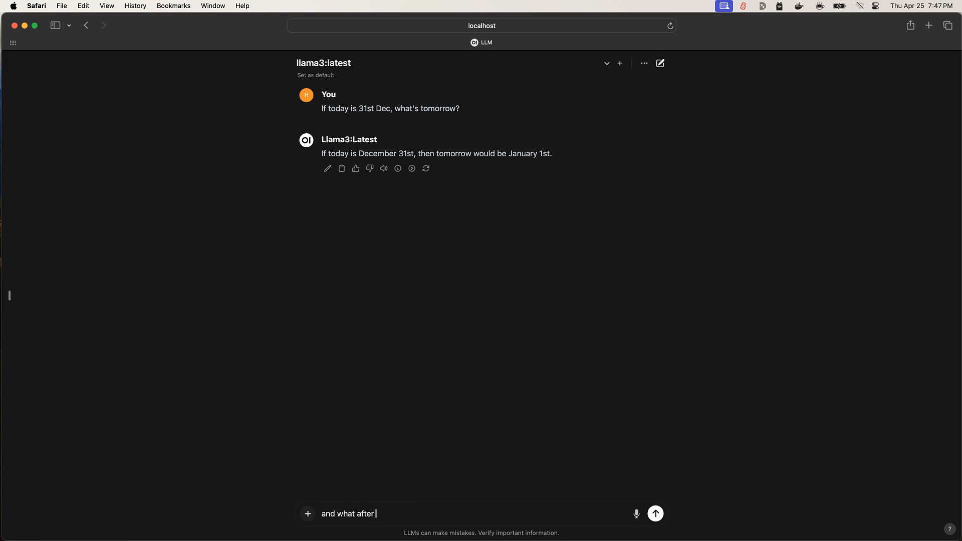
pyautogui.click(655, 514)
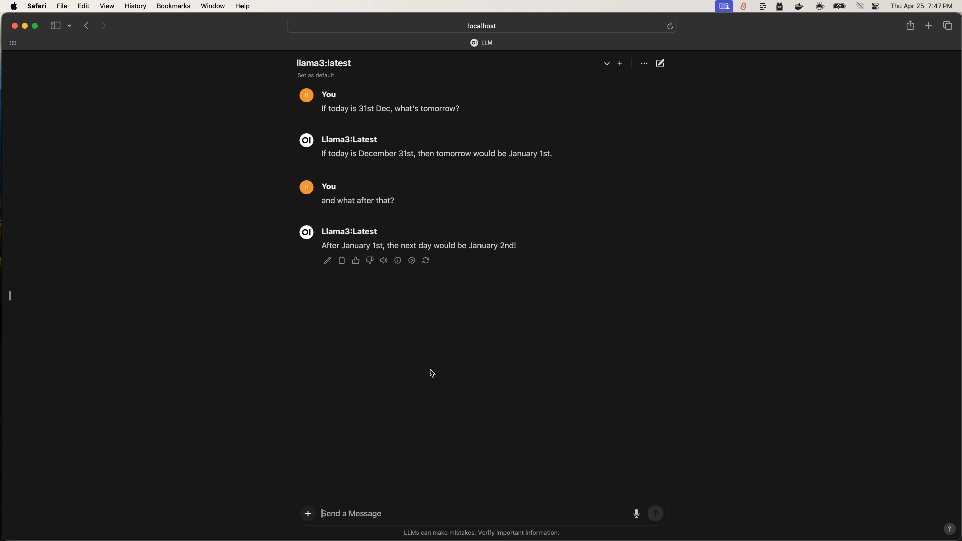
pyautogui.moveTo(473, 254)
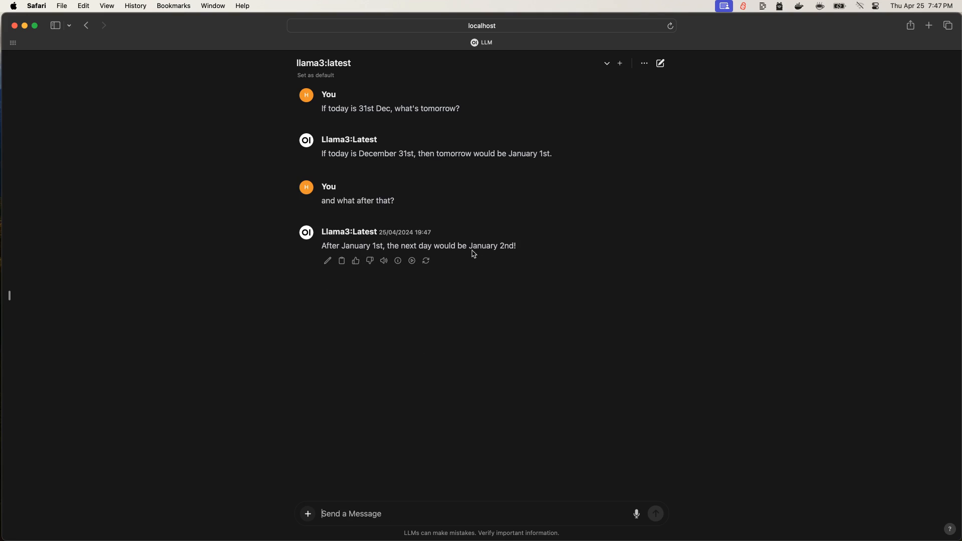
pyautogui.moveTo(514, 248)
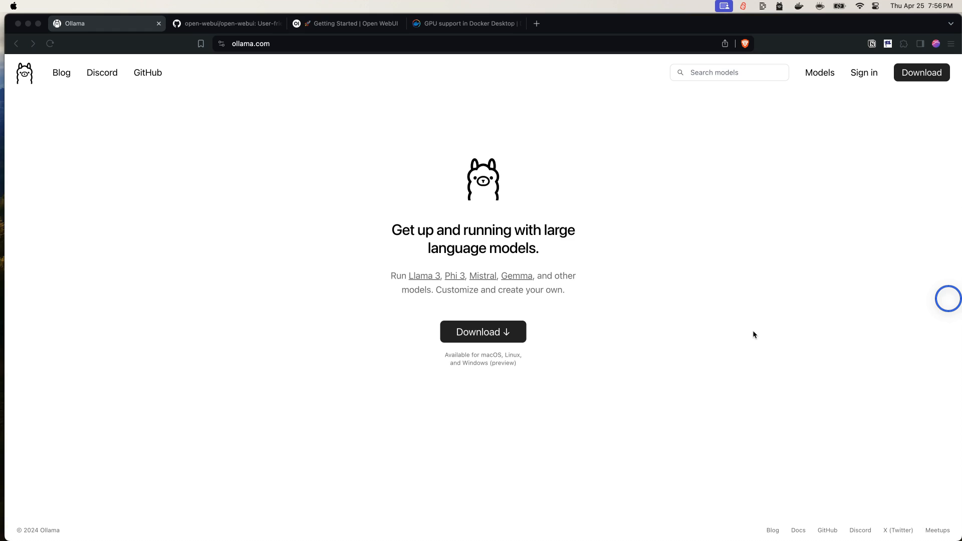
pyautogui.moveTo(278, 284)
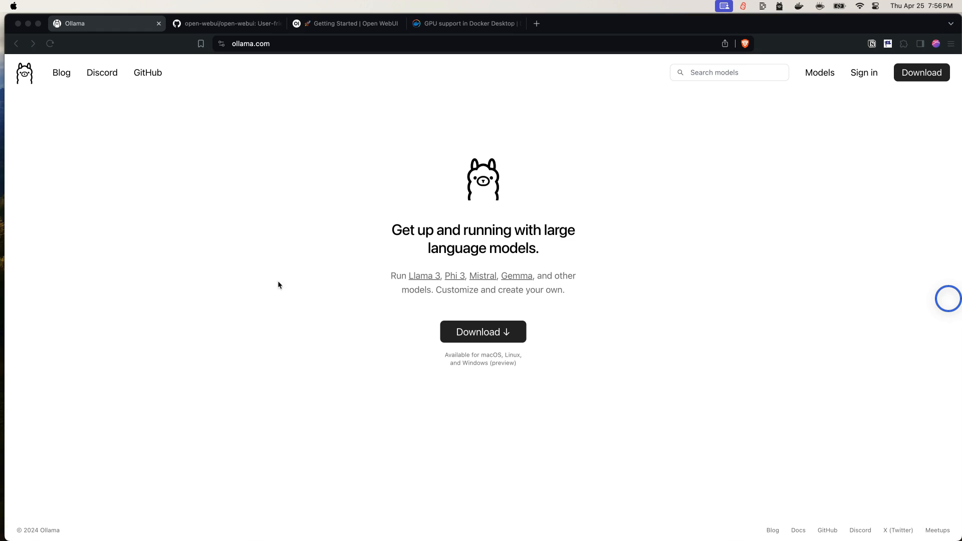
pyautogui.moveTo(63, 135)
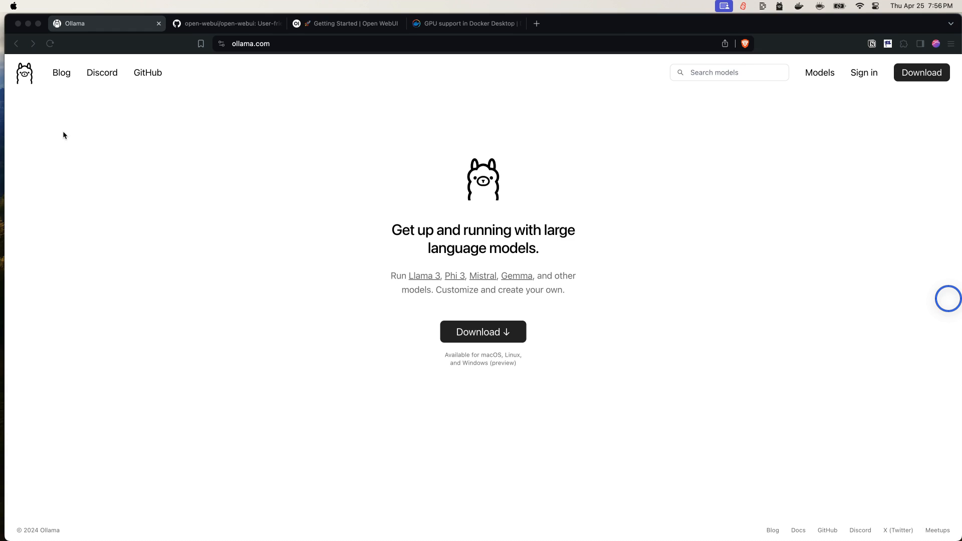
pyautogui.moveTo(548, 340)
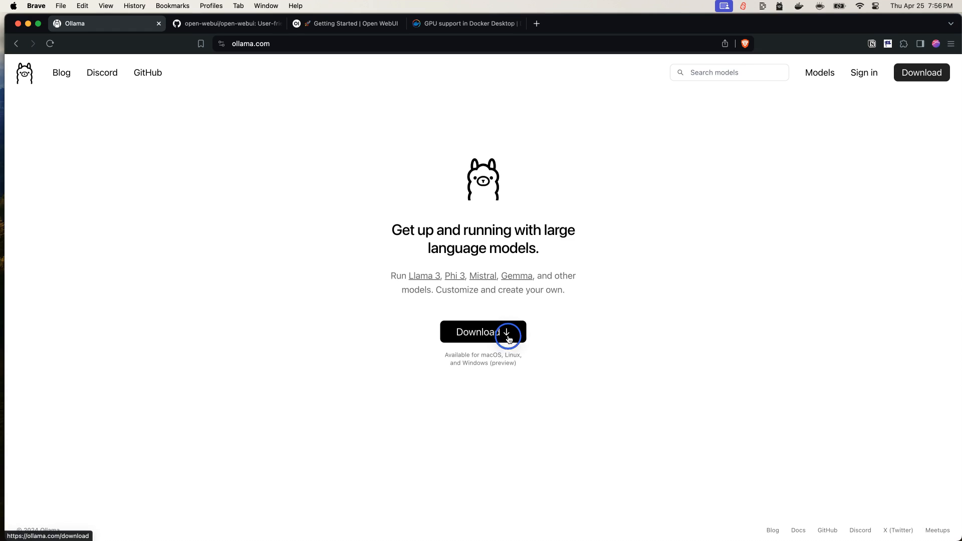
# Step: Go to Ollama's download page with its macOS, Linux and Windows options
pyautogui.click(483, 331)
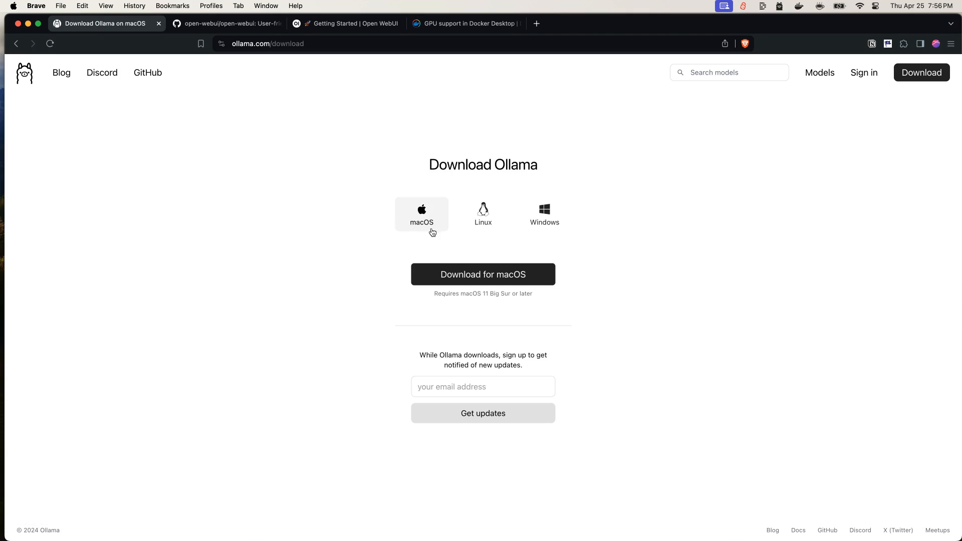
pyautogui.moveTo(543, 214)
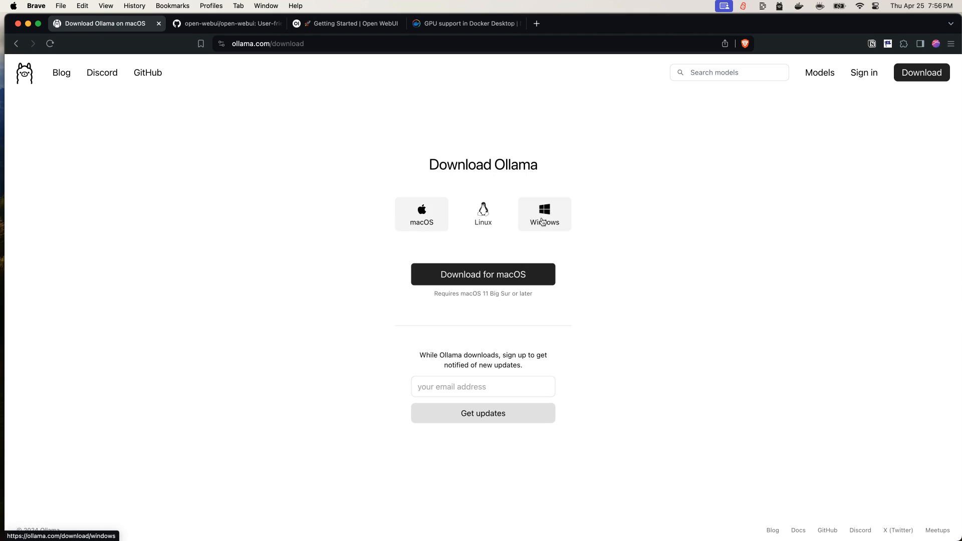
pyautogui.moveTo(403, 299)
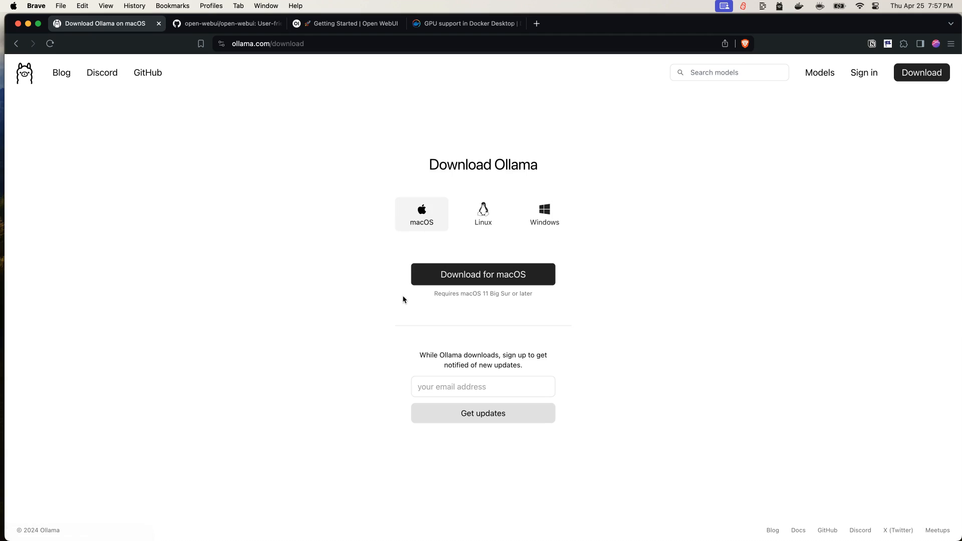
pyautogui.moveTo(410, 312)
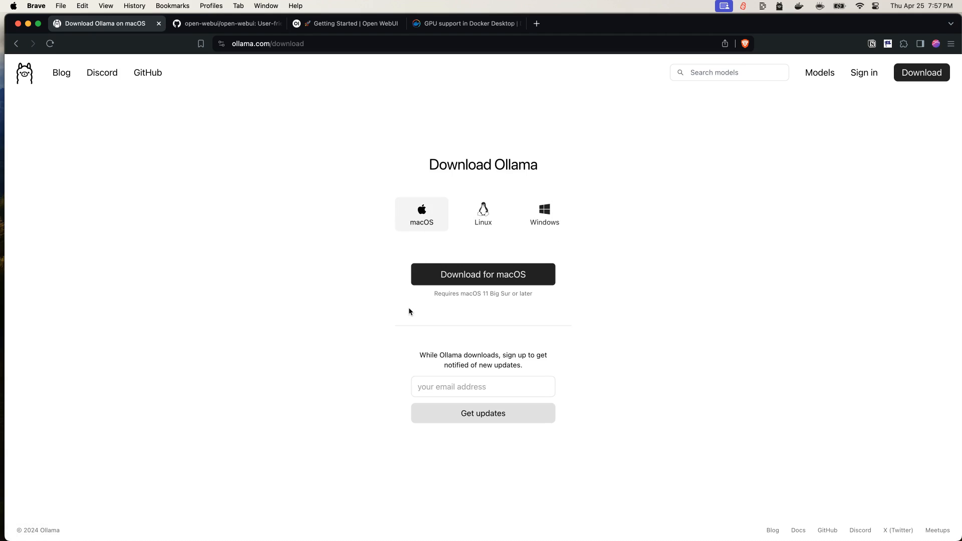
pyautogui.moveTo(724, 233)
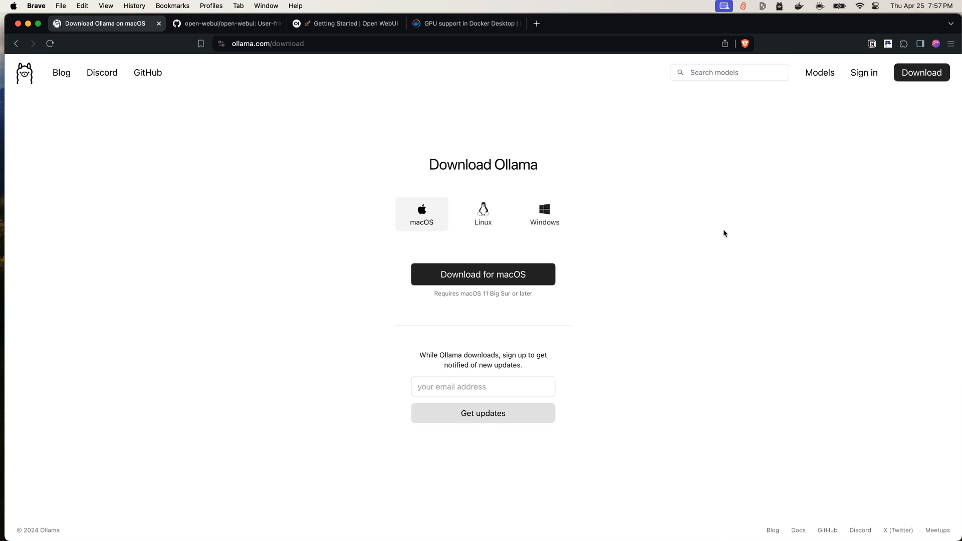
pyautogui.moveTo(733, 210)
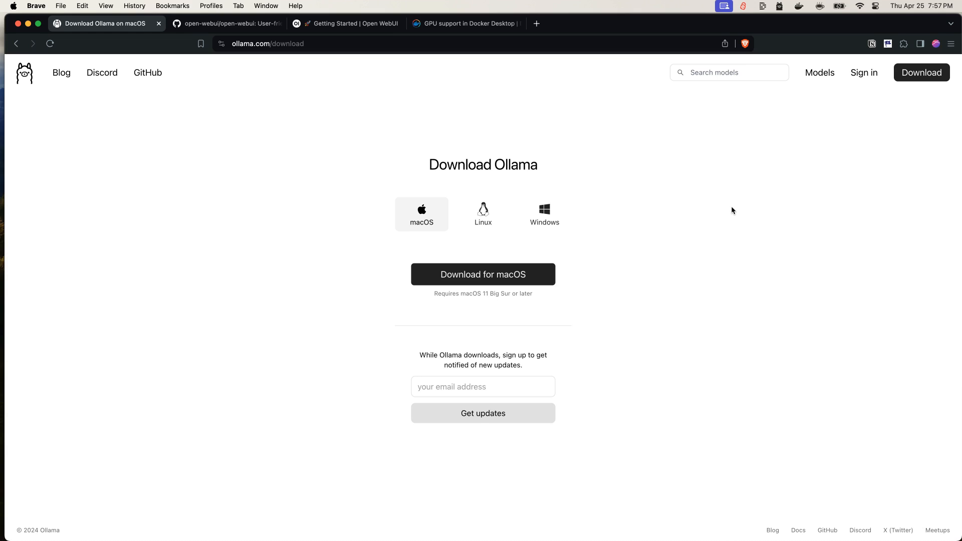
pyautogui.moveTo(780, 12)
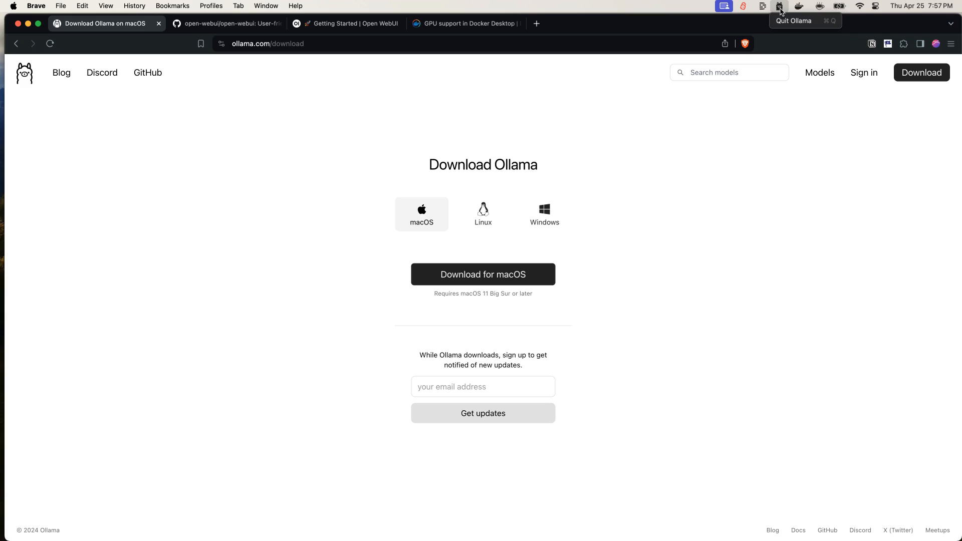
pyautogui.moveTo(682, 273)
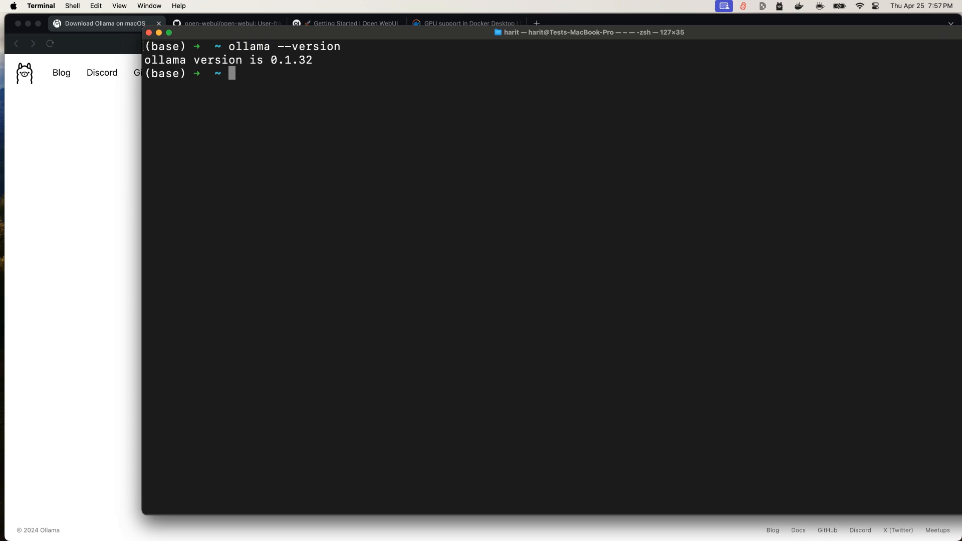
pyautogui.moveTo(134, 344)
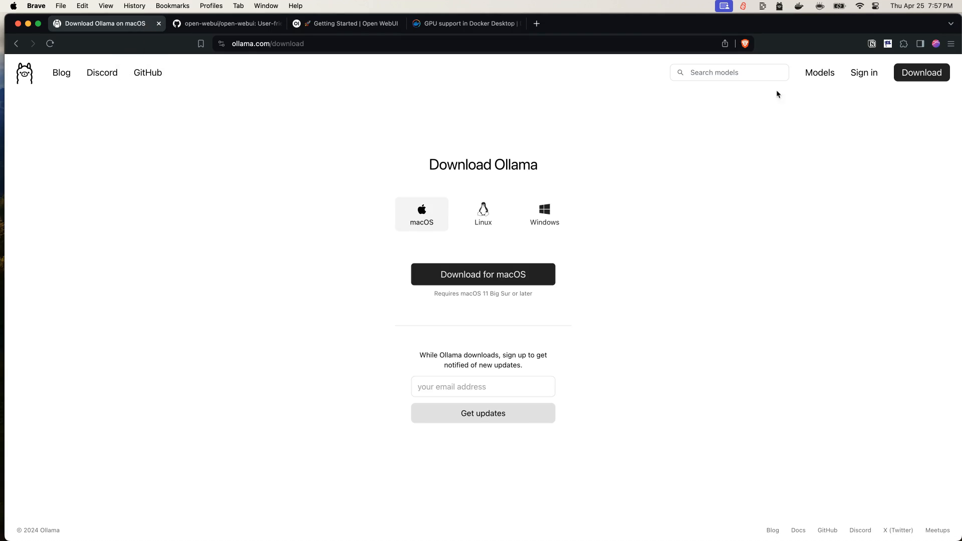
# Step: Reach the llama3 page in the Ollama library and show its tag variants latest, 70b, 8b
pyautogui.click(819, 72)
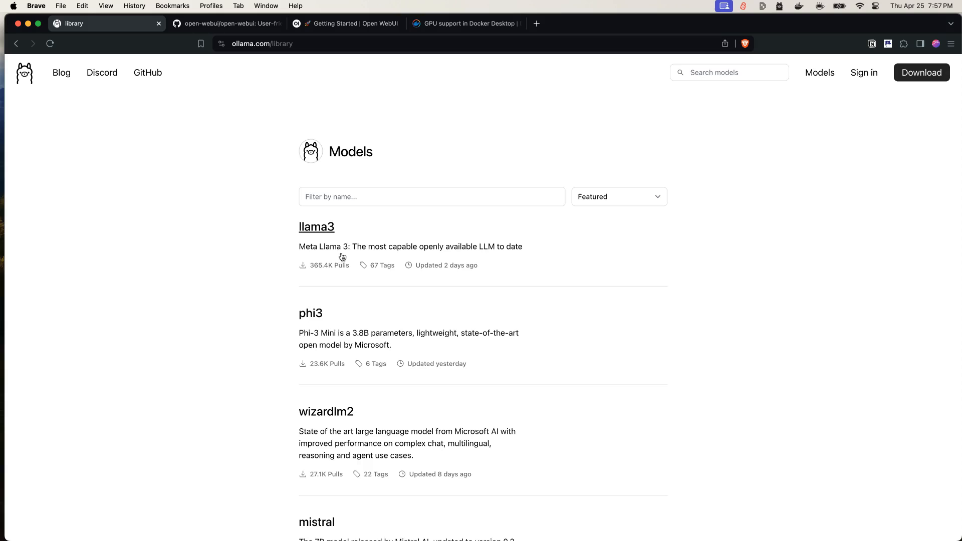
pyautogui.moveTo(315, 252)
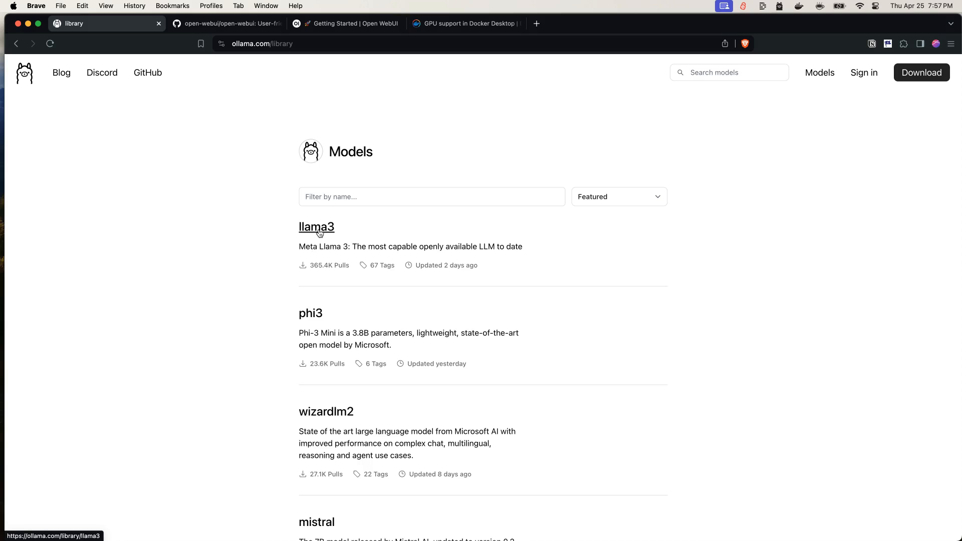
pyautogui.click(317, 227)
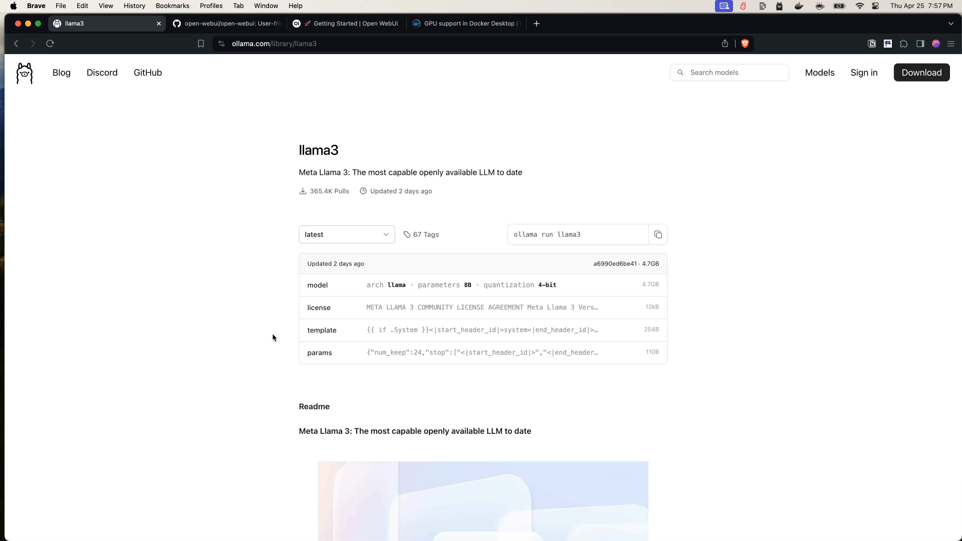
pyautogui.moveTo(404, 232)
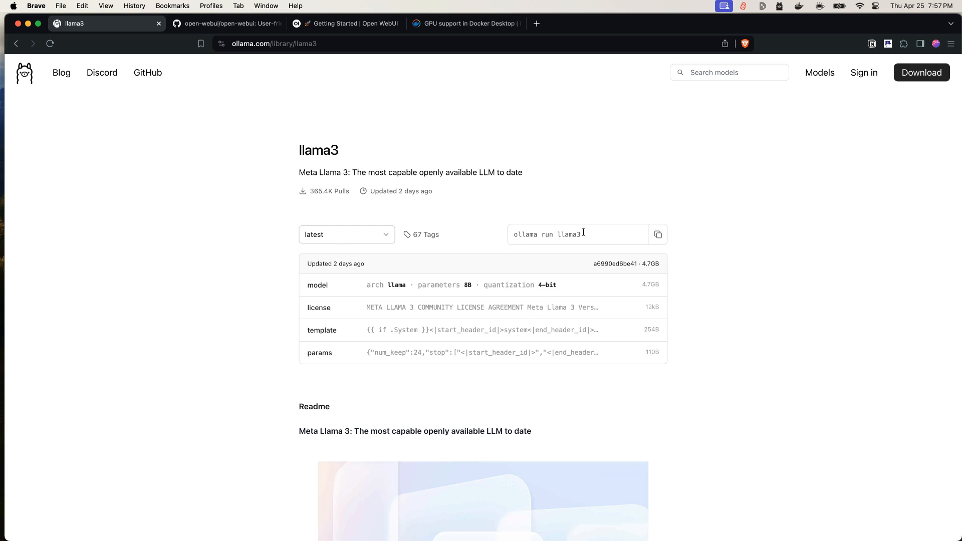
pyautogui.moveTo(469, 243)
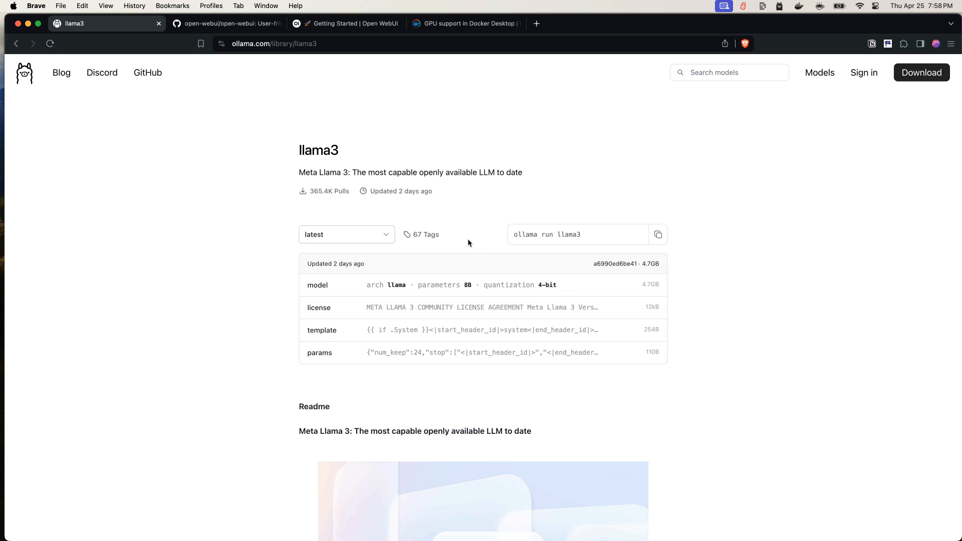
pyautogui.click(345, 235)
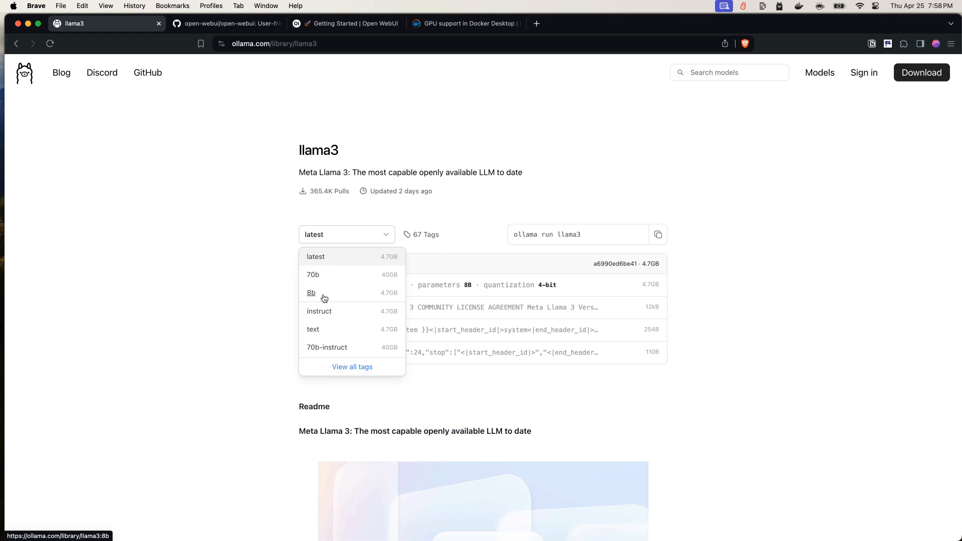
pyautogui.moveTo(320, 294)
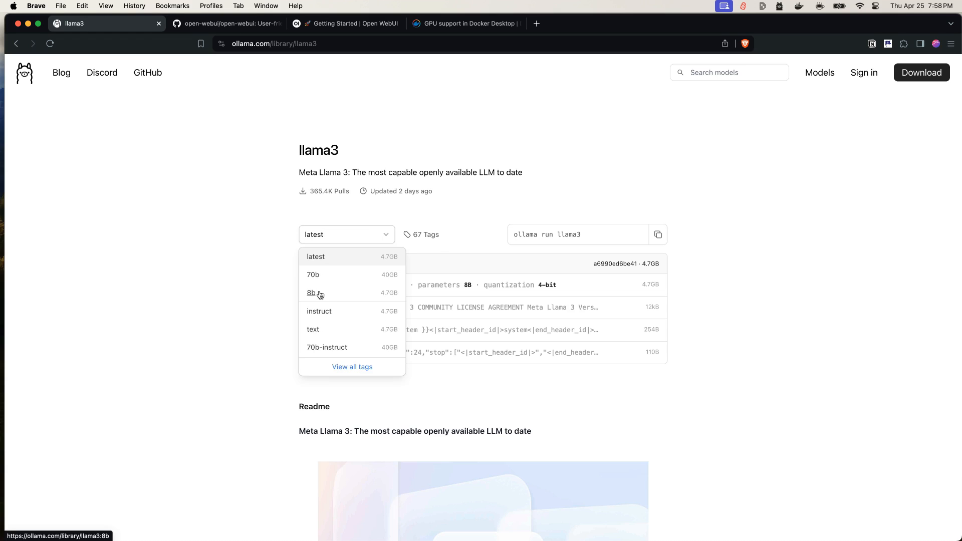
pyautogui.moveTo(322, 276)
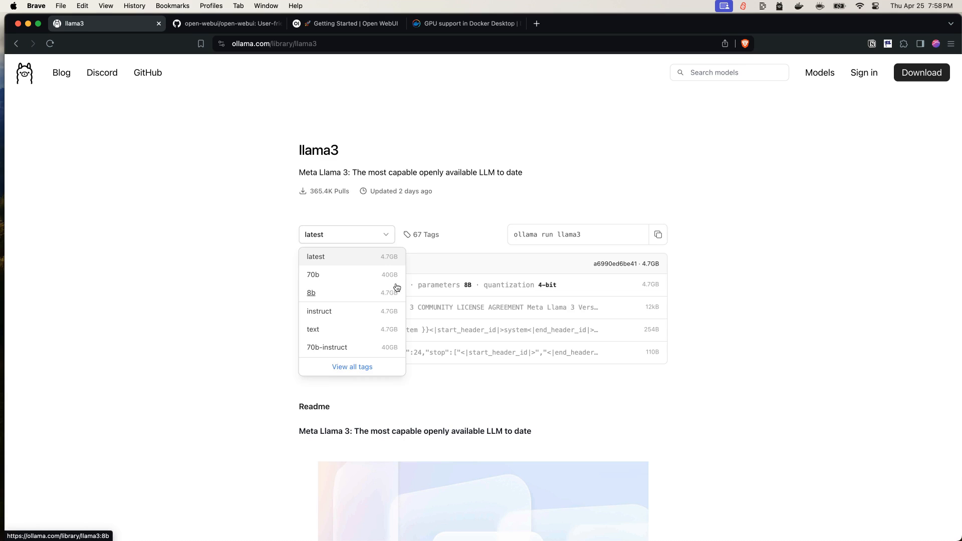
pyautogui.moveTo(391, 300)
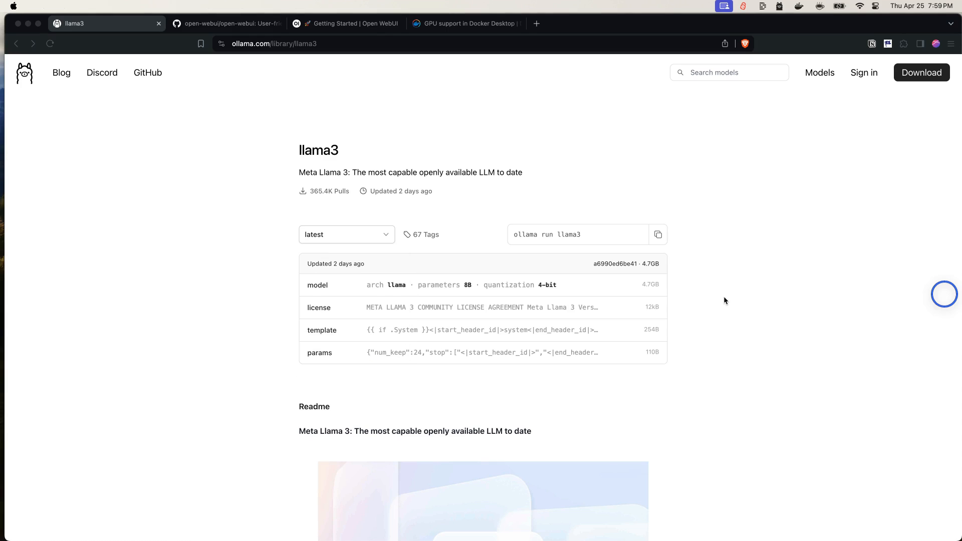
pyautogui.moveTo(699, 279)
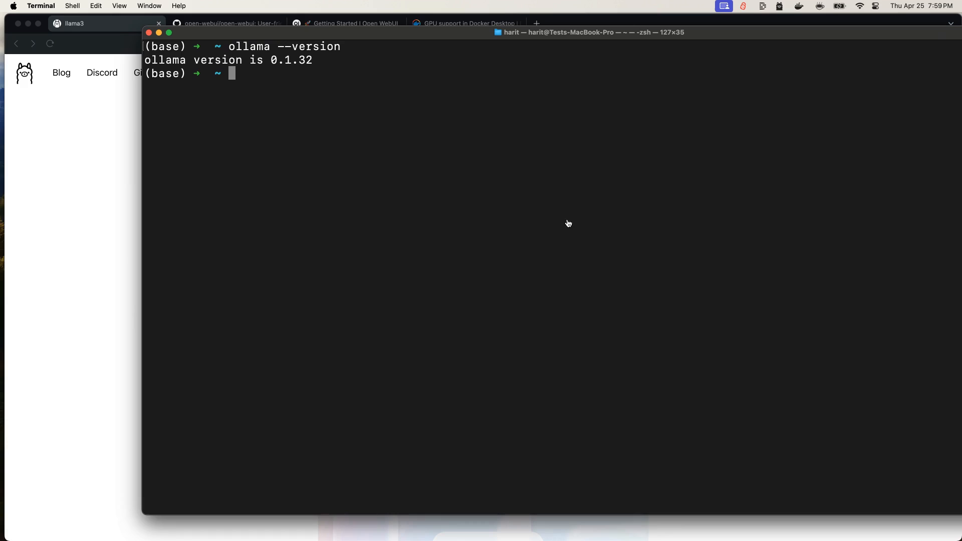
# Step: Run 'ollama run llama3' in Terminal to pull and start the model
pyautogui.write('ollama run llama3')
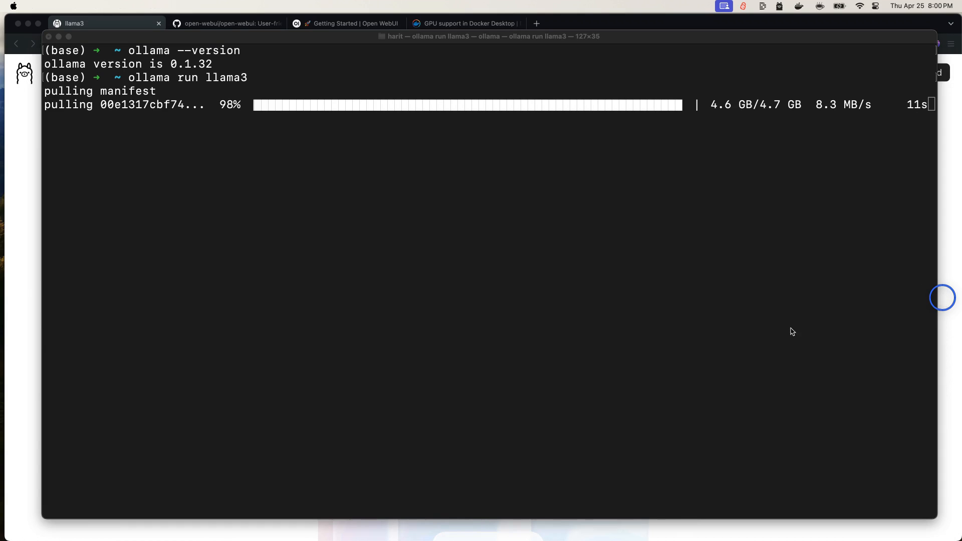
pyautogui.moveTo(771, 331)
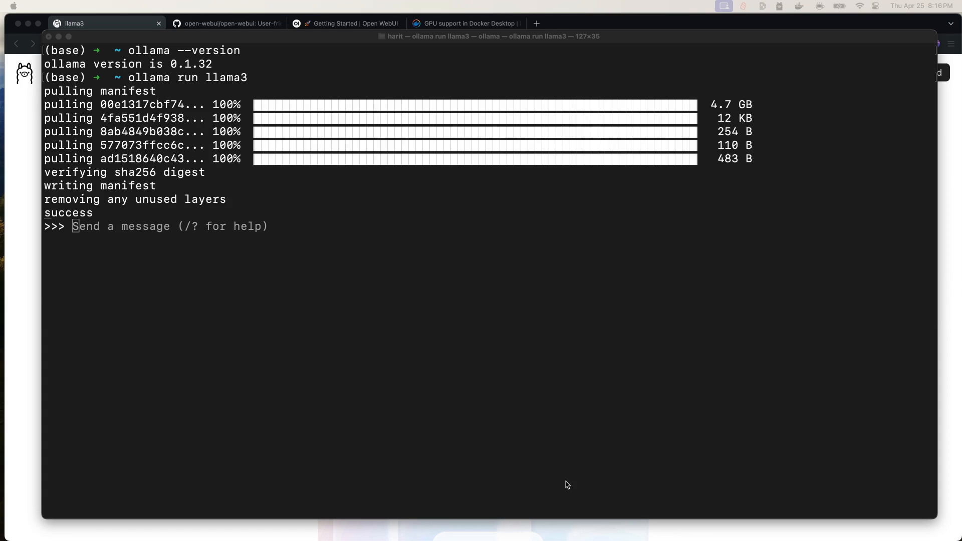
pyautogui.moveTo(549, 398)
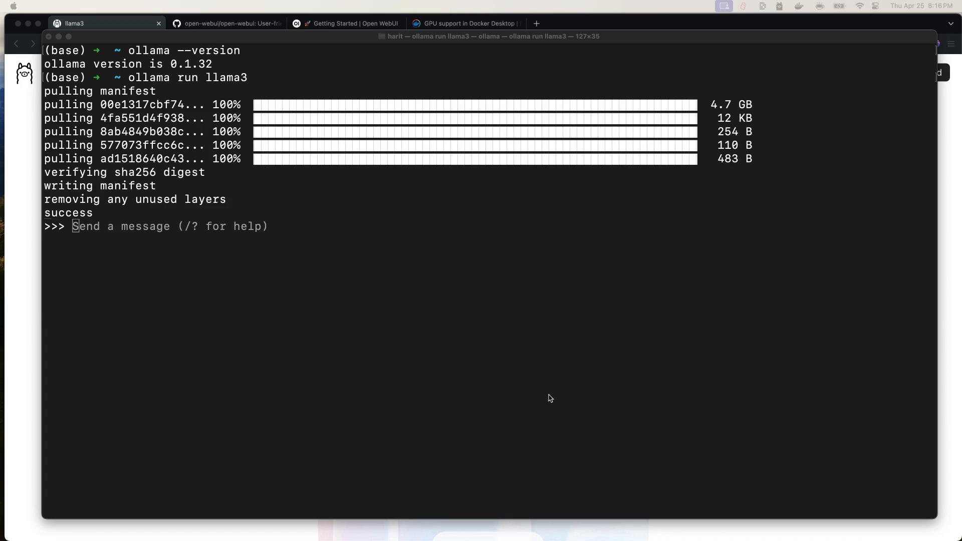
pyautogui.moveTo(542, 380)
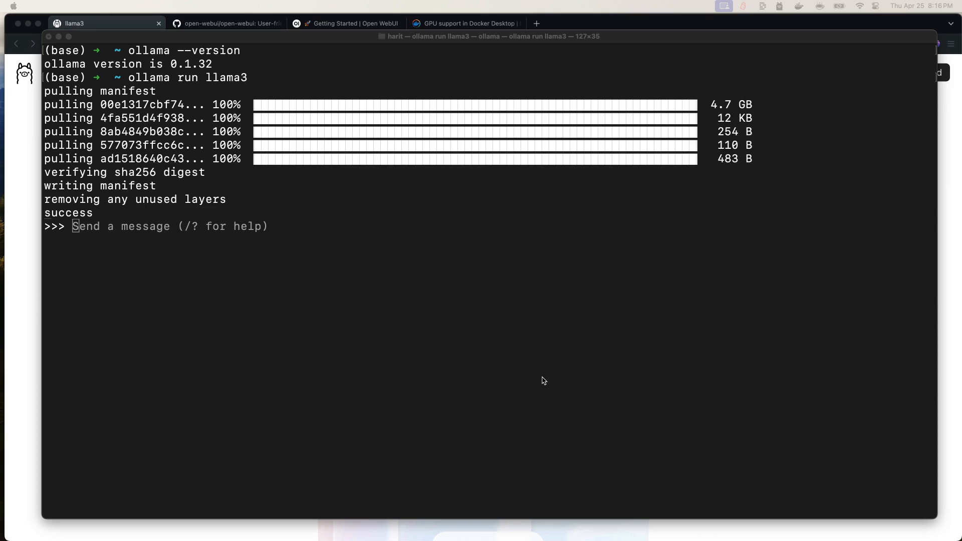
pyautogui.moveTo(74, 120)
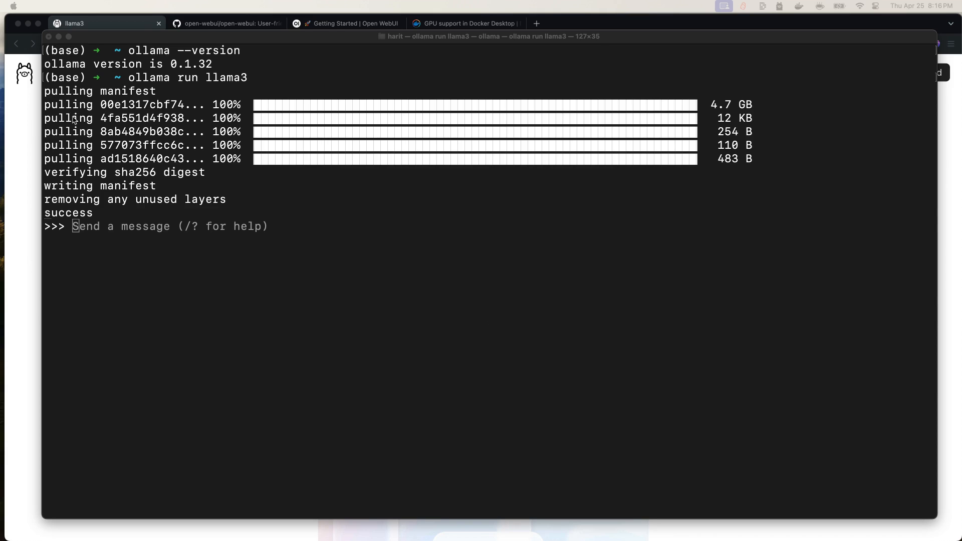
# Step: Ask llama3 "What's 2+10?" at the >>> prompt and get 2 + 10 = 12
pyautogui.doubleClick(135, 172)
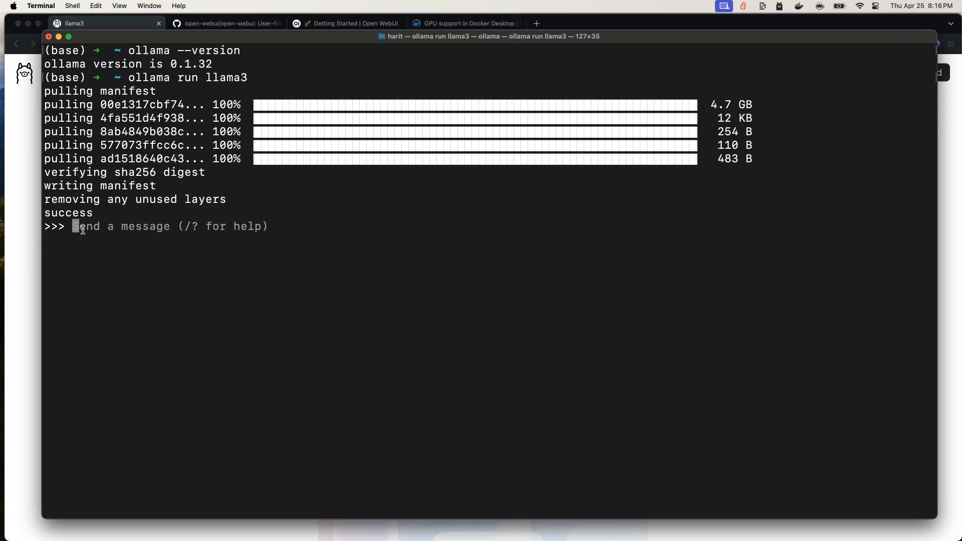
pyautogui.doubleClick(187, 77)
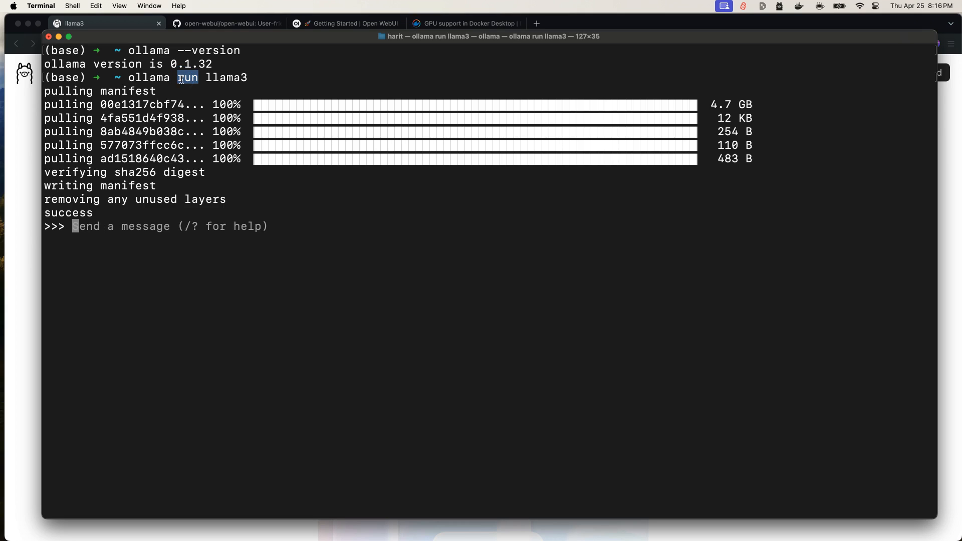
pyautogui.write('What')
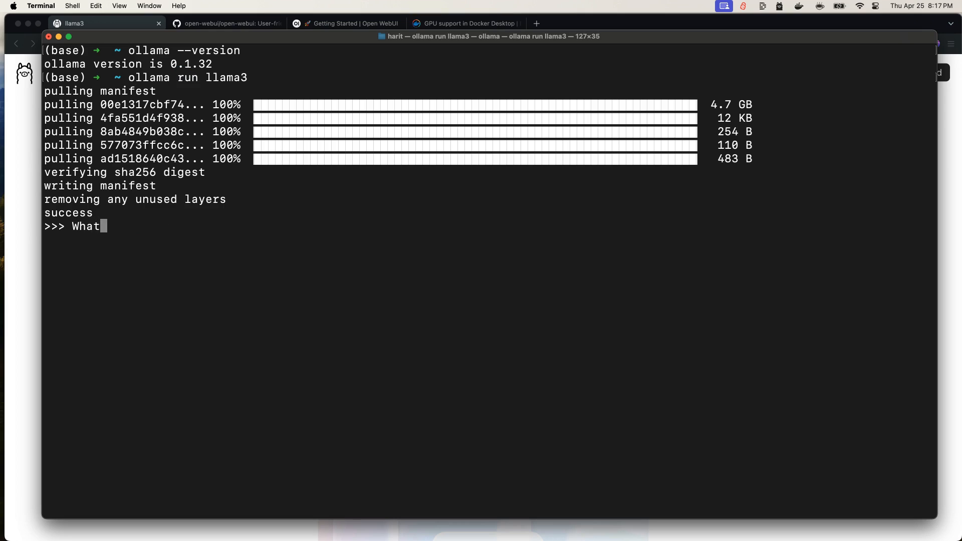
pyautogui.write("'s 2+10?")
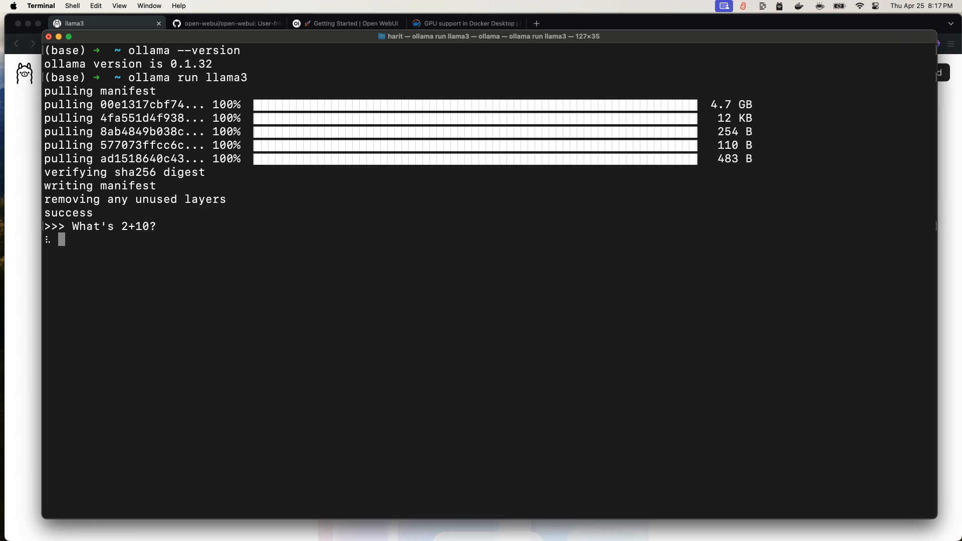
pyautogui.press('Return')
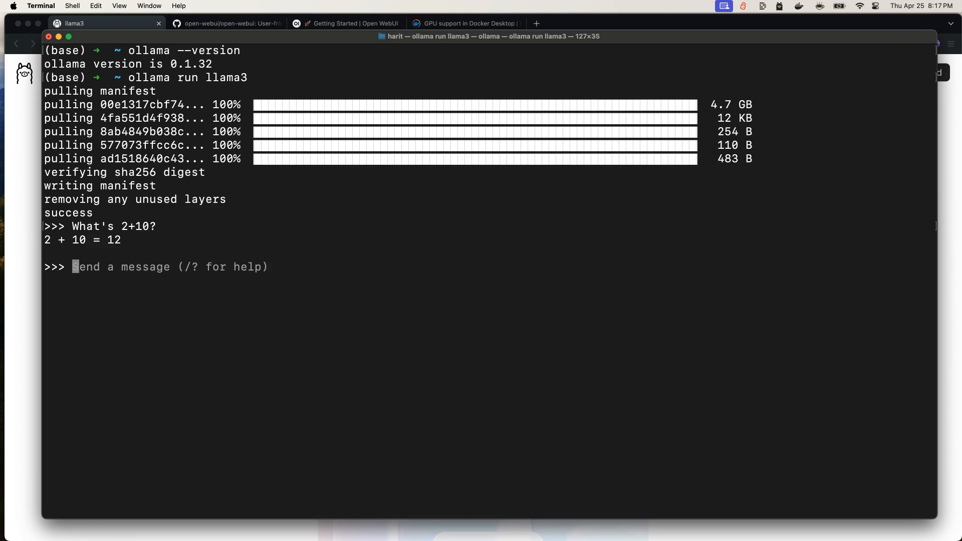
pyautogui.click(860, 7)
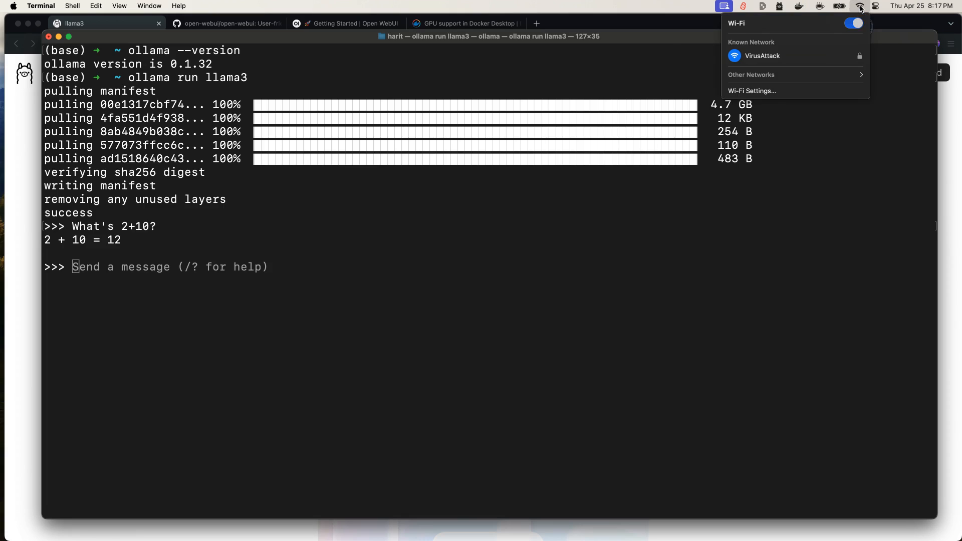
# Step: Ask llama3 "Whats 30+11" and get 30 + 11 = 41
pyautogui.click(698, 281)
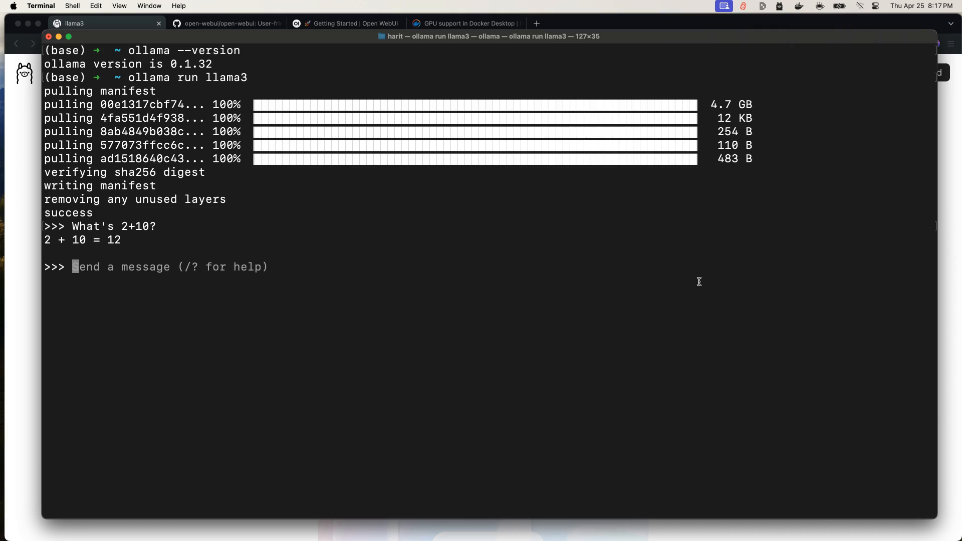
pyautogui.moveTo(505, 327)
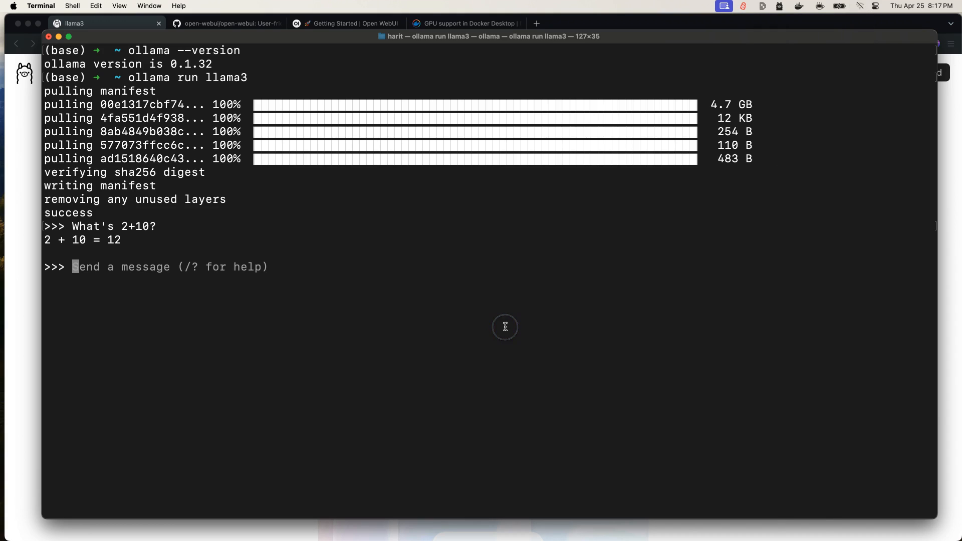
pyautogui.write('Whats')
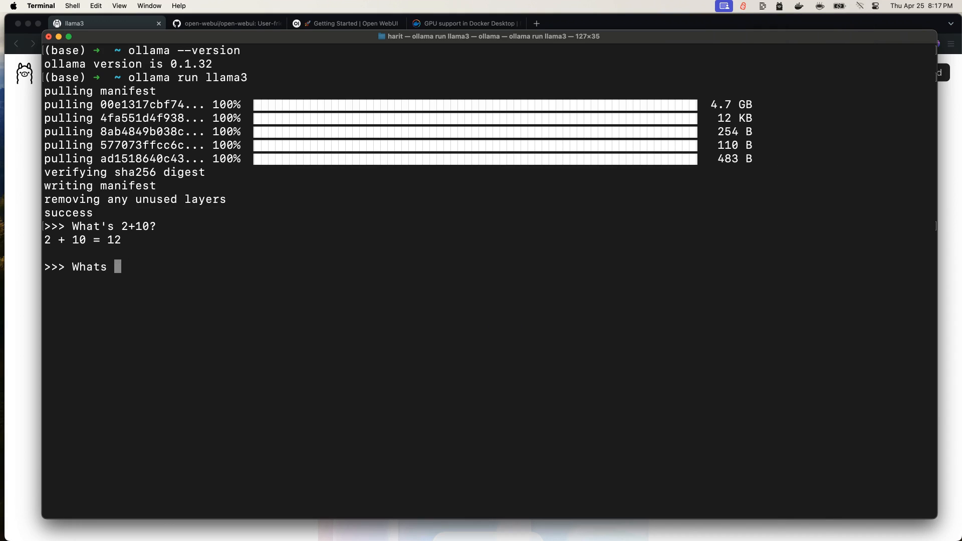
pyautogui.write('30+11')
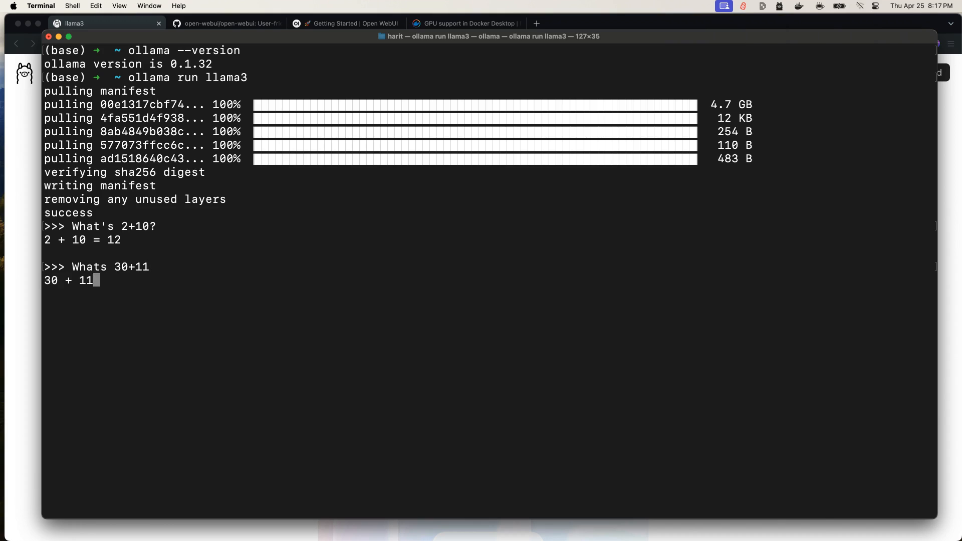
pyautogui.press('Return')
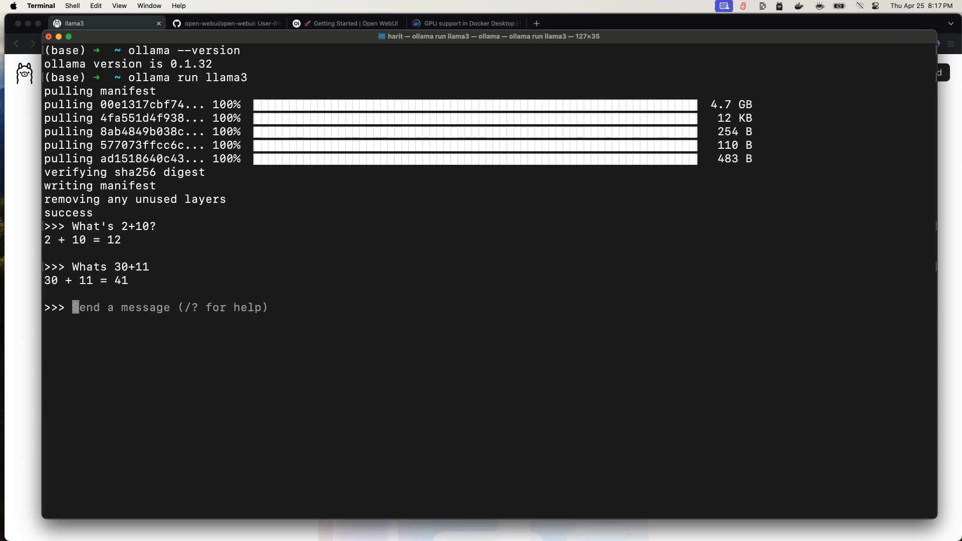
# Step: Ask tomorrow's date if today is Dec 30, getting December 31st, then return to Brave
pyautogui.write('What is')
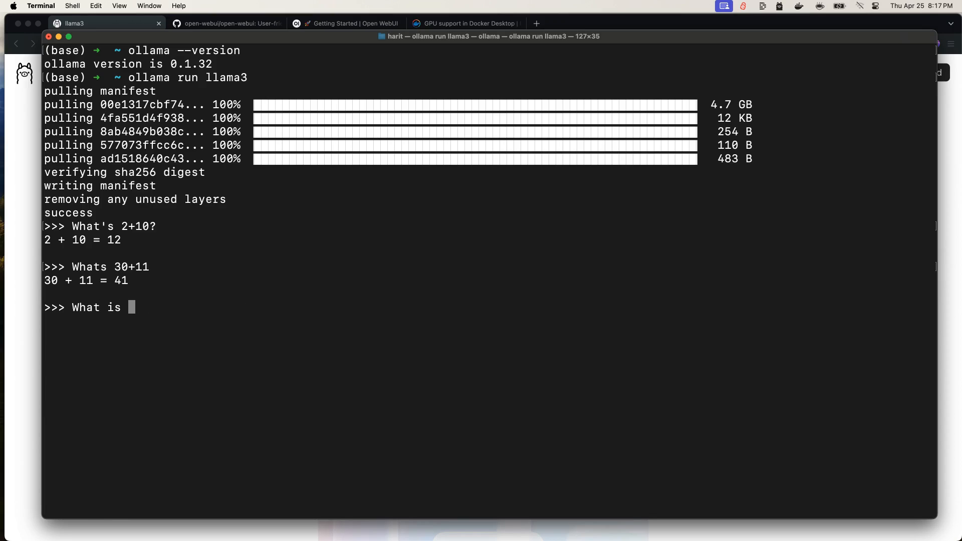
pyautogui.write("tomorrow's")
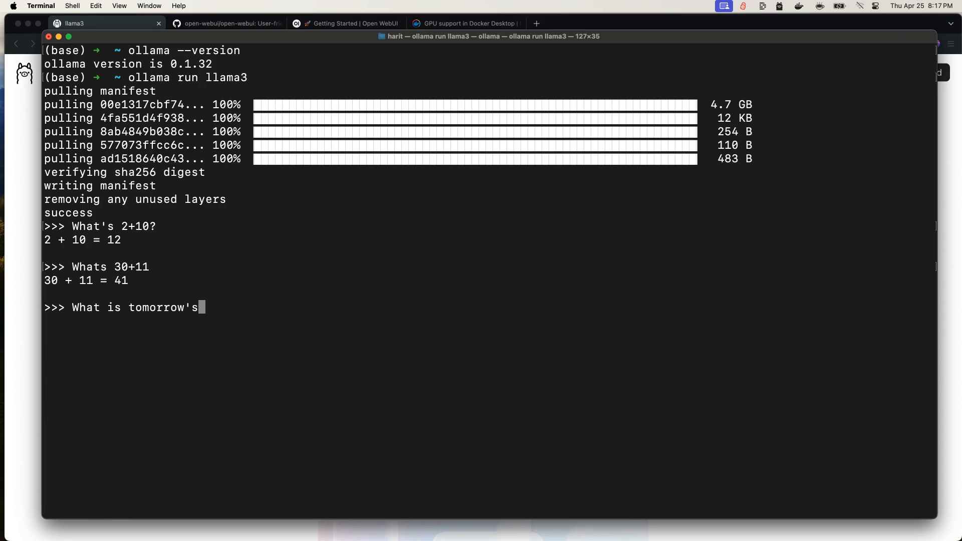
pyautogui.write('date if today')
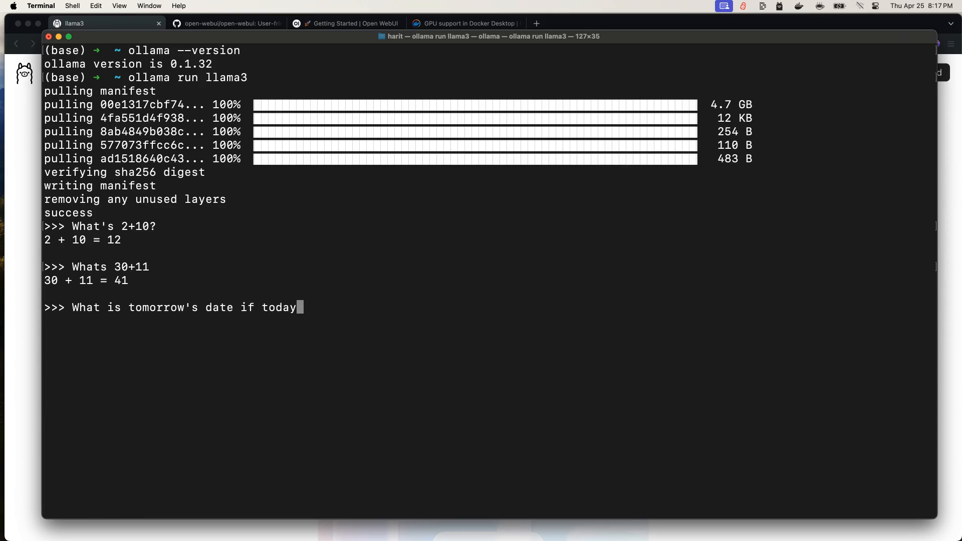
pyautogui.write('is Dec')
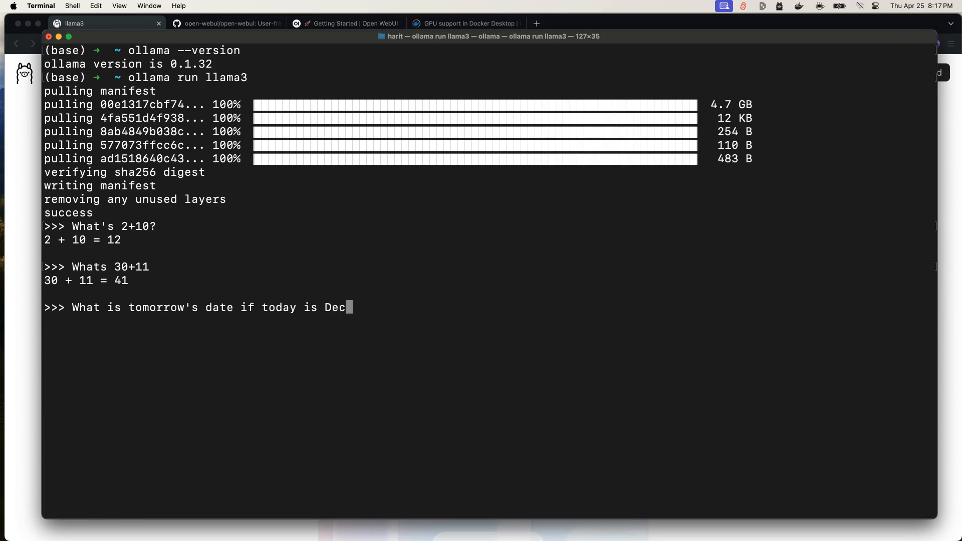
pyautogui.write('30?')
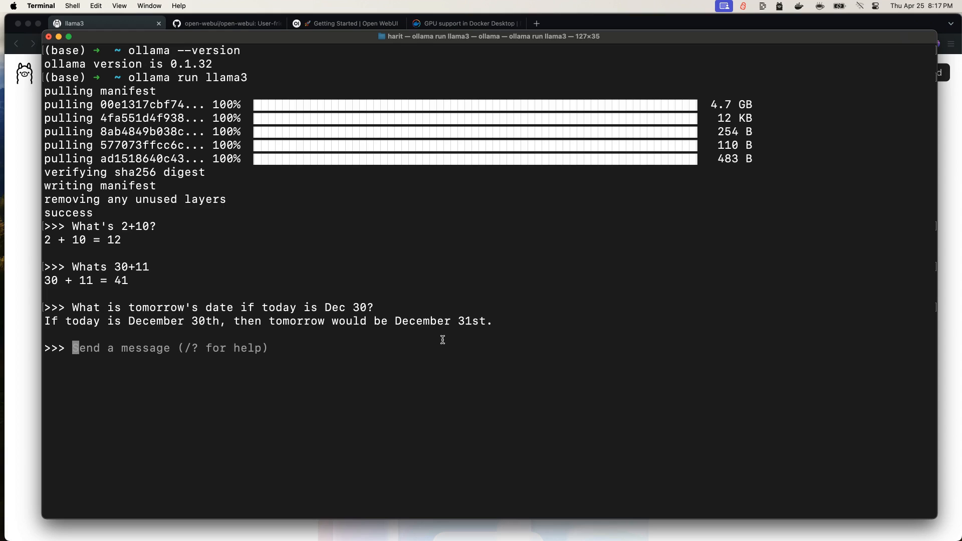
pyautogui.moveTo(791, 57)
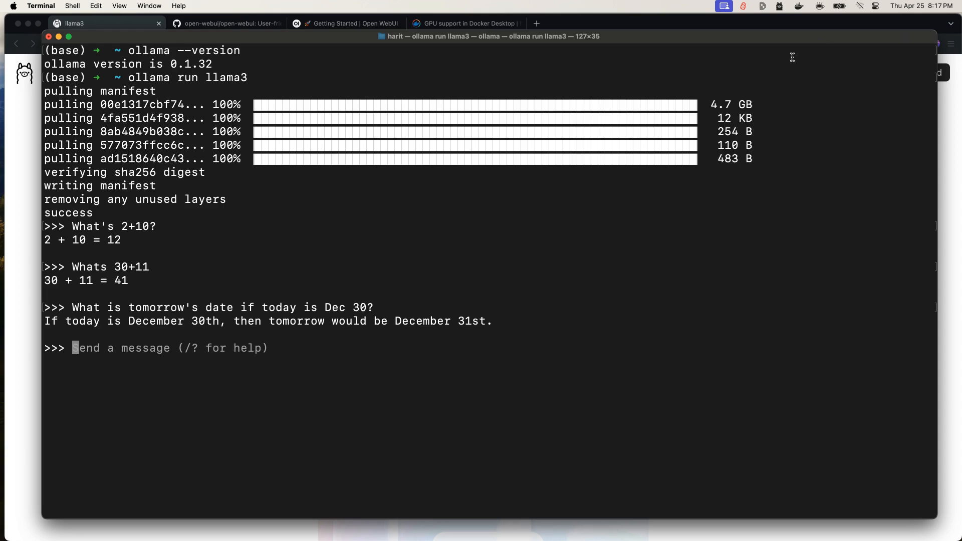
pyautogui.click(858, 6)
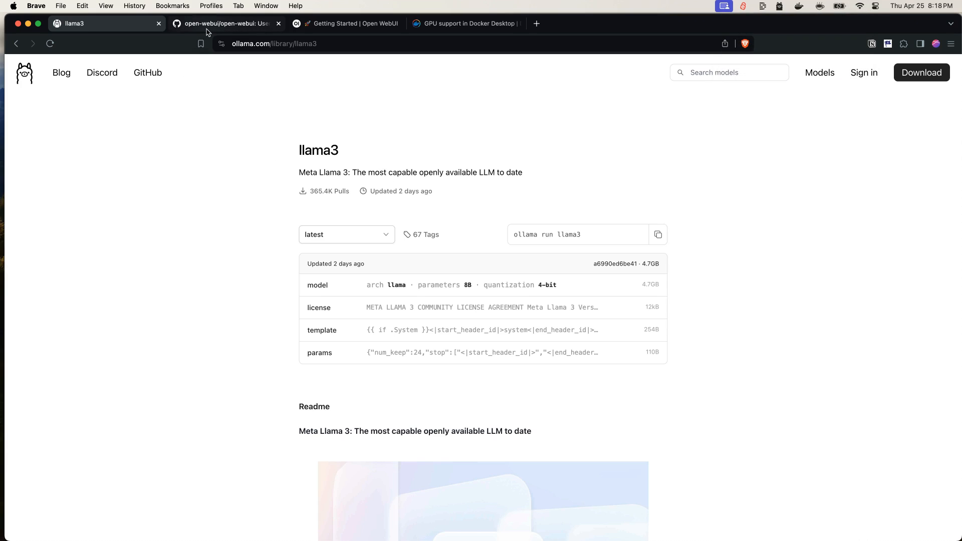
# Step: Scroll the open-webui README down to its How to Install and Quick Start with Docker sections
pyautogui.click(226, 24)
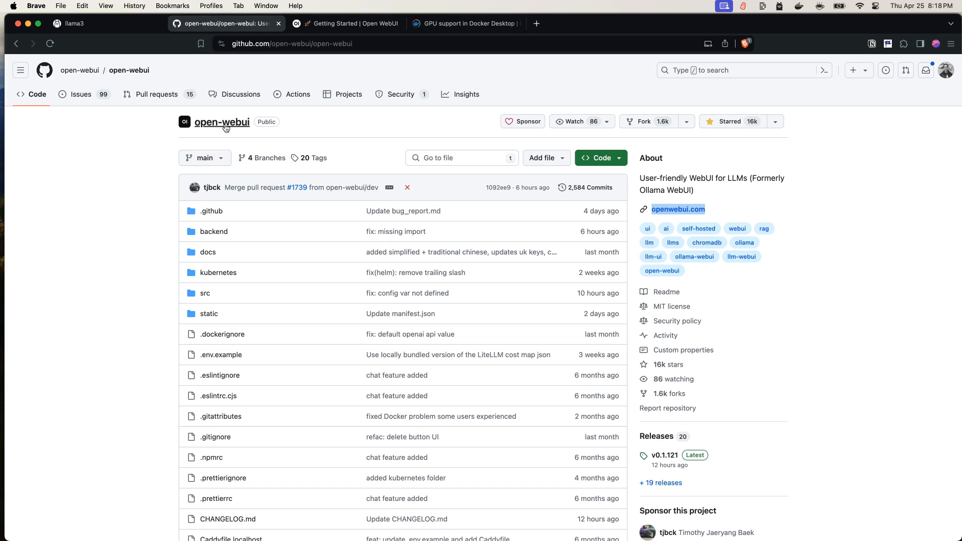
pyautogui.moveTo(372, 128)
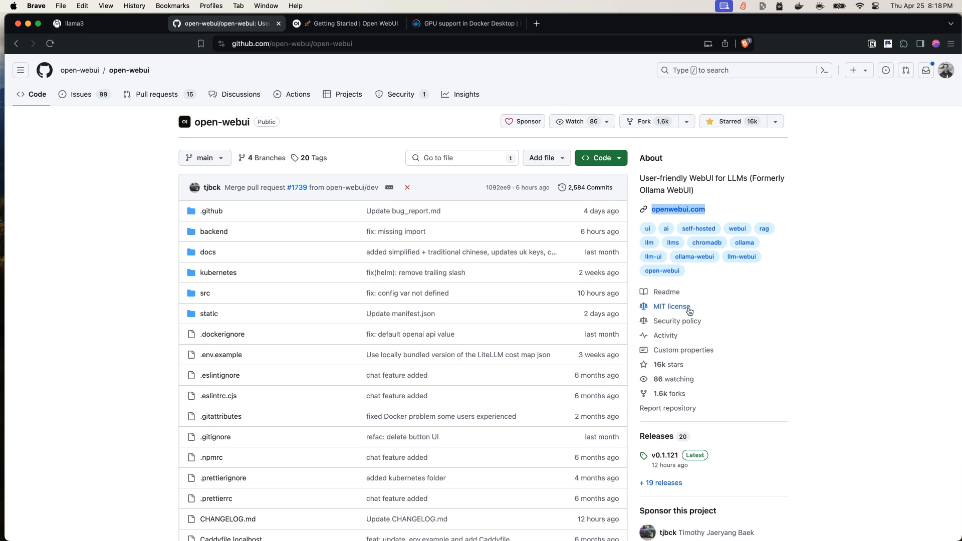
pyautogui.moveTo(671, 310)
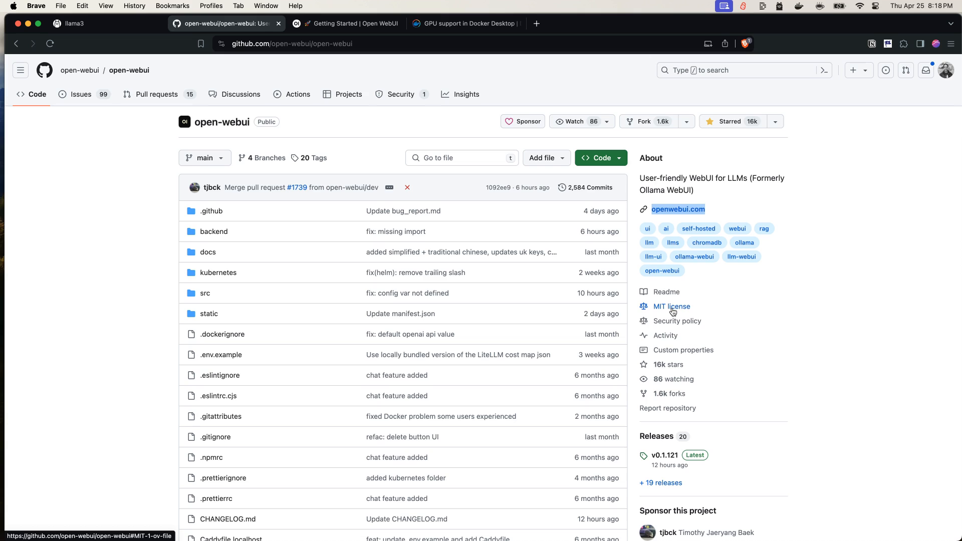
pyautogui.scroll(-3)
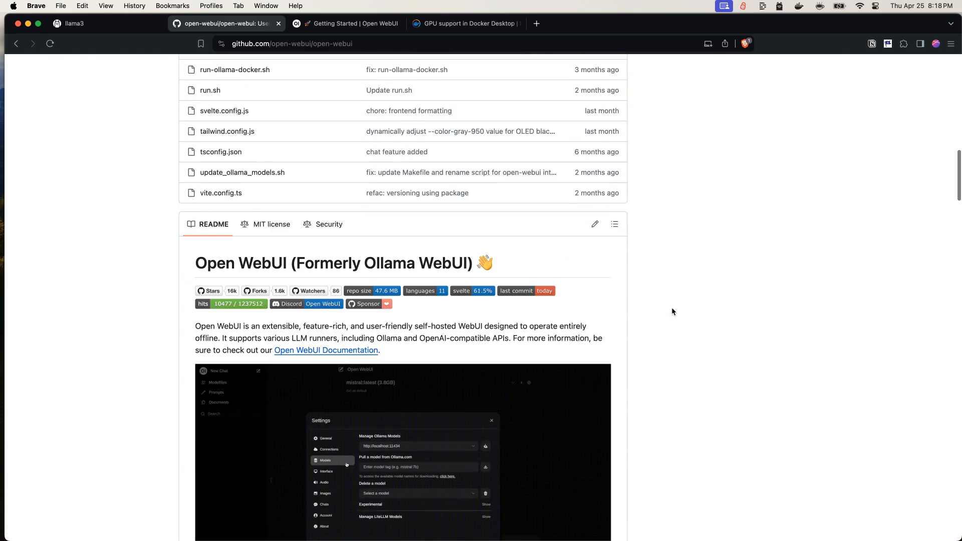
pyautogui.scroll(-3)
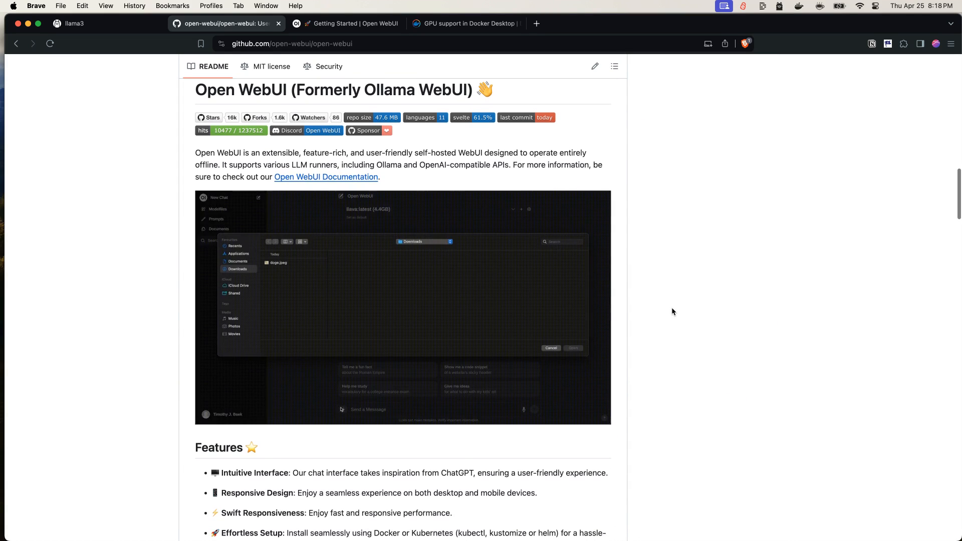
pyautogui.scroll(-3)
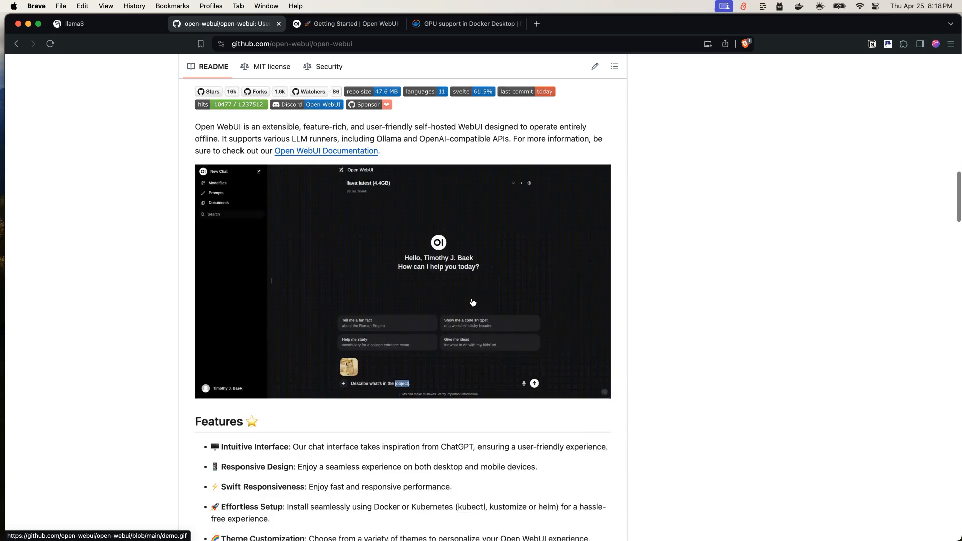
pyautogui.scroll(-3)
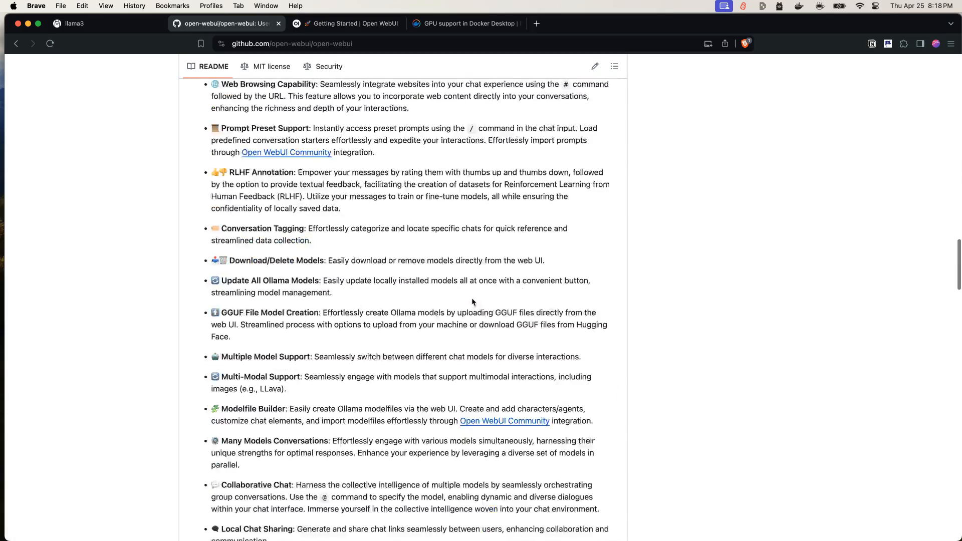
pyautogui.scroll(-3)
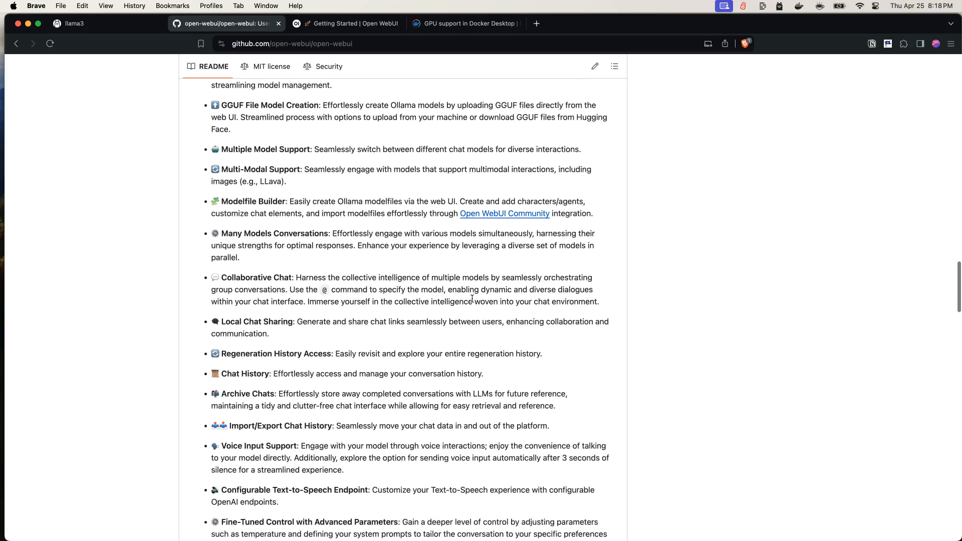
pyautogui.scroll(-3)
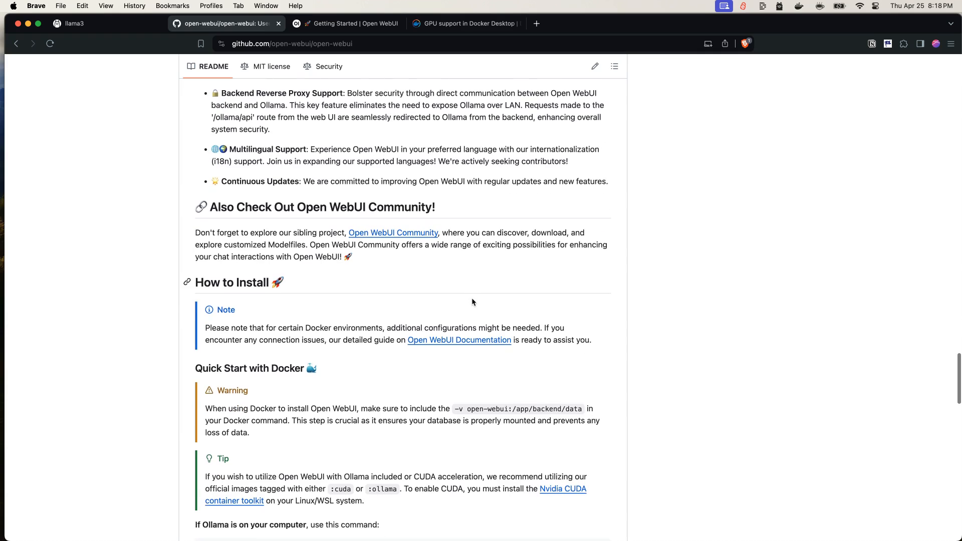
# Step: Open the Open WebUI docs in a new tab and reach Getting Started's Quick Start with Docker section
pyautogui.rightClick(458, 339)
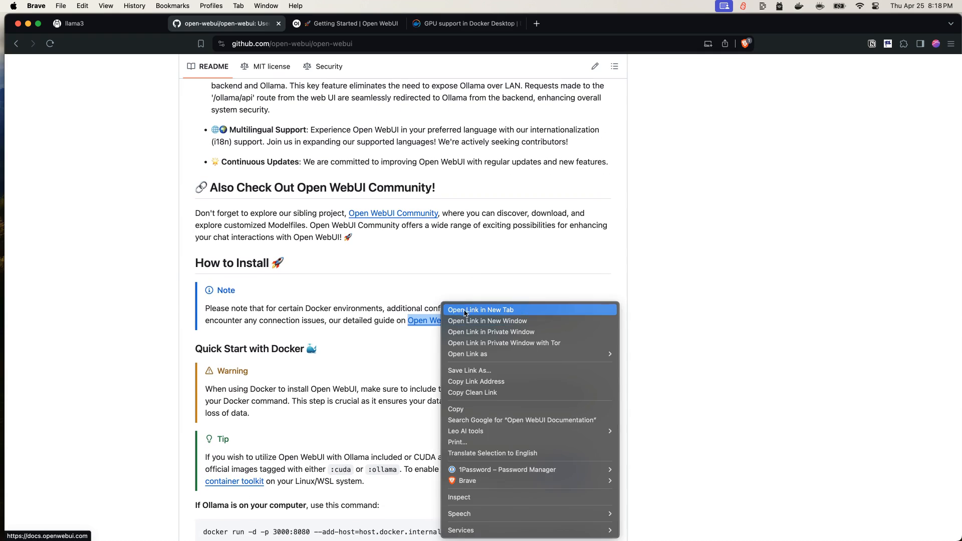
pyautogui.click(480, 309)
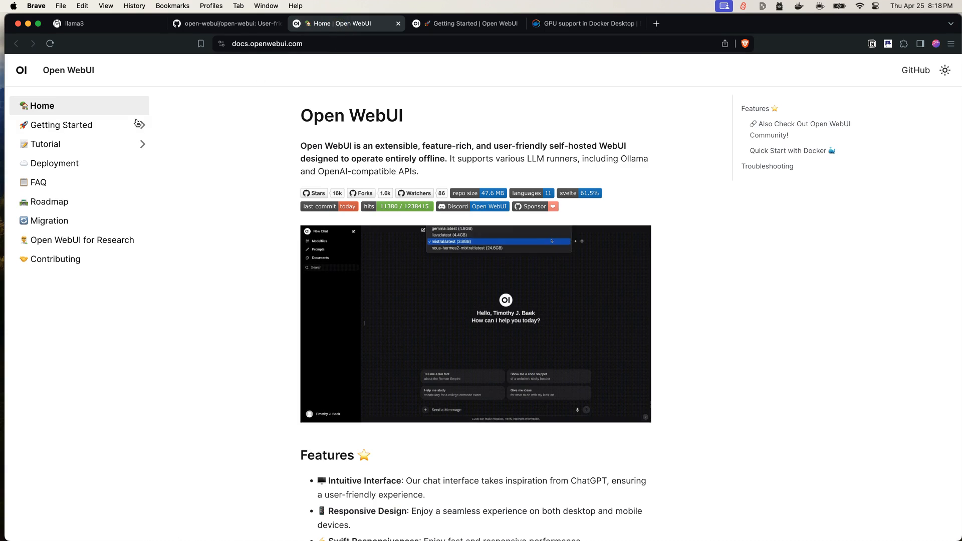
pyautogui.click(61, 124)
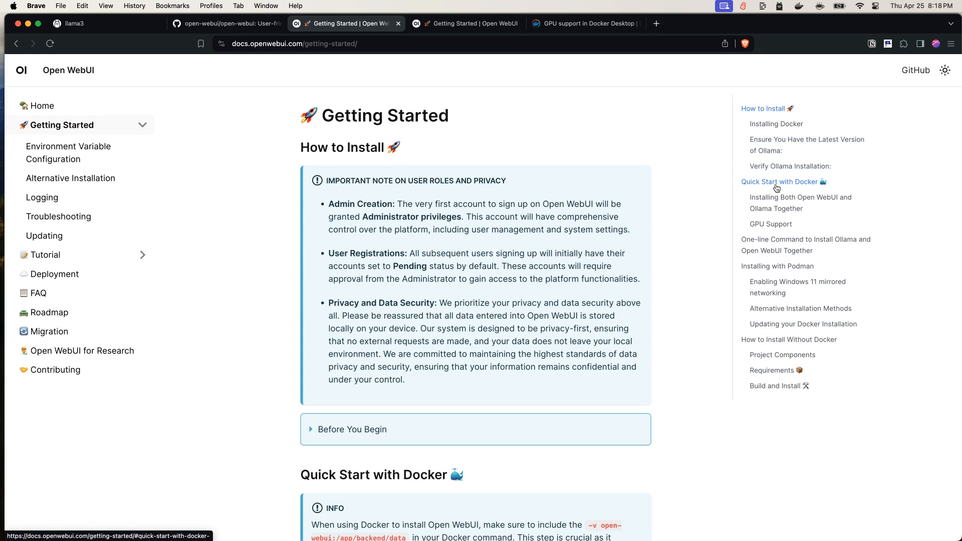
pyautogui.click(781, 182)
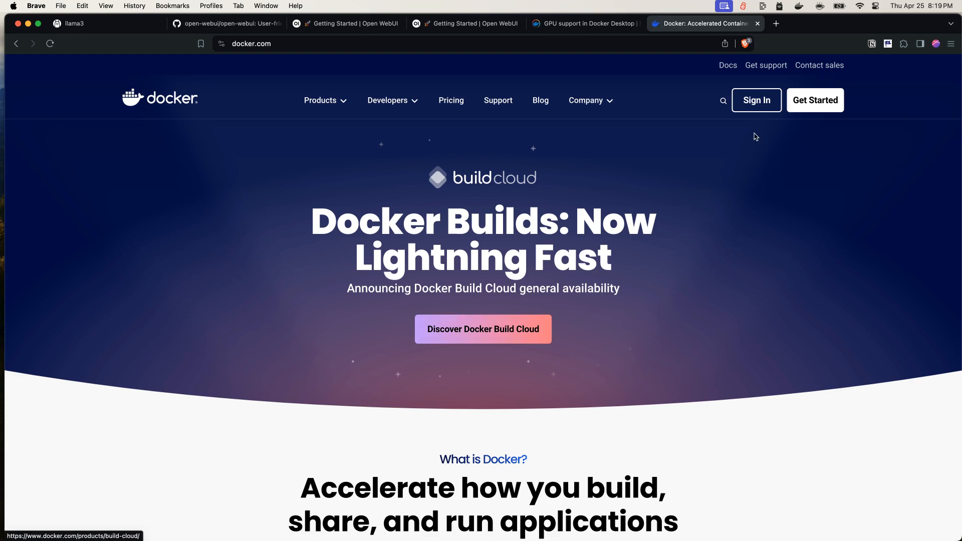
pyautogui.moveTo(814, 100)
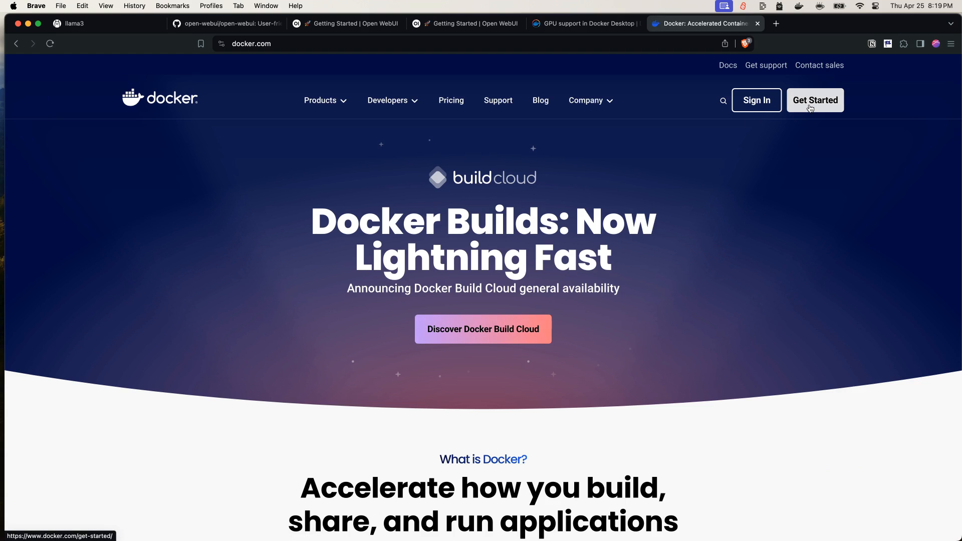
# Step: Open Docker's Get Started page and confirm via the menu bar icon that Docker Desktop is running
pyautogui.click(814, 100)
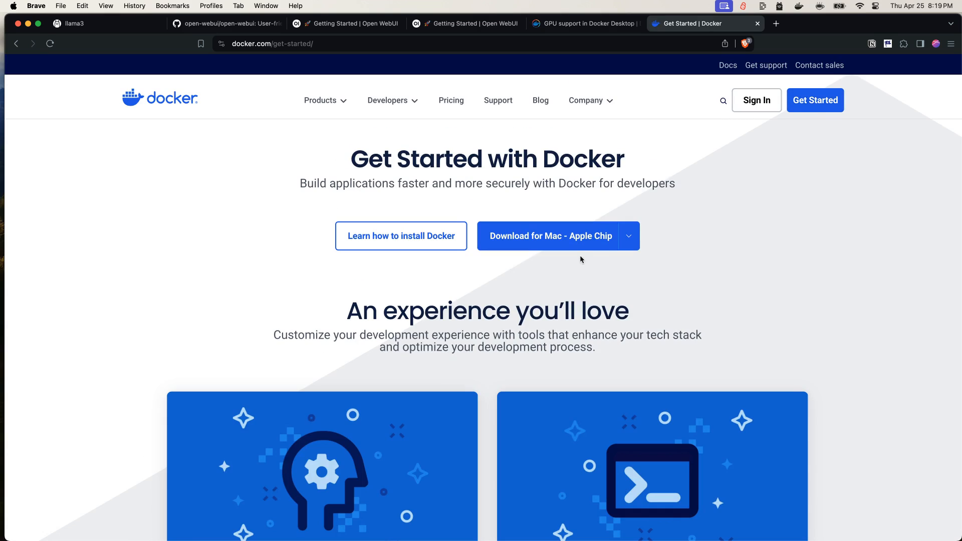
pyautogui.click(628, 235)
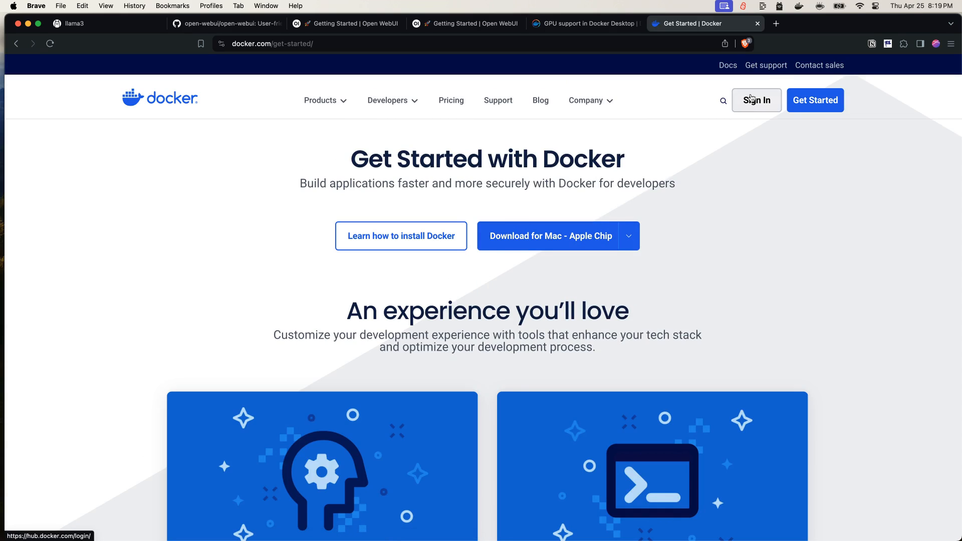
pyautogui.click(798, 6)
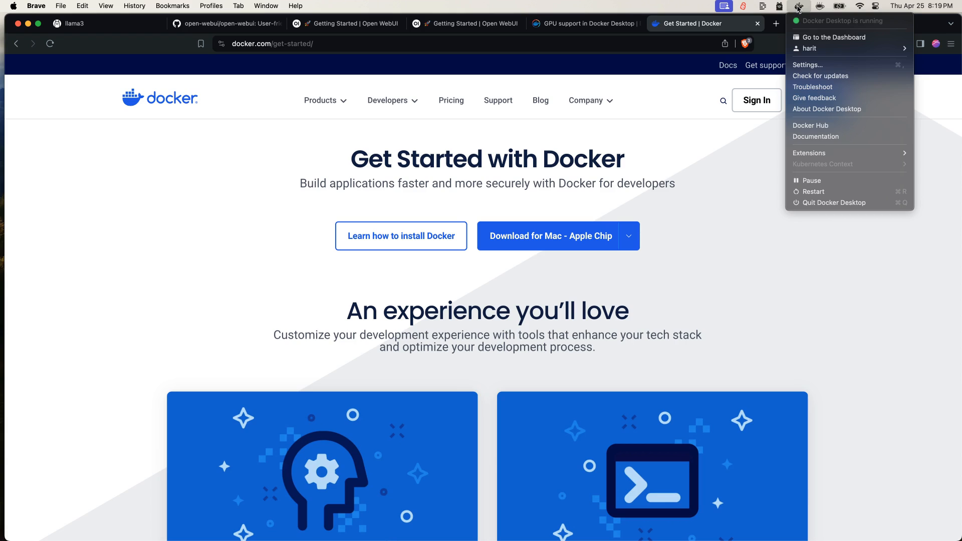
pyautogui.click(797, 6)
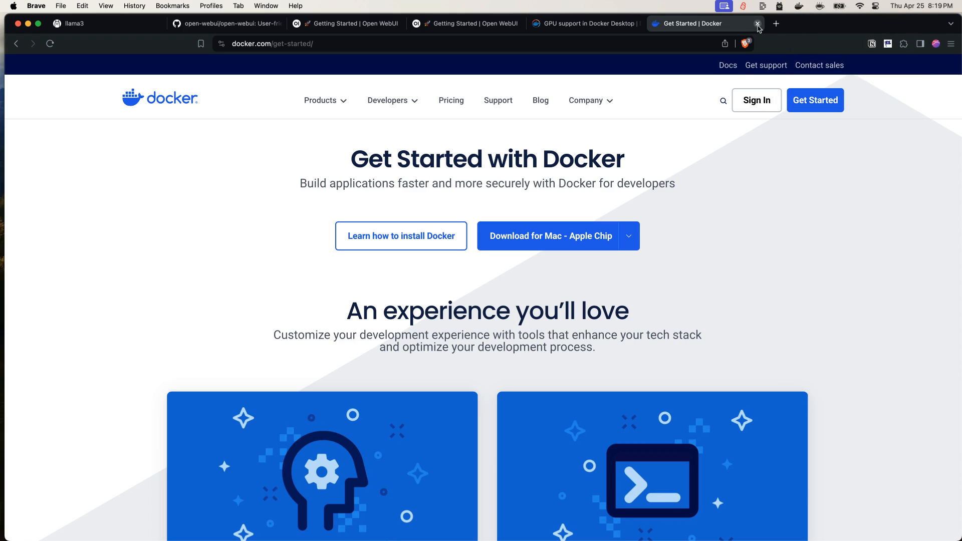
# Step: Close the Docker site and highlight 'If Ollama is on your computer' in the Quick Start docs
pyautogui.click(758, 24)
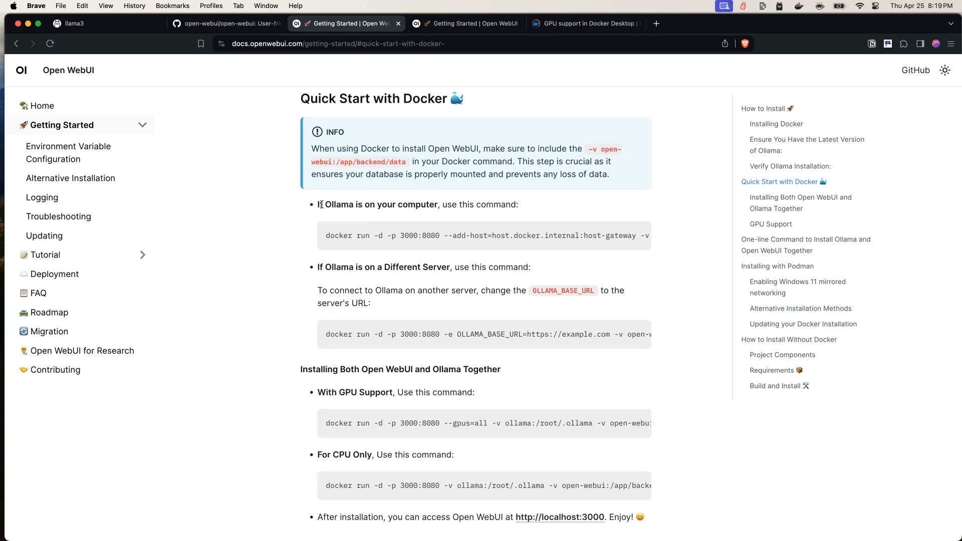
pyautogui.doubleClick(341, 204)
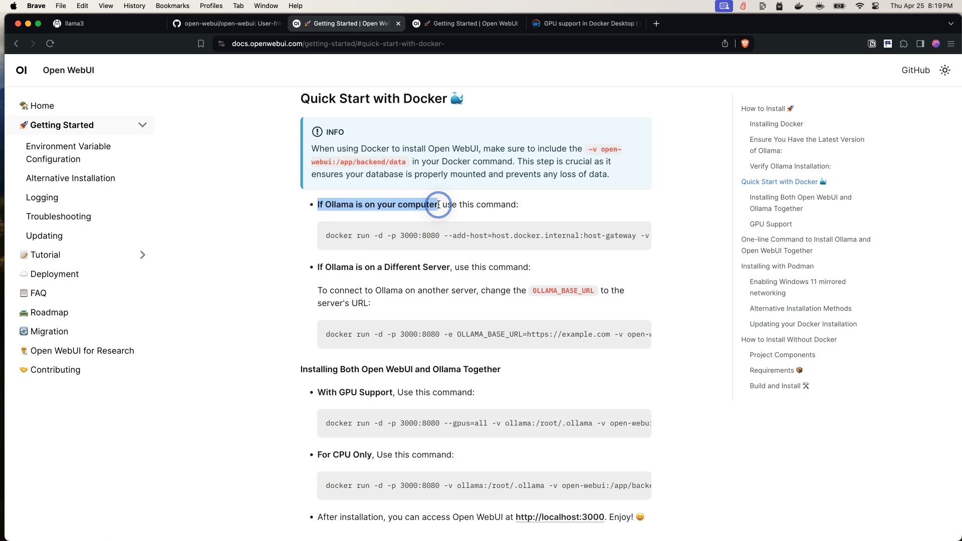
pyautogui.click(460, 204)
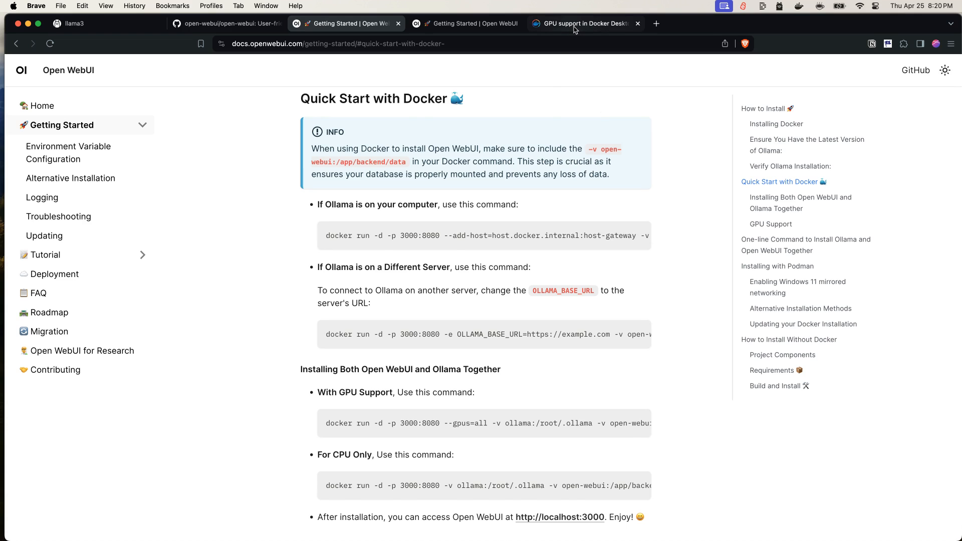
# Step: Show Docker's GPU support page and highlight the note that GPU support is Windows-only
pyautogui.click(583, 23)
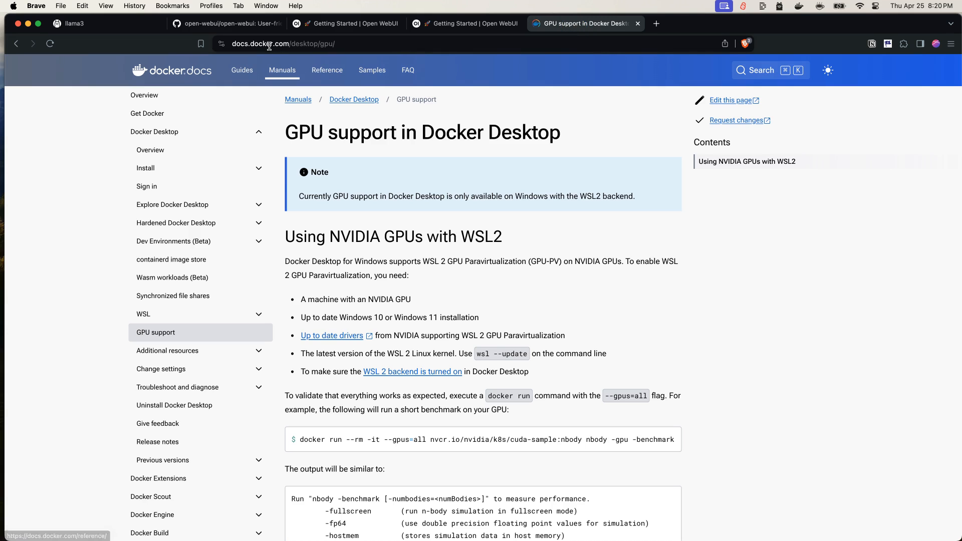
pyautogui.doubleClick(319, 196)
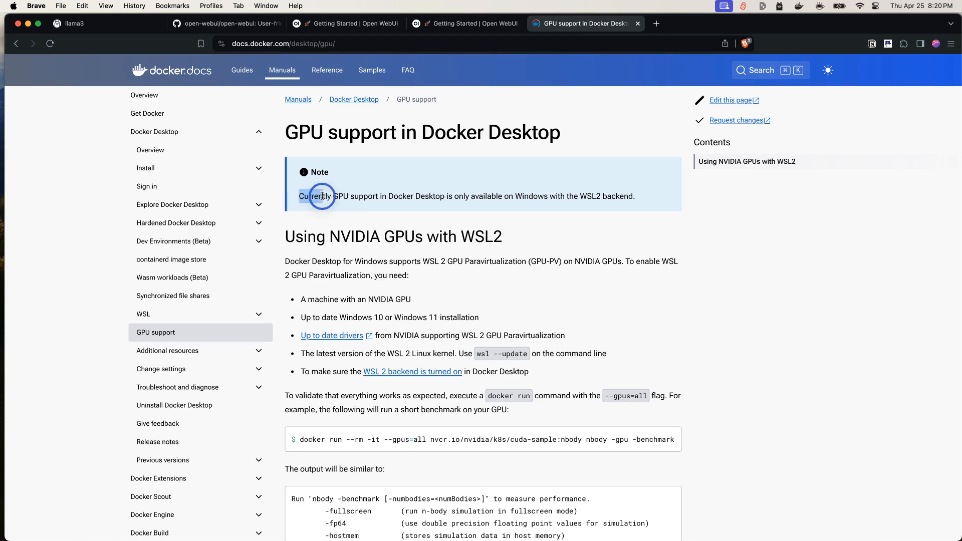
pyautogui.moveTo(319, 196); pyautogui.dragTo(545, 196)
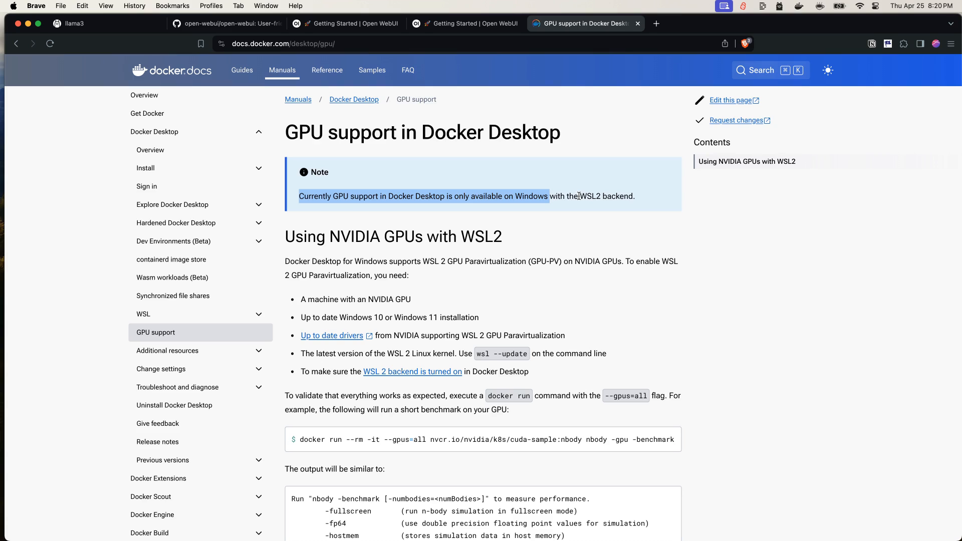
pyautogui.moveTo(622, 210)
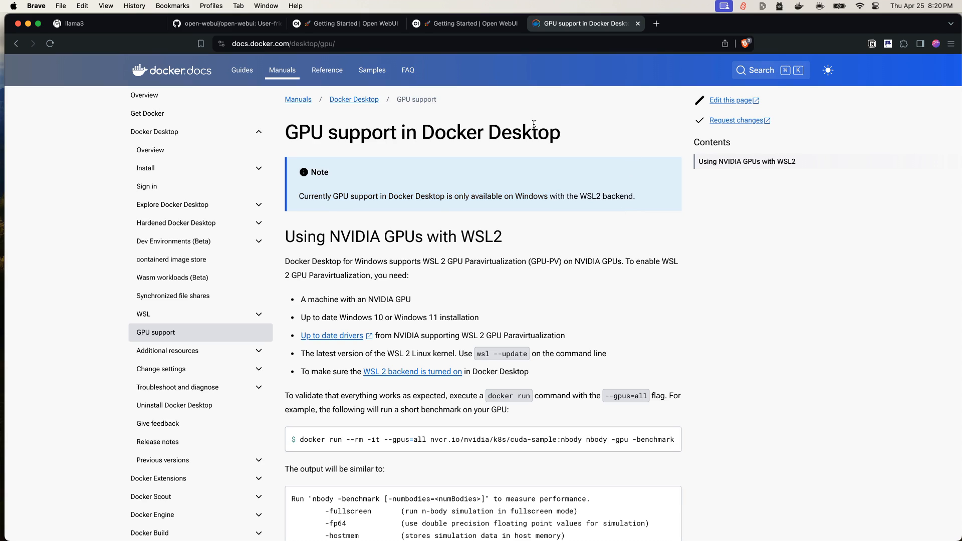
pyautogui.moveTo(438, 3)
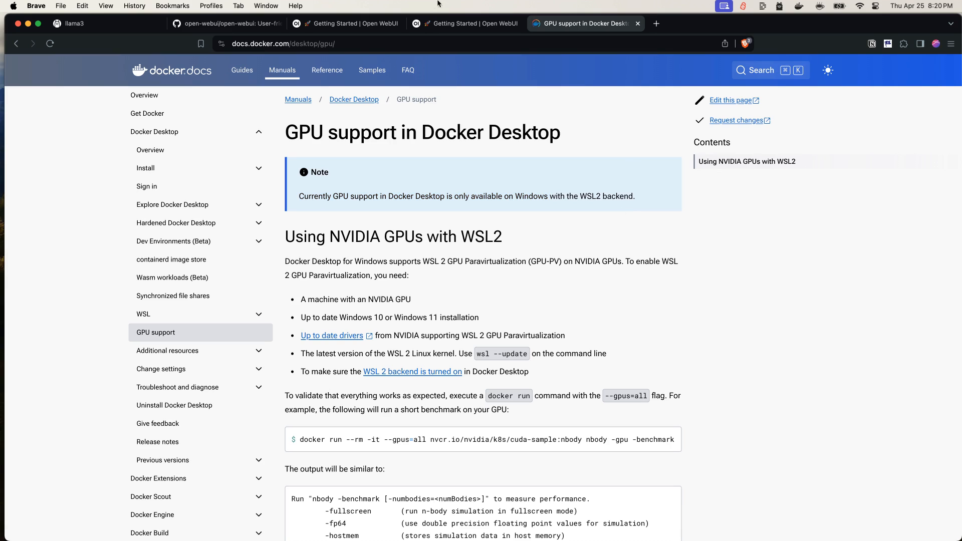
# Step: Return to the Open WebUI Quick Start page and bring up an empty Terminal window
pyautogui.click(343, 23)
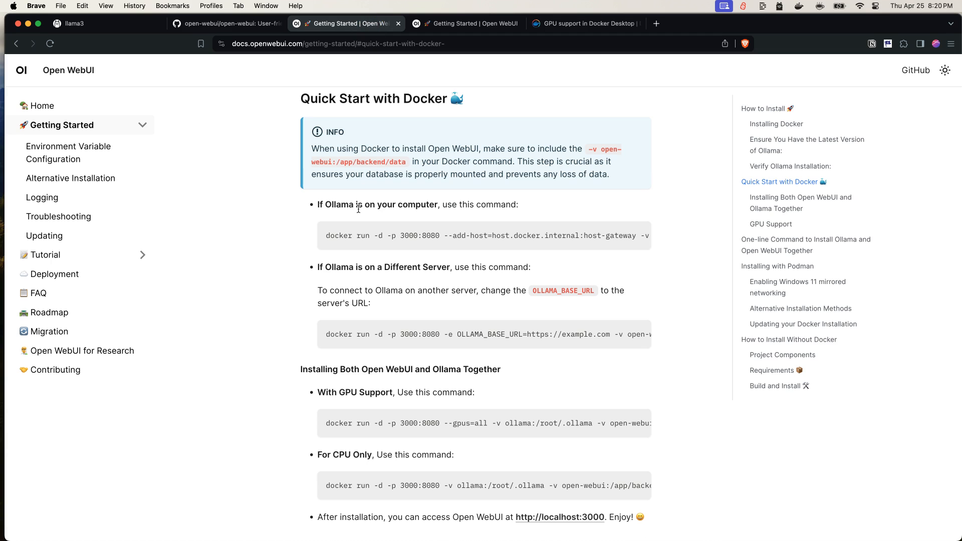
pyautogui.doubleClick(337, 204)
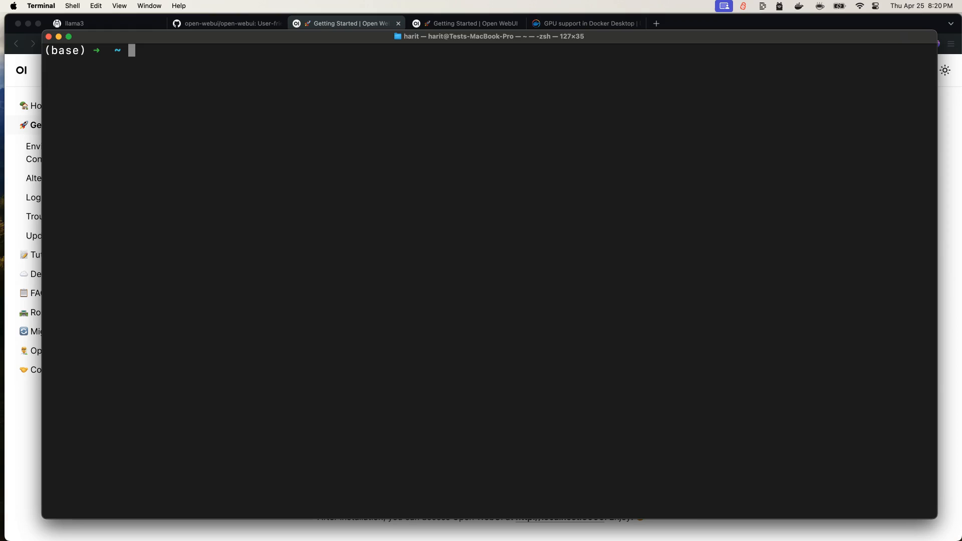
# Step: Run the open-webui container and docker ps --filter "name=open" to confirm it is up on port 3000, then launch Safari
pyautogui.write('docker run -d -p 3000:8080 --add-host=host.docker.internal:host-gateway -v open-webui:/app/backend/data --name open-webui --restart always ghcr.io/open-webui/open-webui:main')
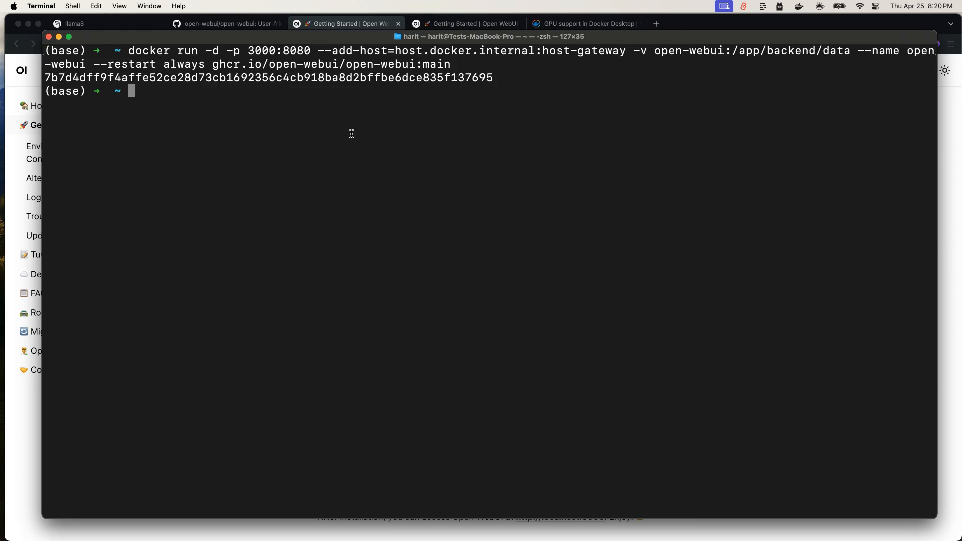
pyautogui.doubleClick(372, 78)
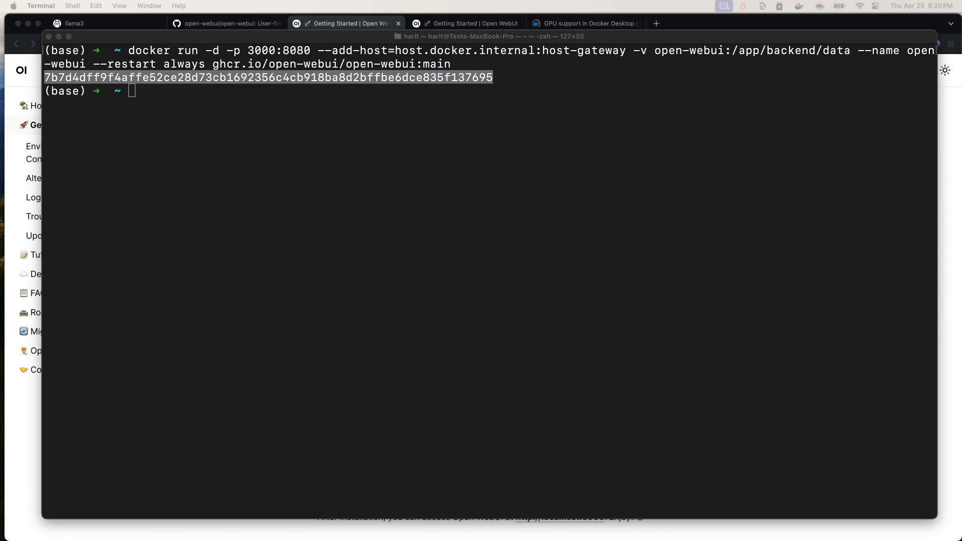
pyautogui.moveTo(273, 410)
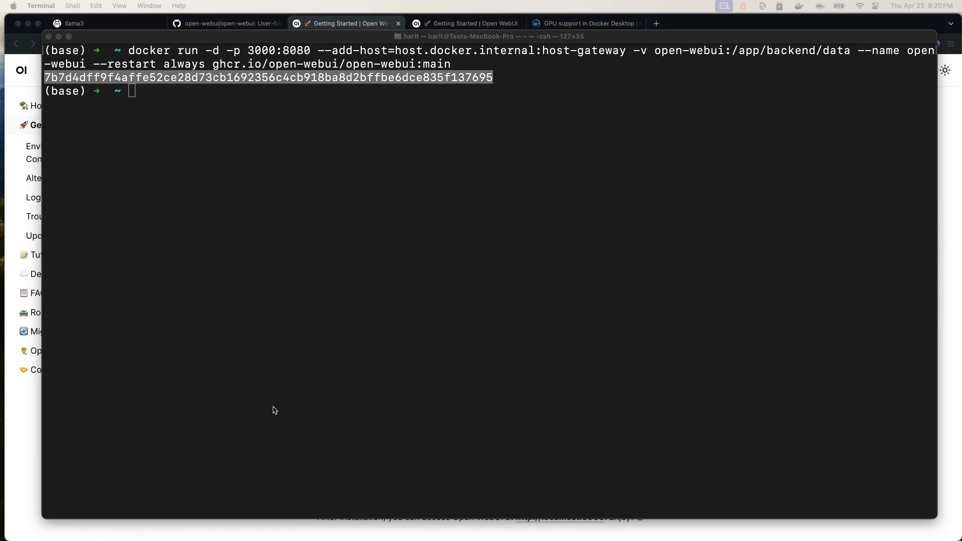
pyautogui.write('docker ps --filter "name=open"')
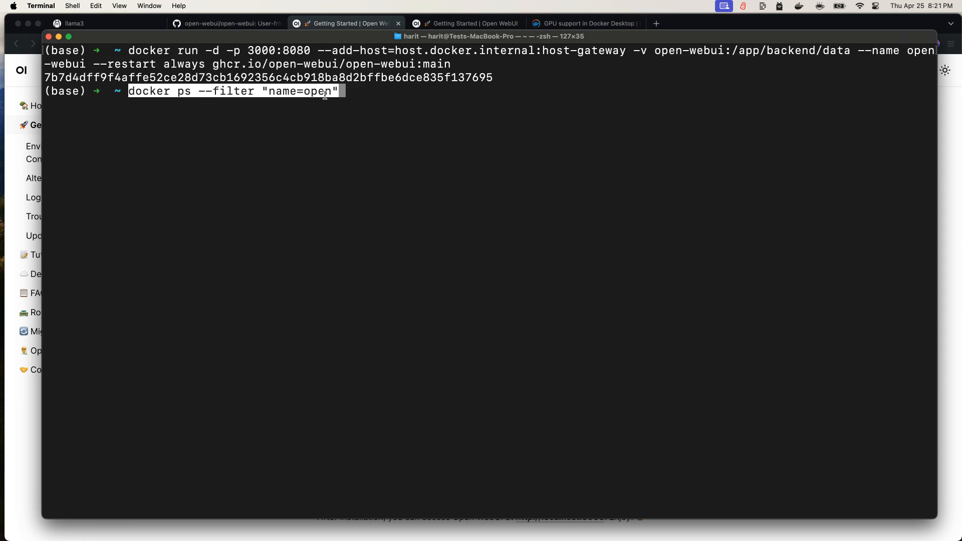
pyautogui.doubleClick(917, 50)
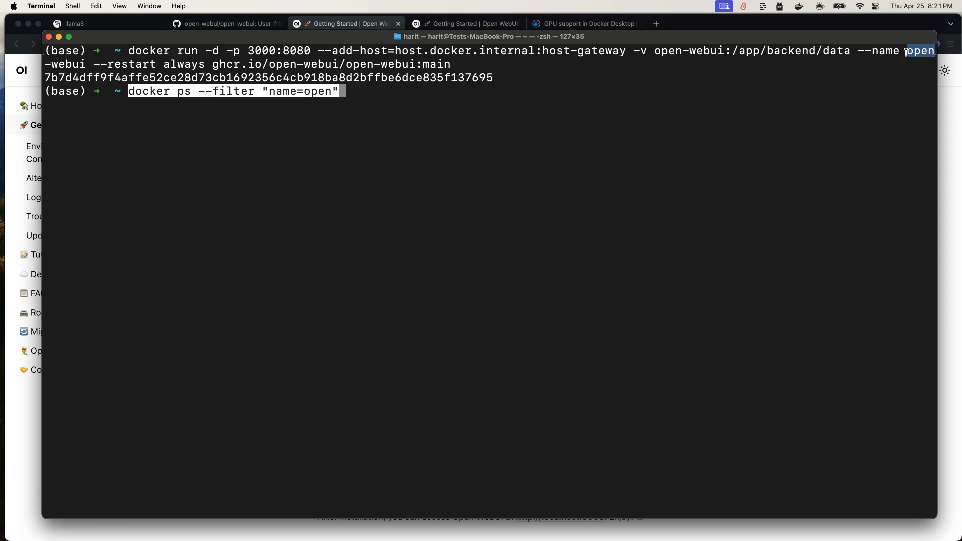
pyautogui.press('enter')
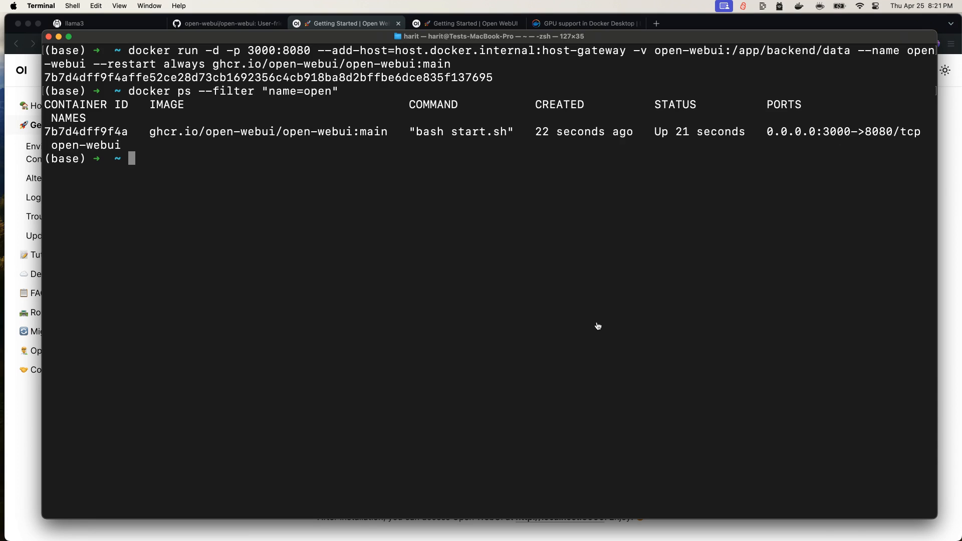
pyautogui.write('safari')
pyautogui.write('localhost:3')
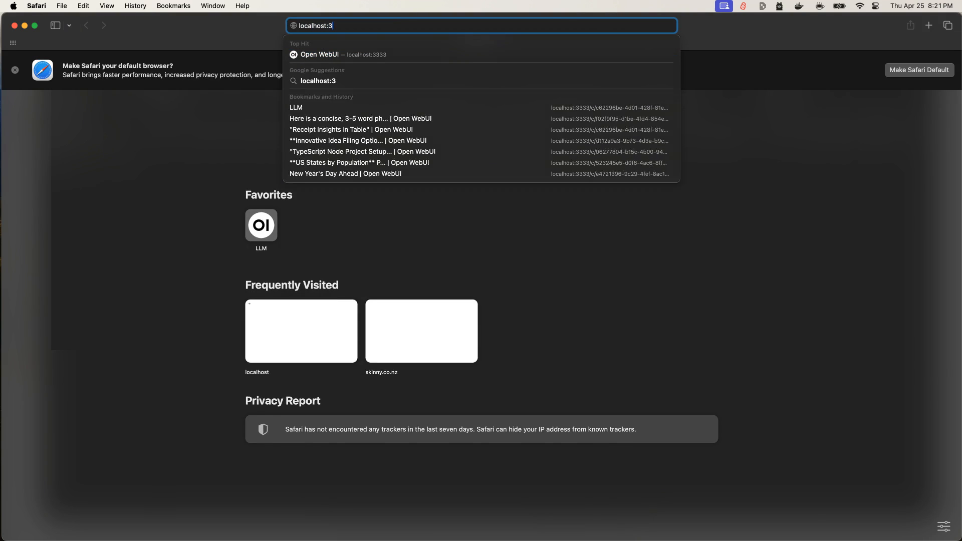
# Step: Load localhost in Safari to reach the Sign in to Open WebUI page
pyautogui.click(319, 54)
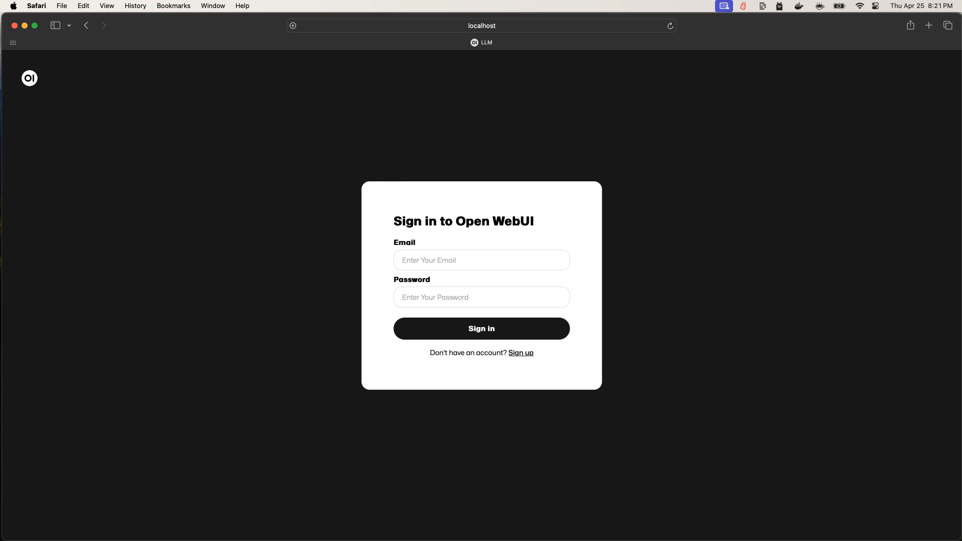
pyautogui.moveTo(540, 104)
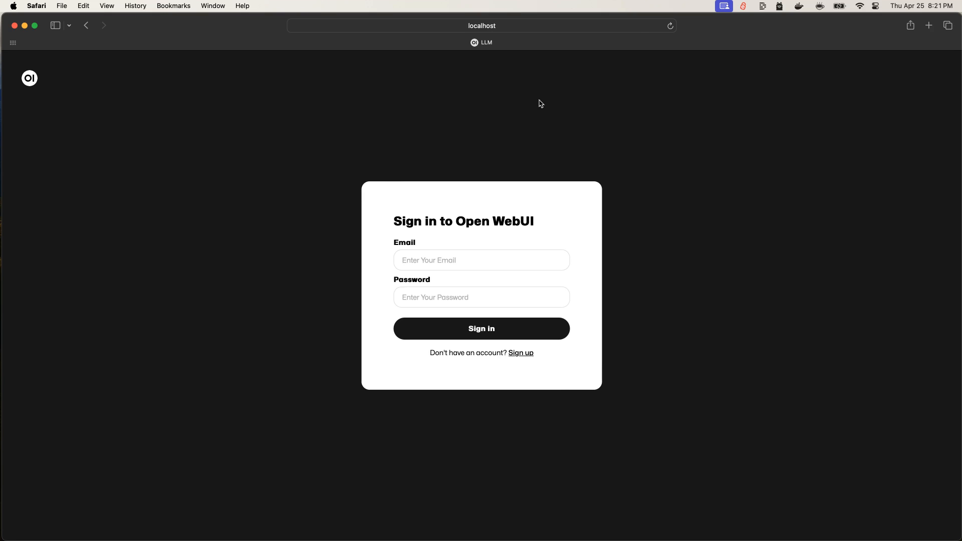
pyautogui.moveTo(746, 147)
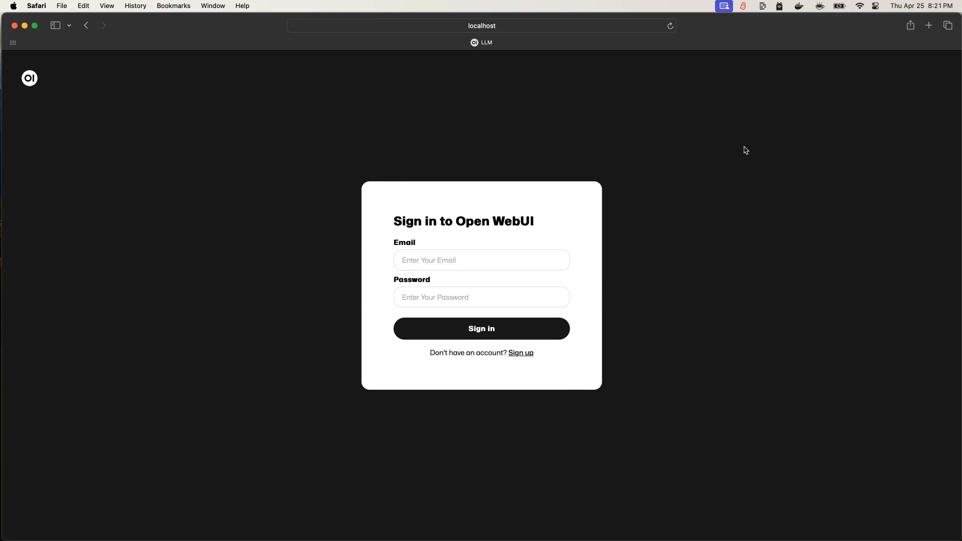
pyautogui.moveTo(801, 233)
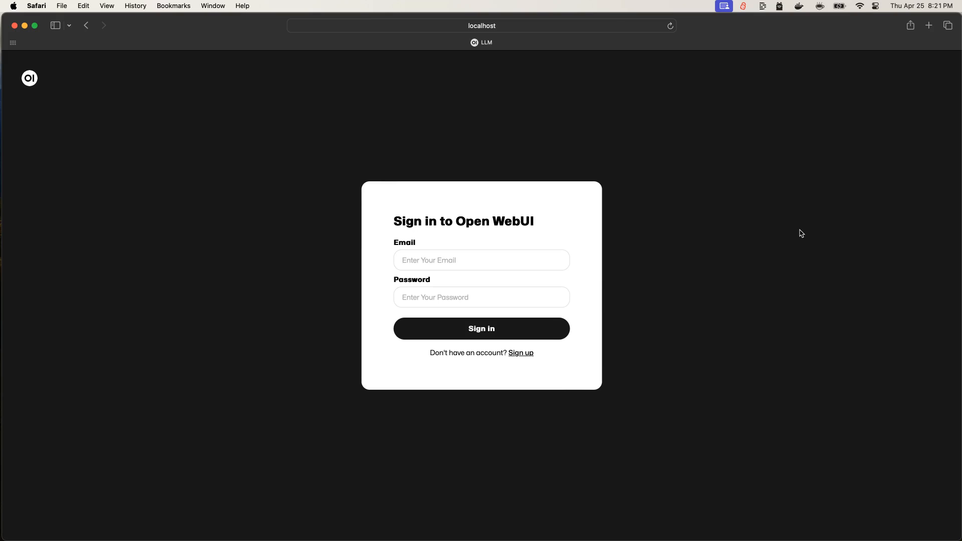
# Step: Sign in to Open WebUI and collapse the chat history sidebar
pyautogui.click(481, 328)
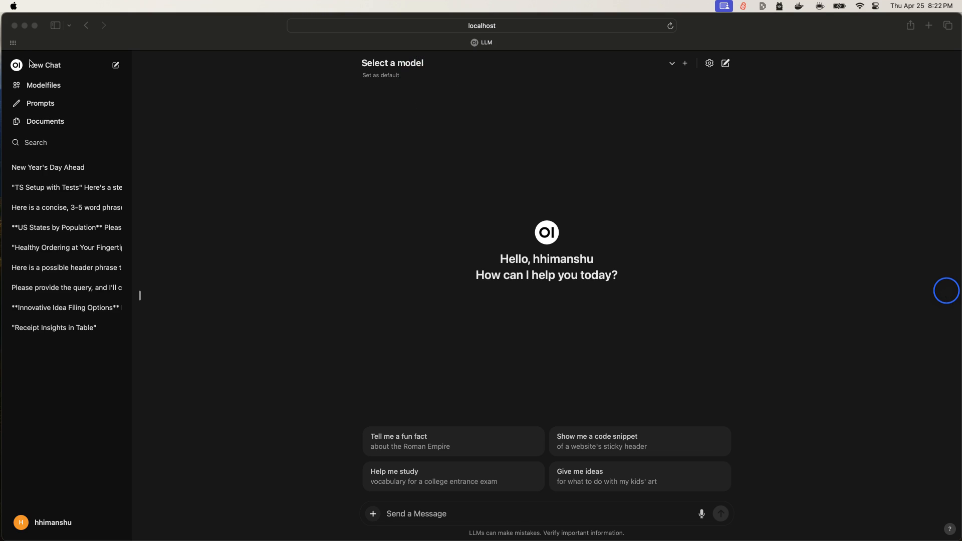
pyautogui.moveTo(80, 330)
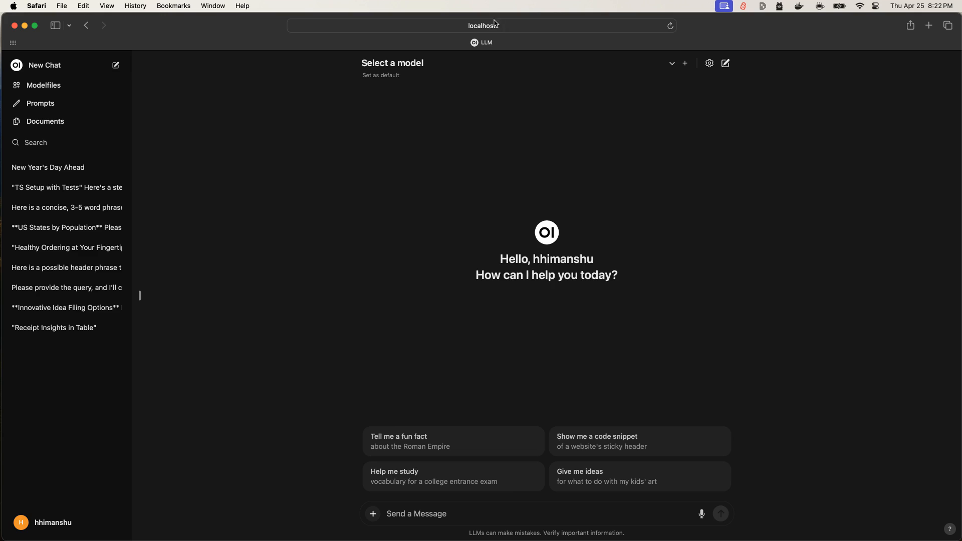
pyautogui.moveTo(214, 205)
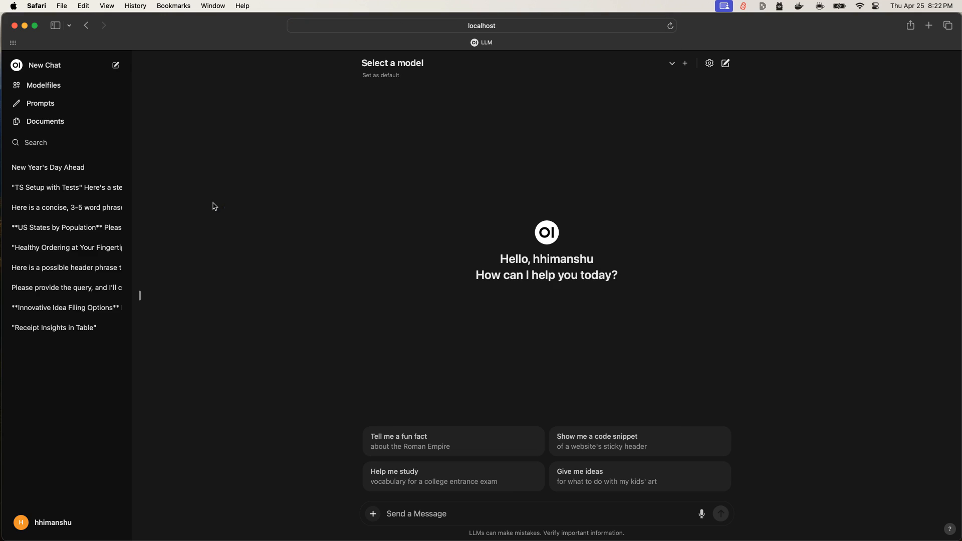
pyautogui.click(54, 25)
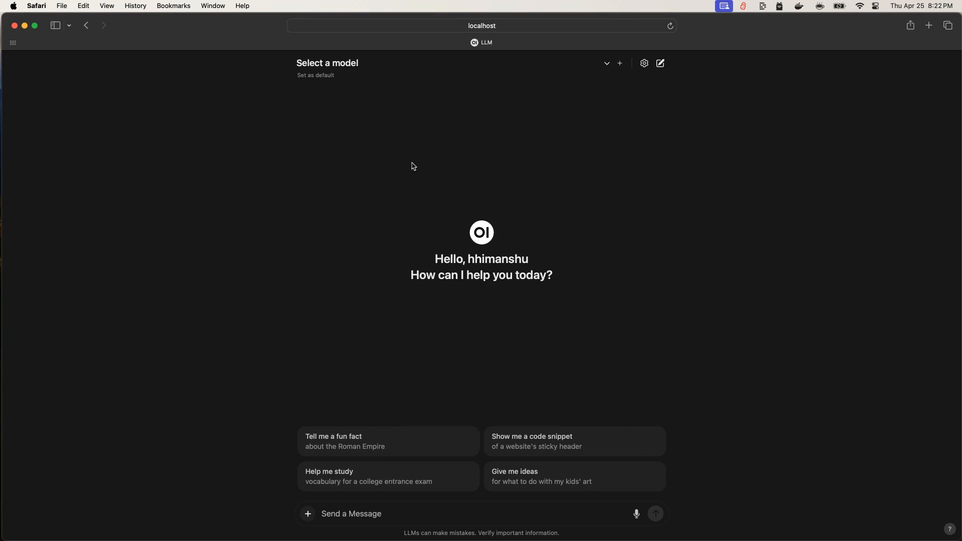
pyautogui.moveTo(351, 270)
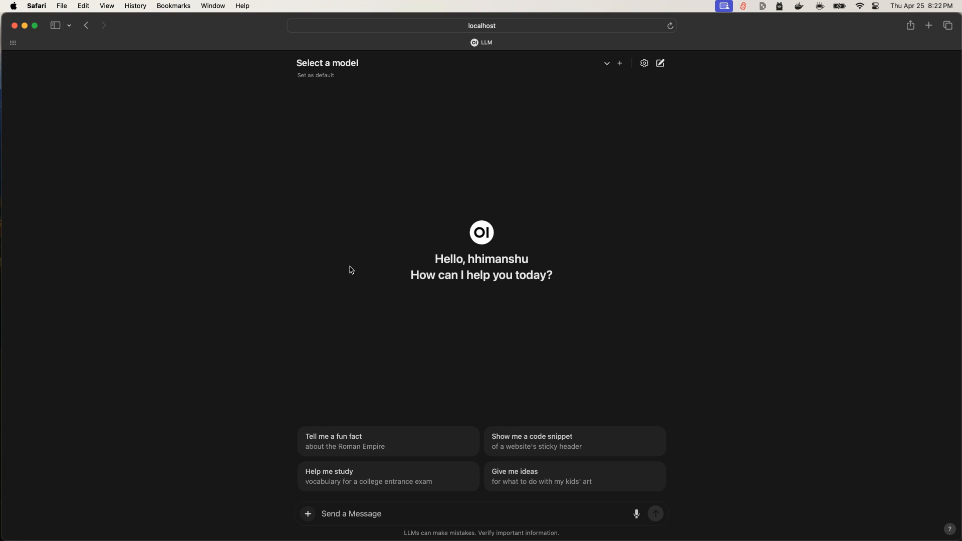
pyautogui.moveTo(350, 270)
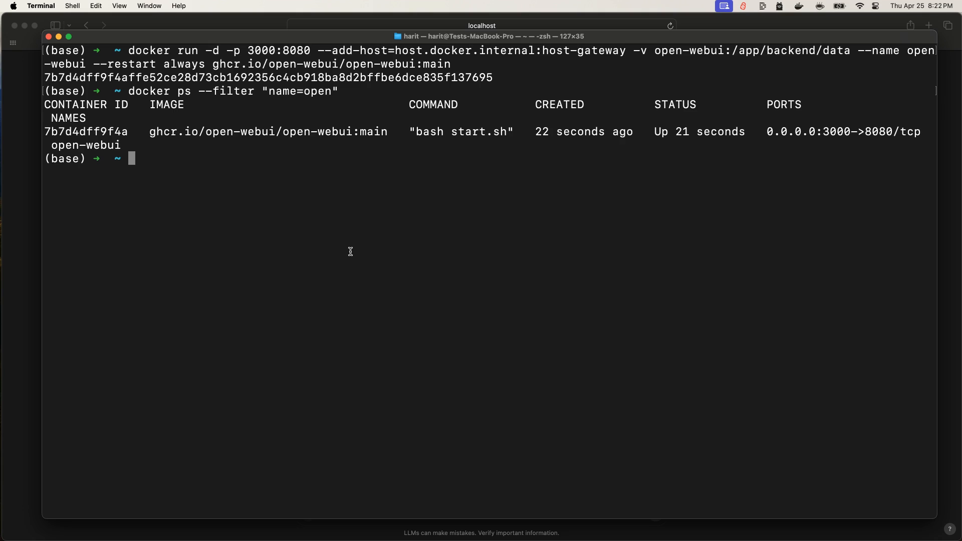
# Step: Run ollama ls to list the local llama3:70b and llama3:latest models
pyautogui.write('ollama ls')
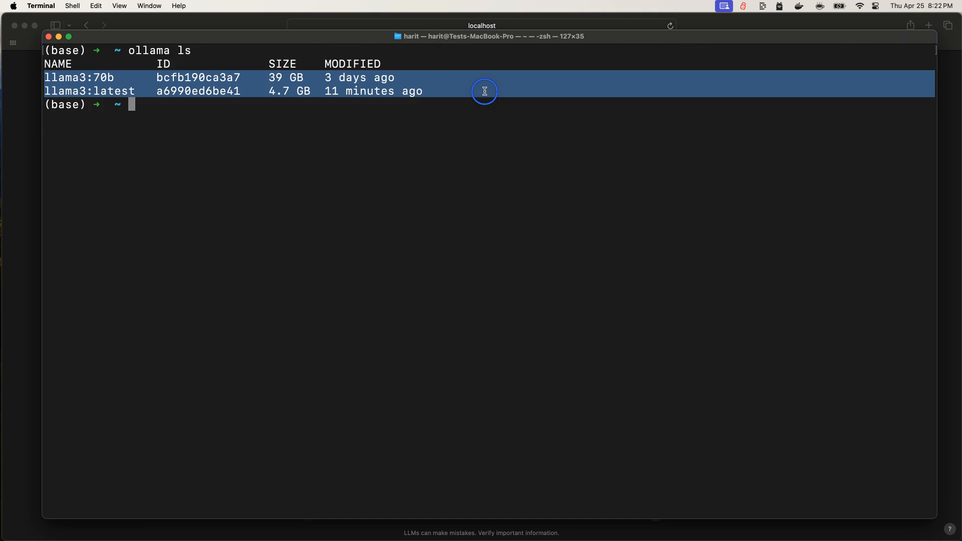
pyautogui.moveTo(23, 269)
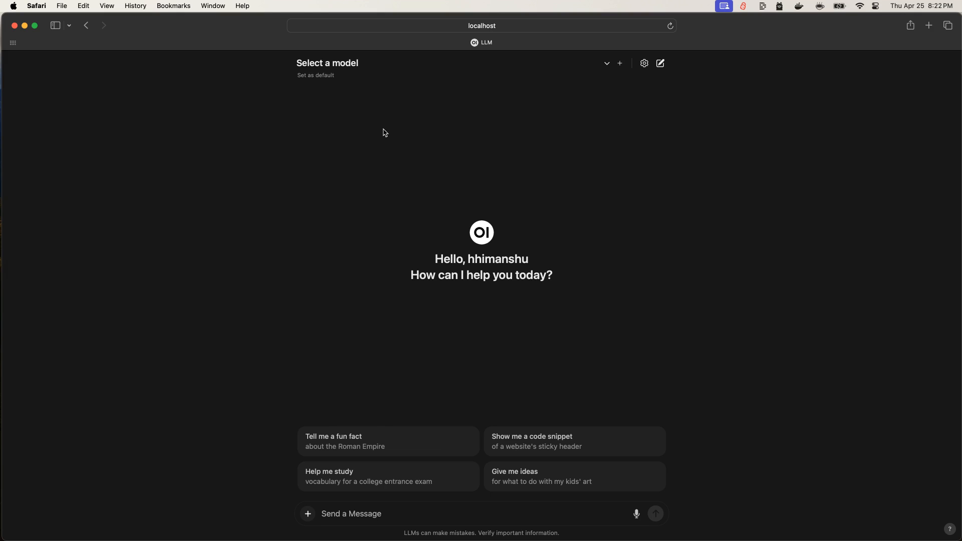
pyautogui.moveTo(429, 204)
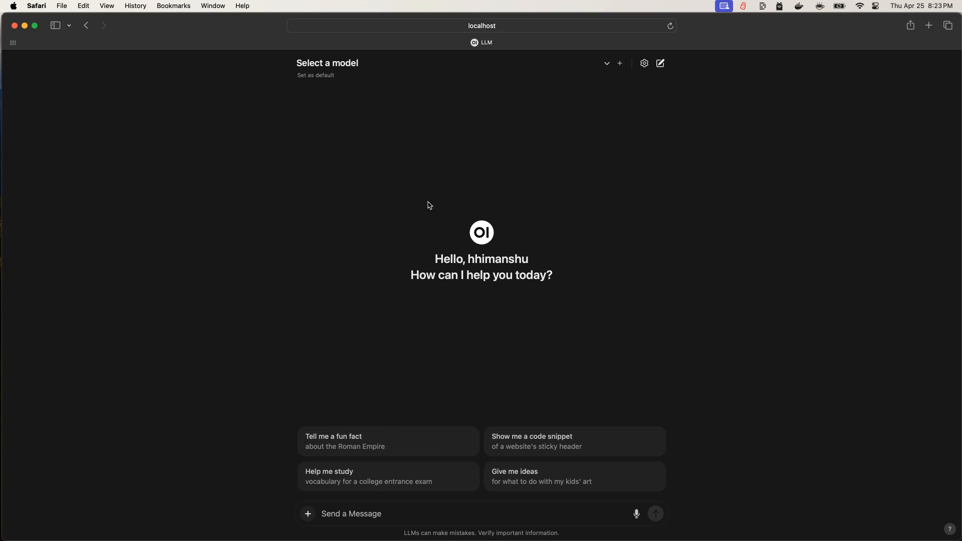
pyautogui.moveTo(429, 206)
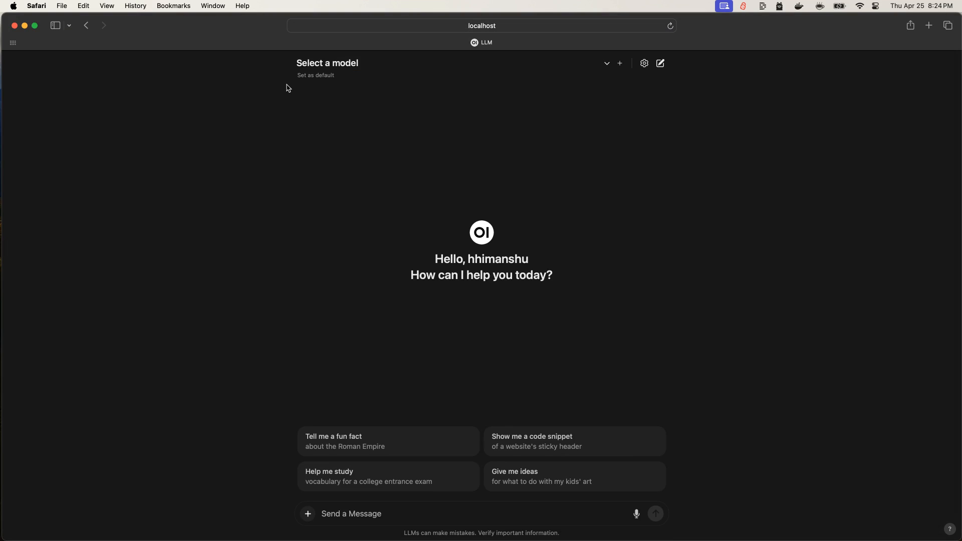
pyautogui.moveTo(287, 117)
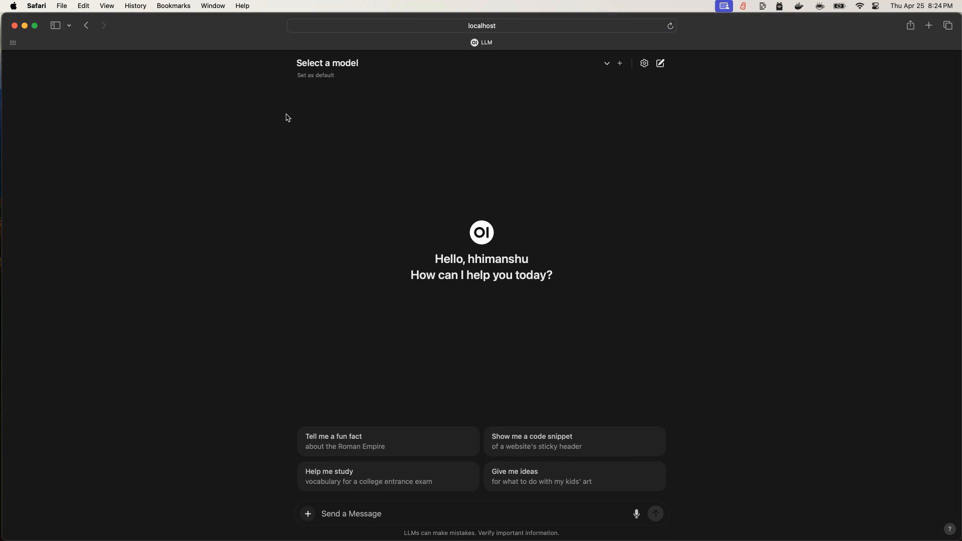
pyautogui.moveTo(347, 68)
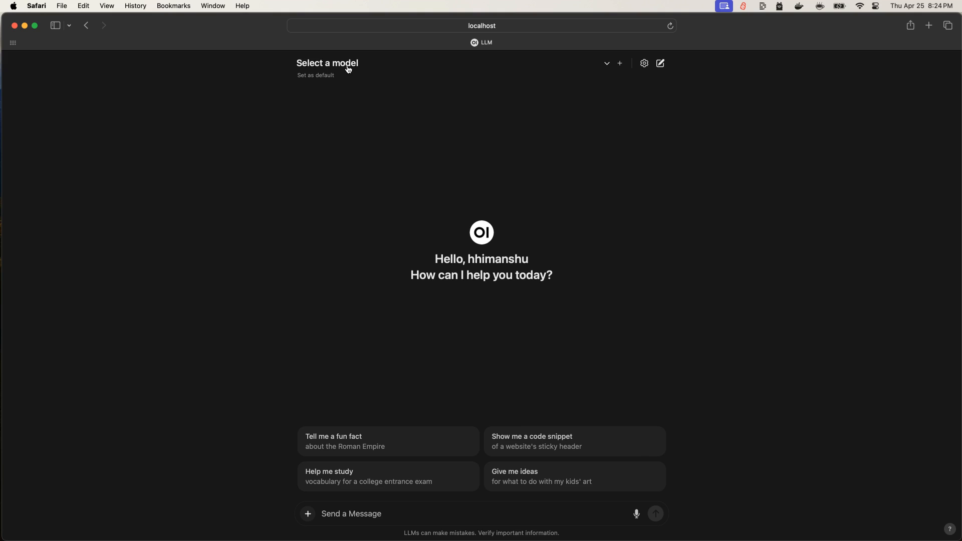
# Step: Open the model dropdown showing llama3:70b and llama3:latest beside the Terminal listing
pyautogui.click(347, 64)
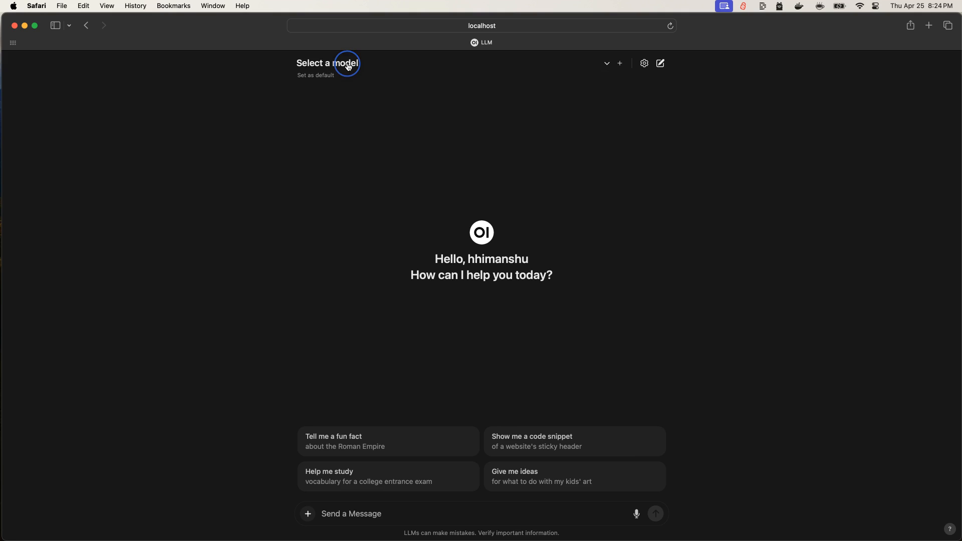
pyautogui.click(327, 63)
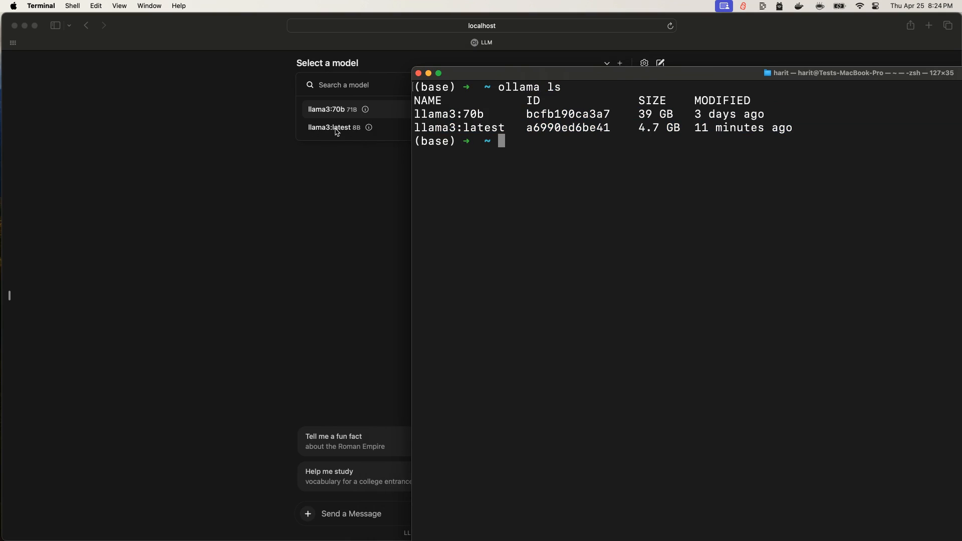
pyautogui.moveTo(457, 132)
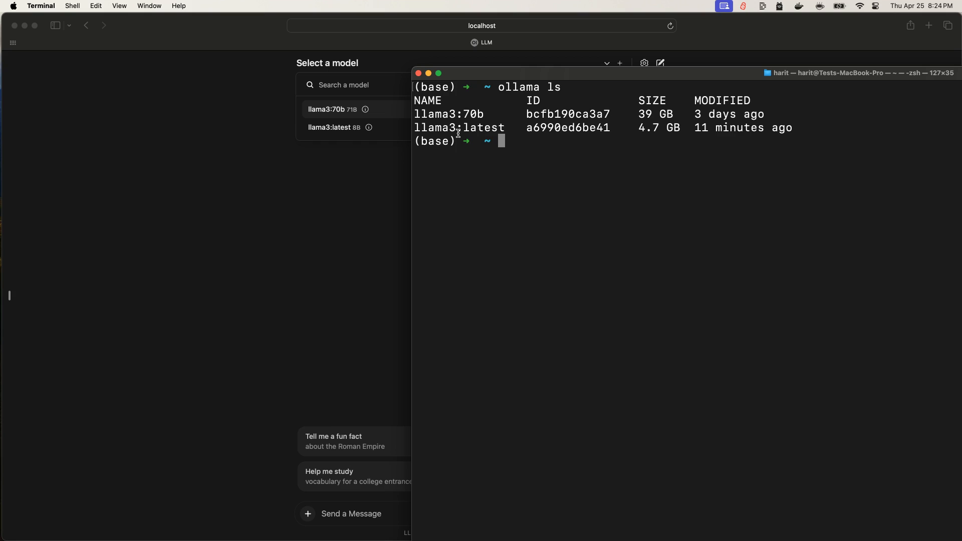
pyautogui.moveTo(458, 136)
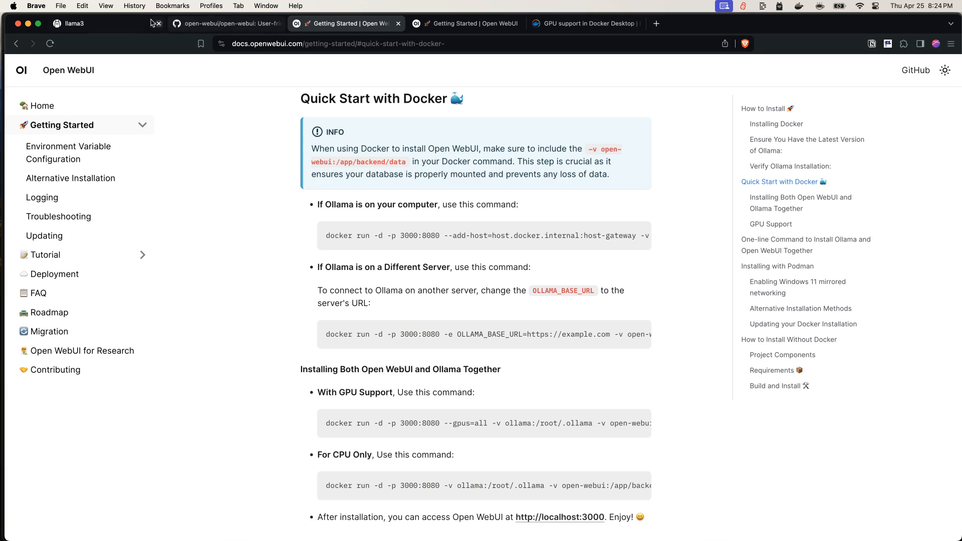
# Step: Browse Ollama's full model library from the llama3 page, scrolling past phi3, mistral and gemma
pyautogui.click(74, 24)
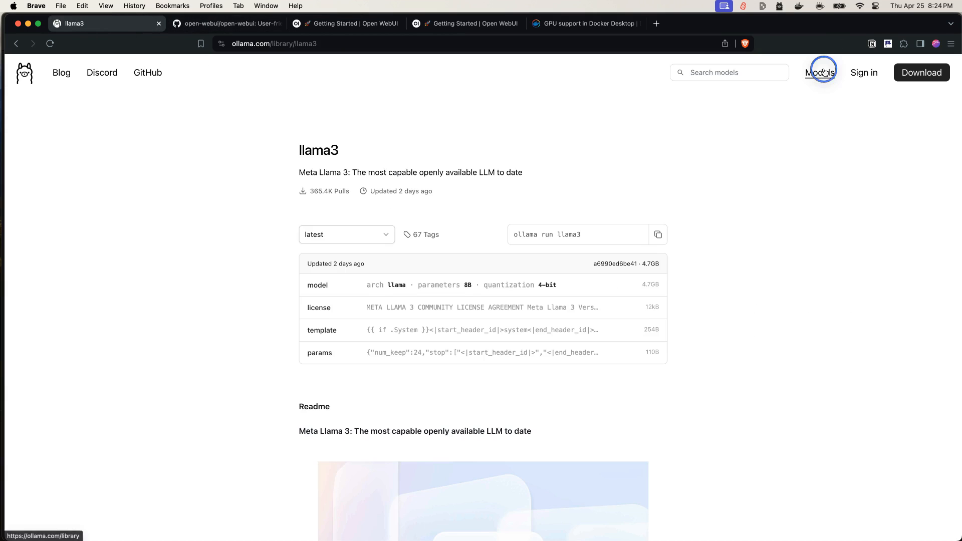
pyautogui.click(820, 72)
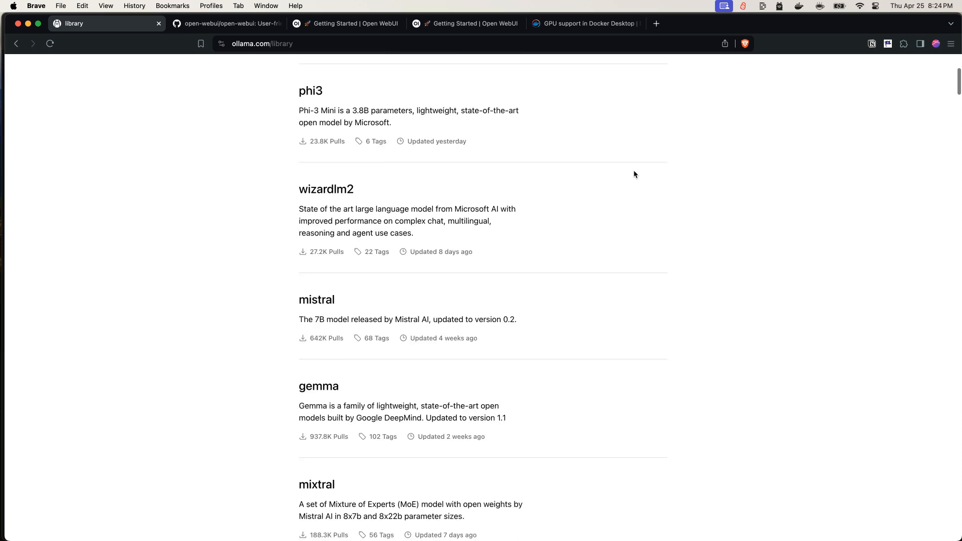
pyautogui.scroll(3)
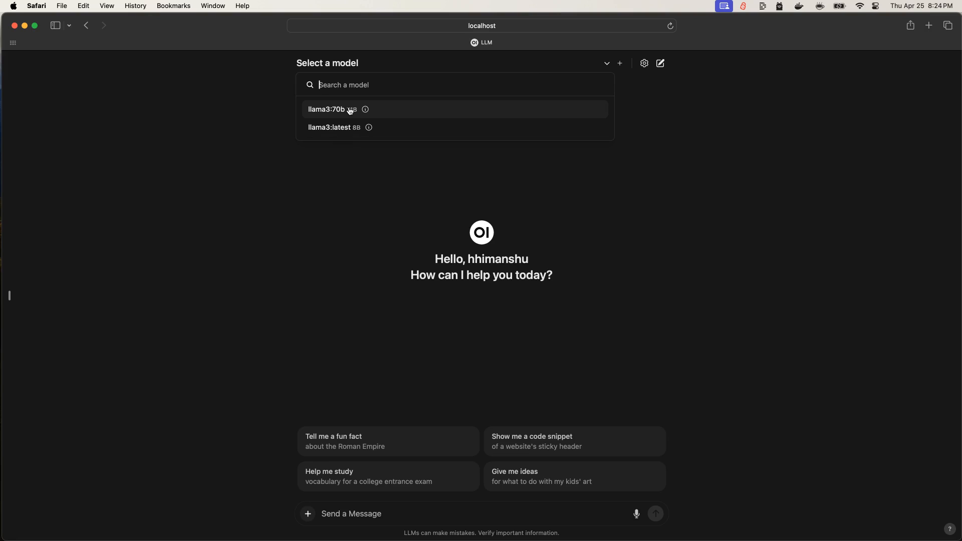
pyautogui.moveTo(349, 117)
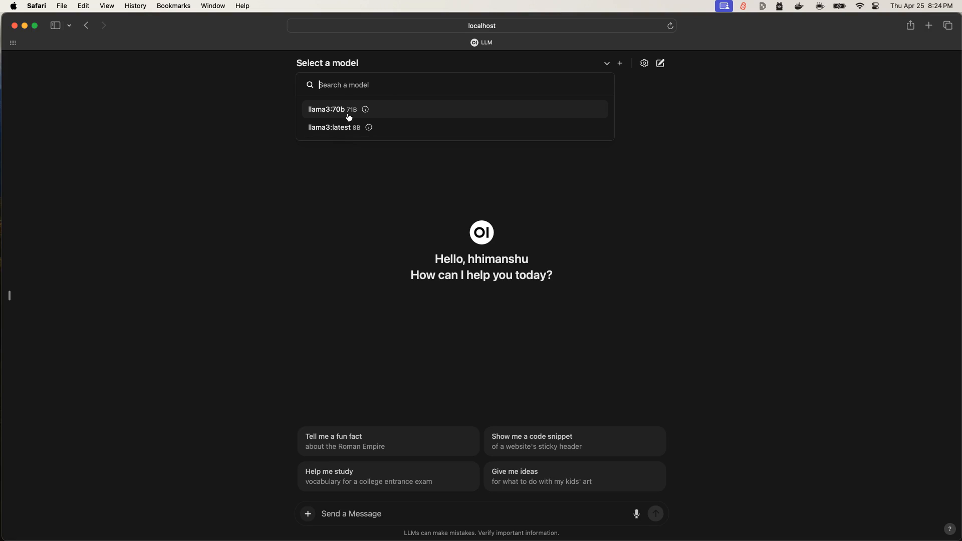
pyautogui.moveTo(345, 133)
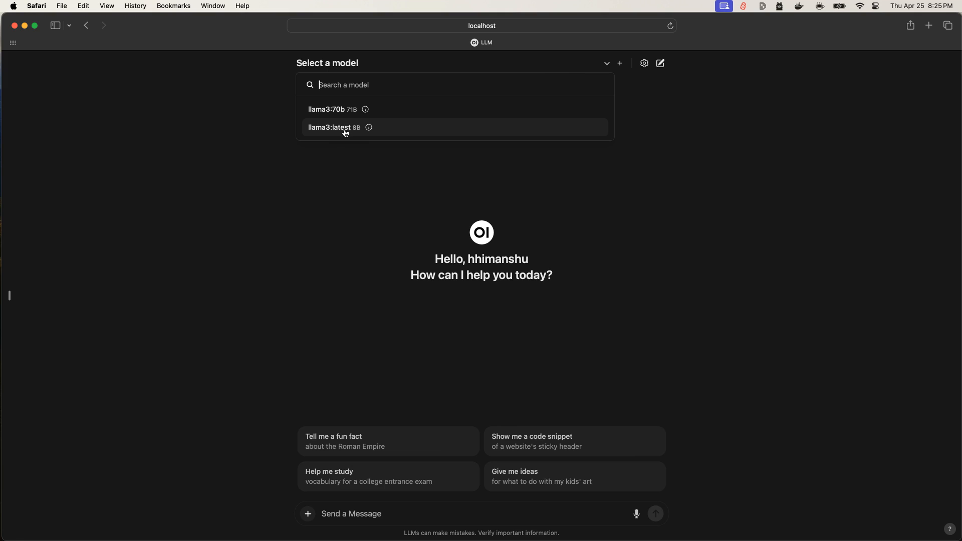
# Step: Choose llama3:latest, ask "What's 3+13?" to get 16, and switch off the wireless connection
pyautogui.click(333, 127)
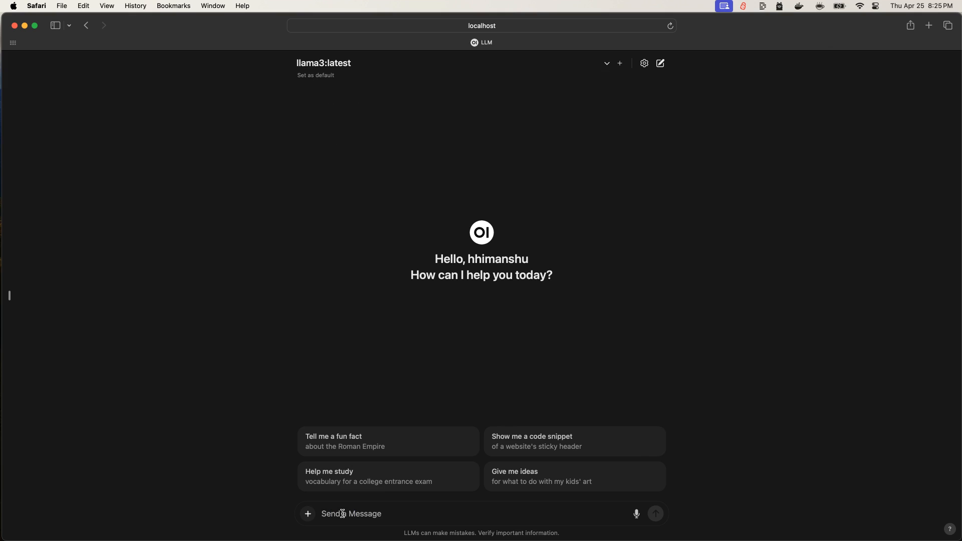
pyautogui.write('Whats')
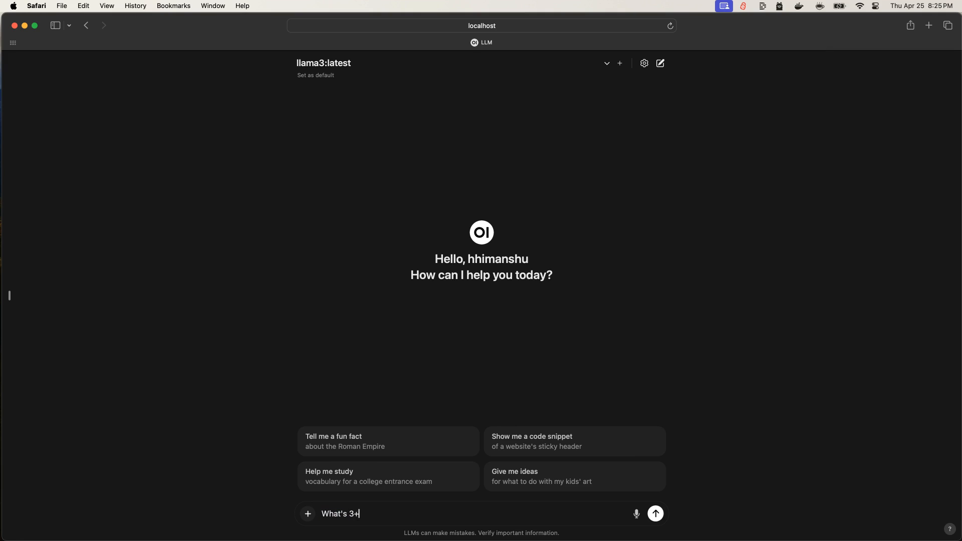
pyautogui.click(655, 513)
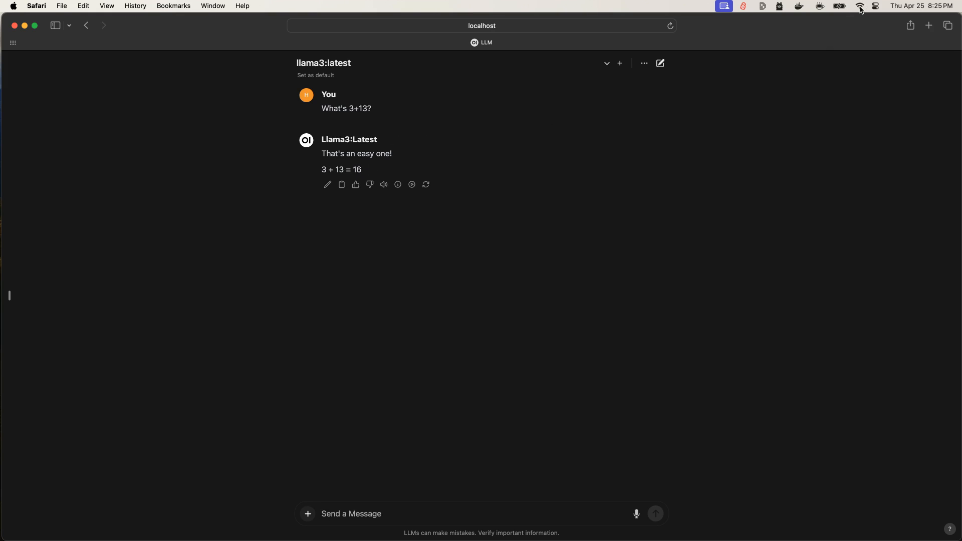
pyautogui.click(860, 6)
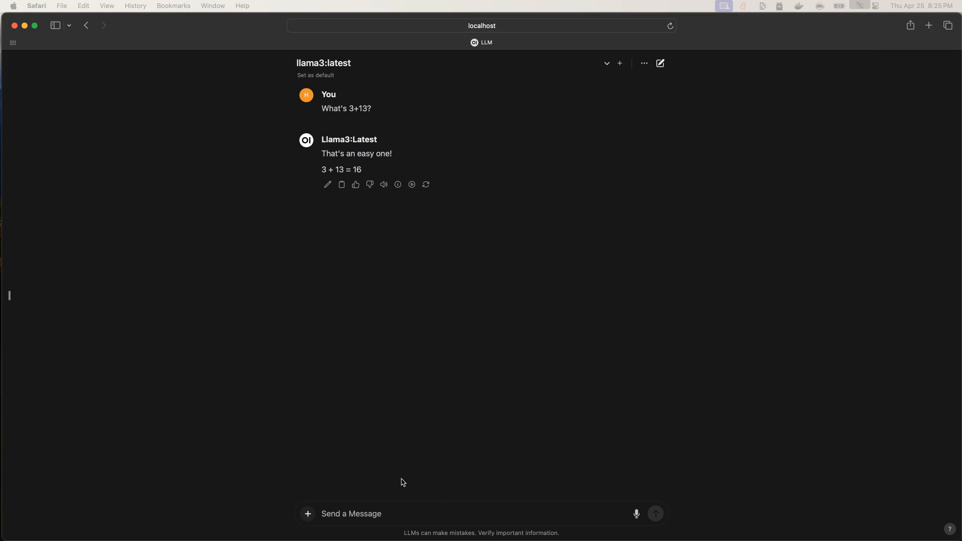
# Step: Send "Okay, now a tricky one, what's 10+34+12+234+5?" and highlight the intermediate sums leading to 295
pyautogui.write('Wh')
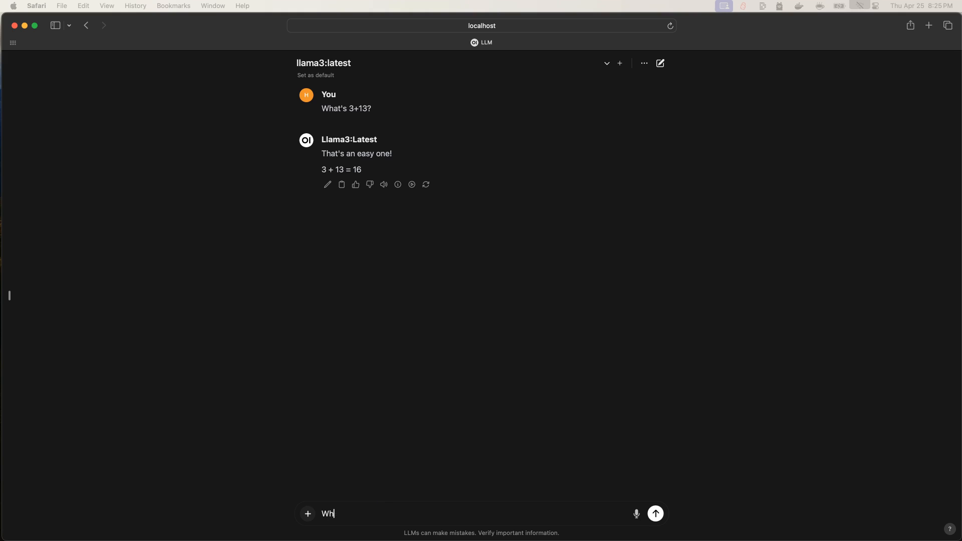
pyautogui.write("Okay, now a tricky one, what's 10+")
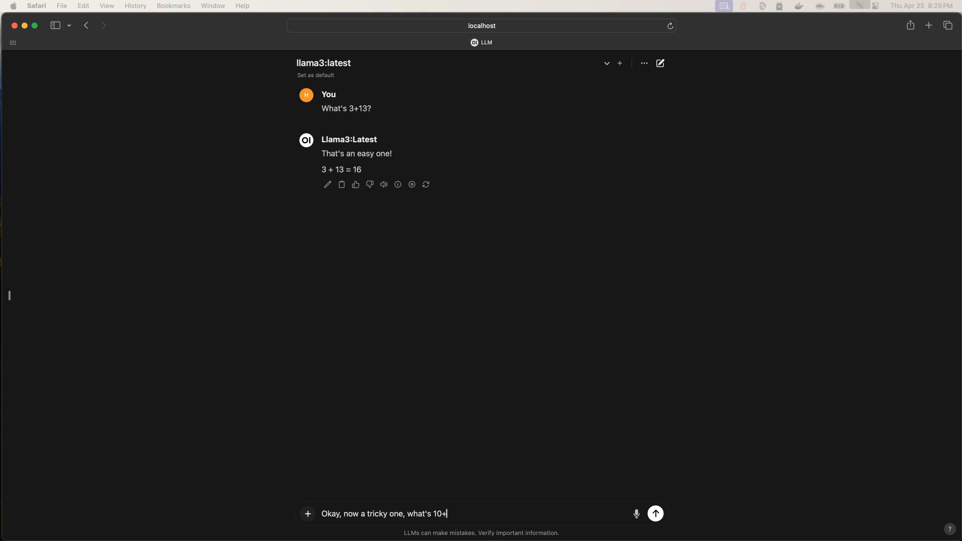
pyautogui.write('34+12')
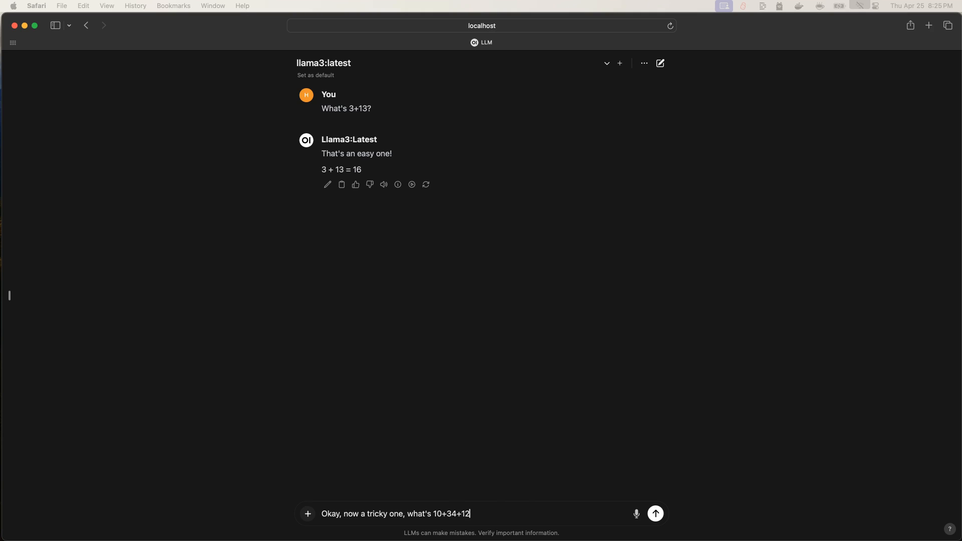
pyautogui.write('234')
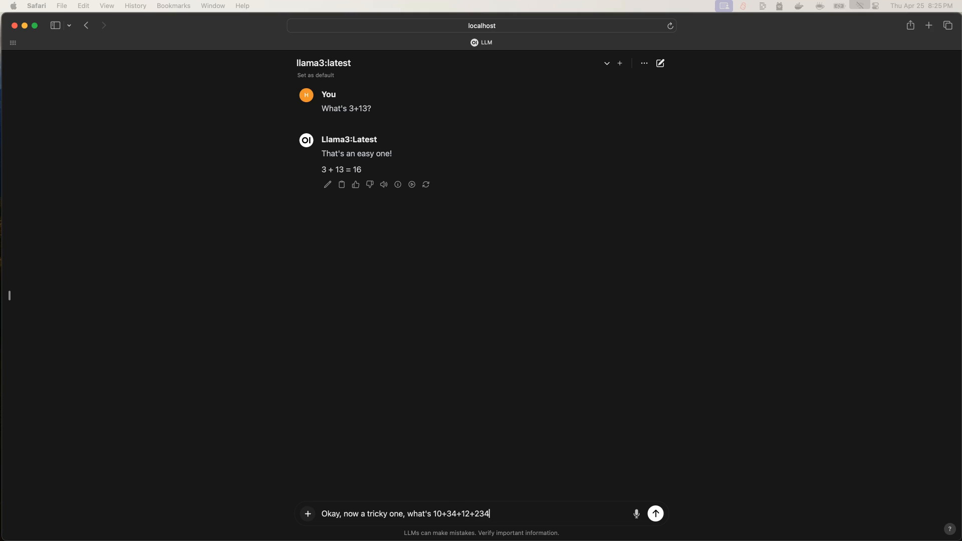
pyautogui.click(655, 513)
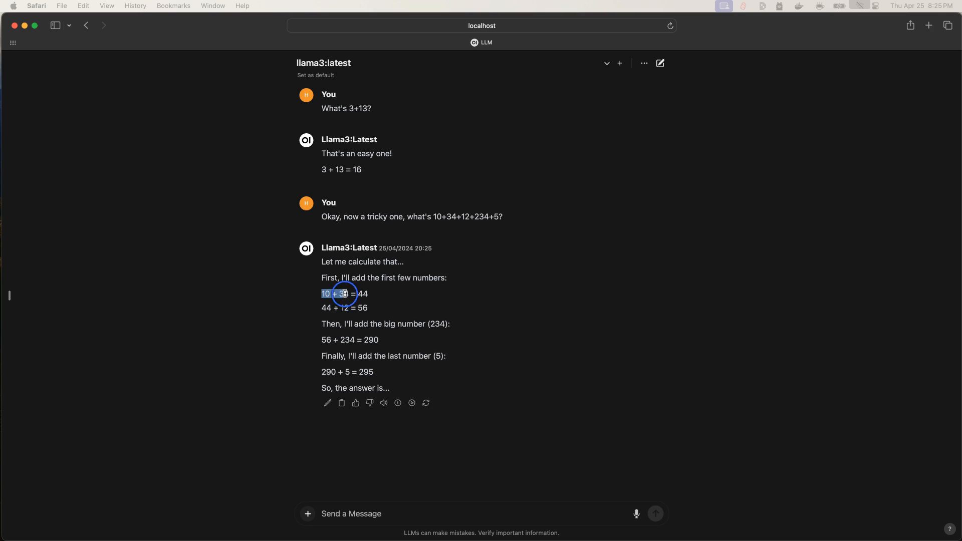
pyautogui.moveTo(342, 293); pyautogui.dragTo(391, 359)
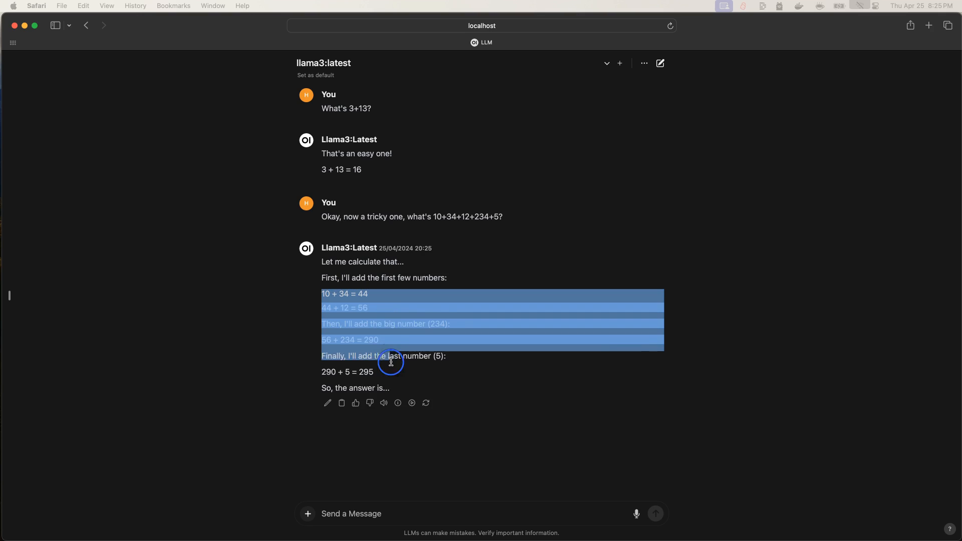
pyautogui.click(464, 402)
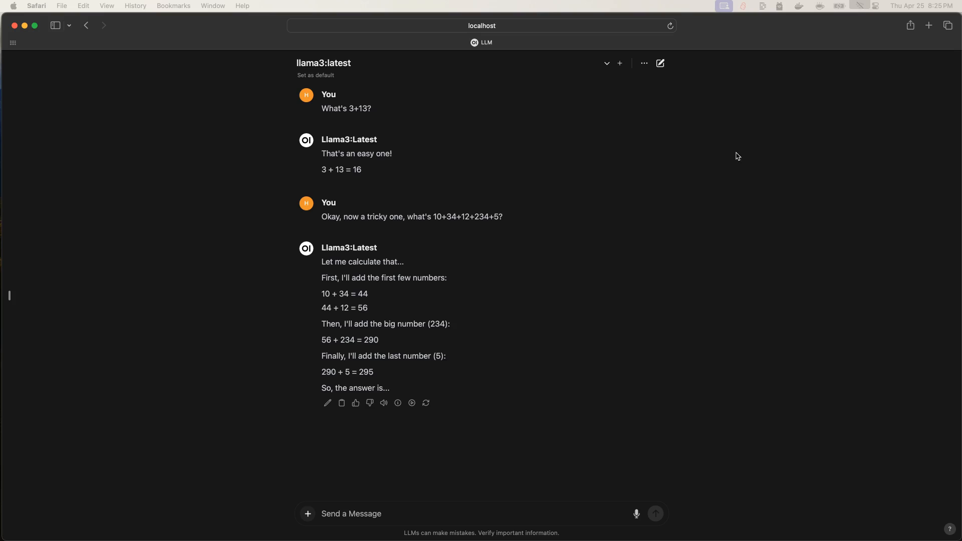
pyautogui.moveTo(860, 12)
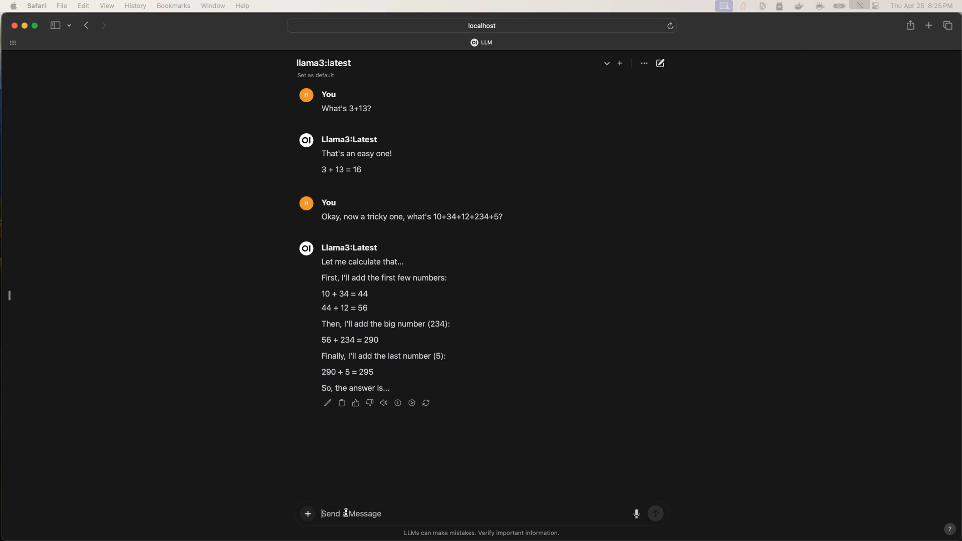
# Step: Send "What's today, if yesterday was Jan 1, 2025?" to llama3
pyautogui.write("What's")
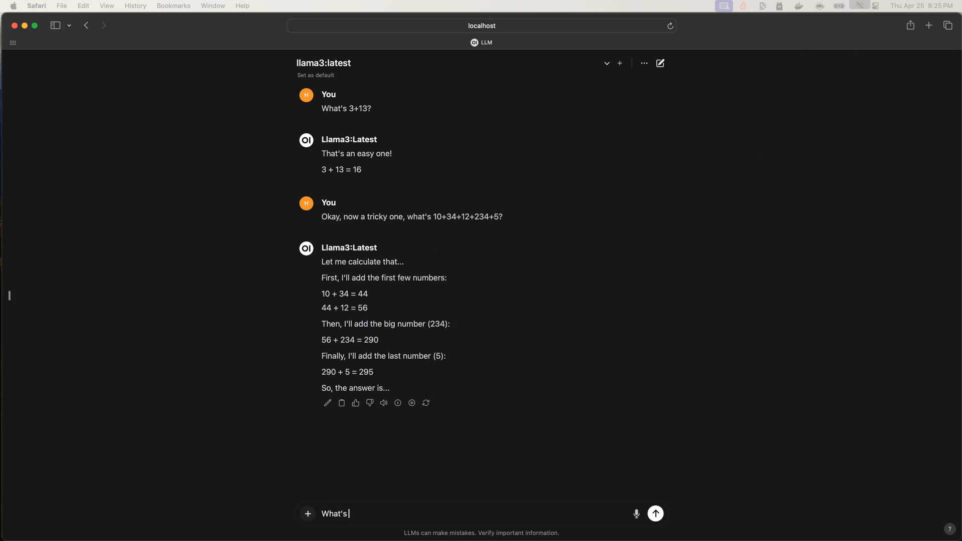
pyautogui.write('today')
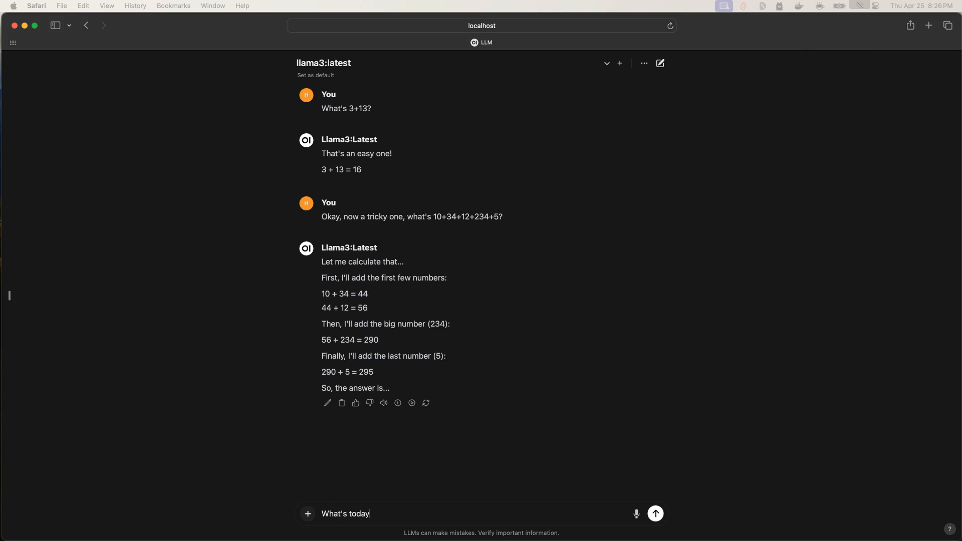
pyautogui.write(', if yesterday was')
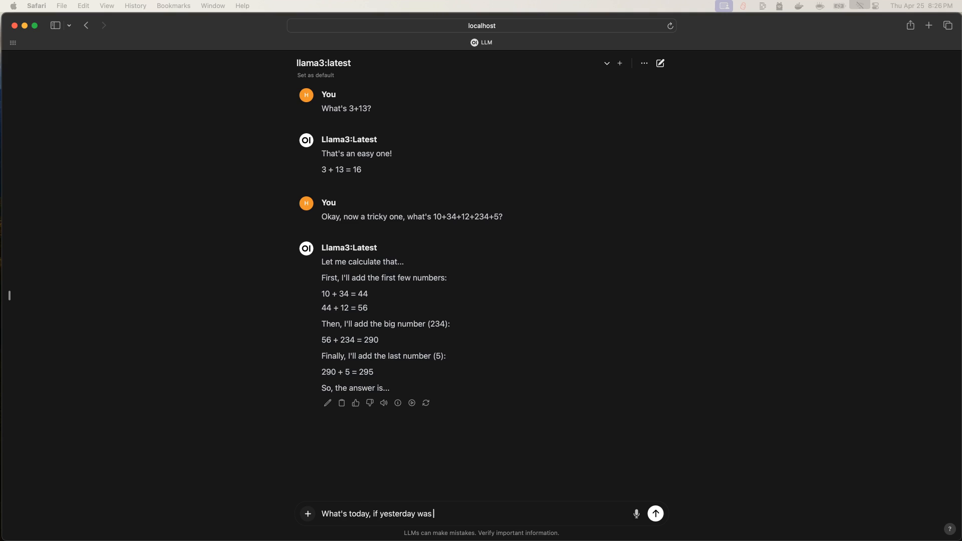
pyautogui.write('Dec')
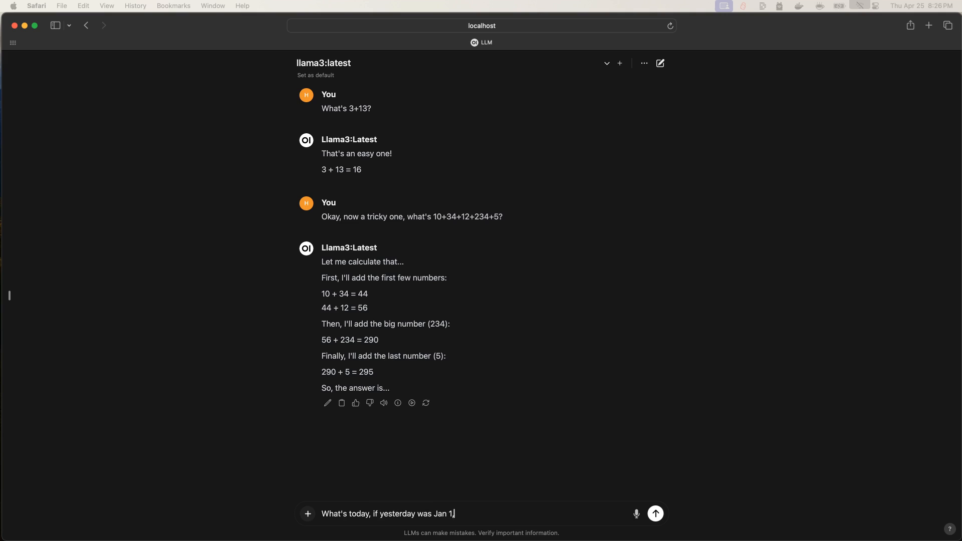
pyautogui.click(655, 514)
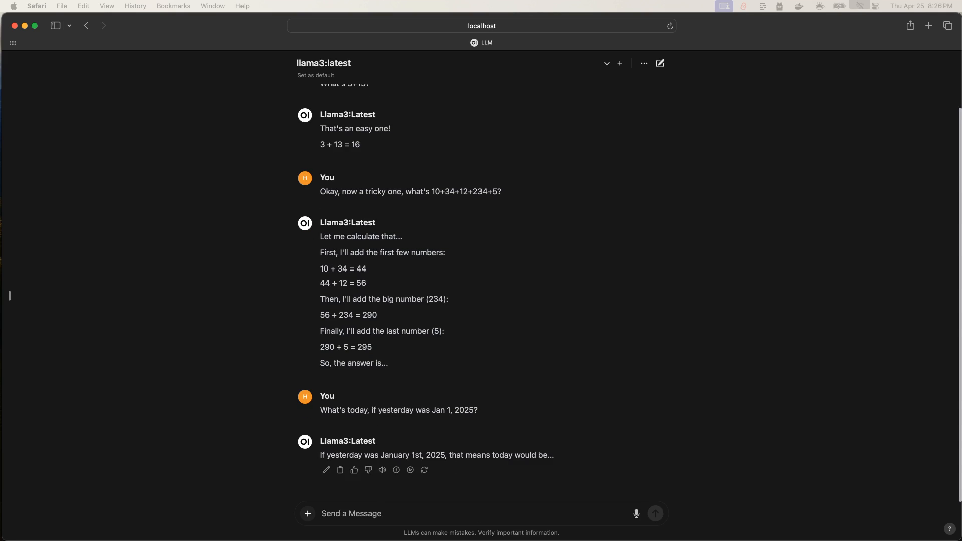
pyautogui.moveTo(344, 416)
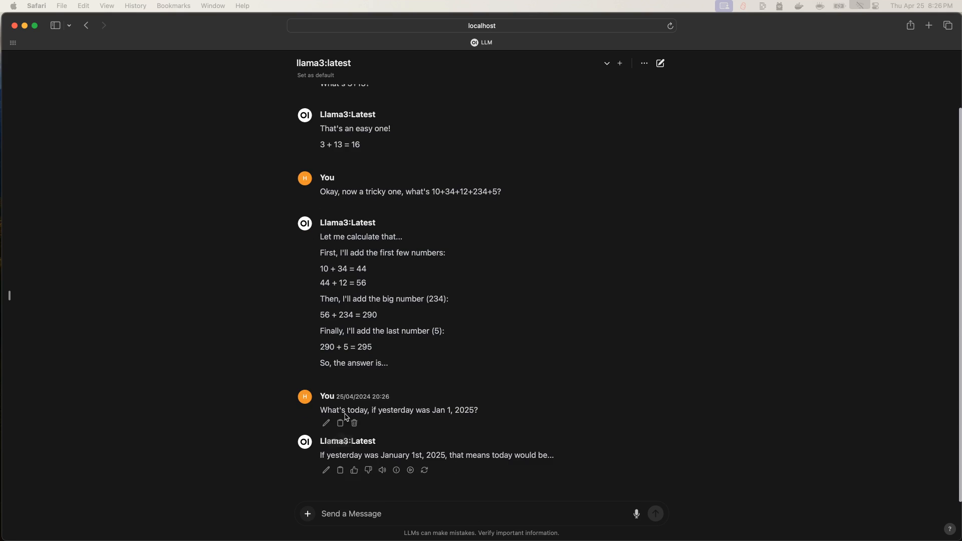
# Step: Edit and resubmit the date question to get the corrected answer January 2, 2025
pyautogui.click(350, 513)
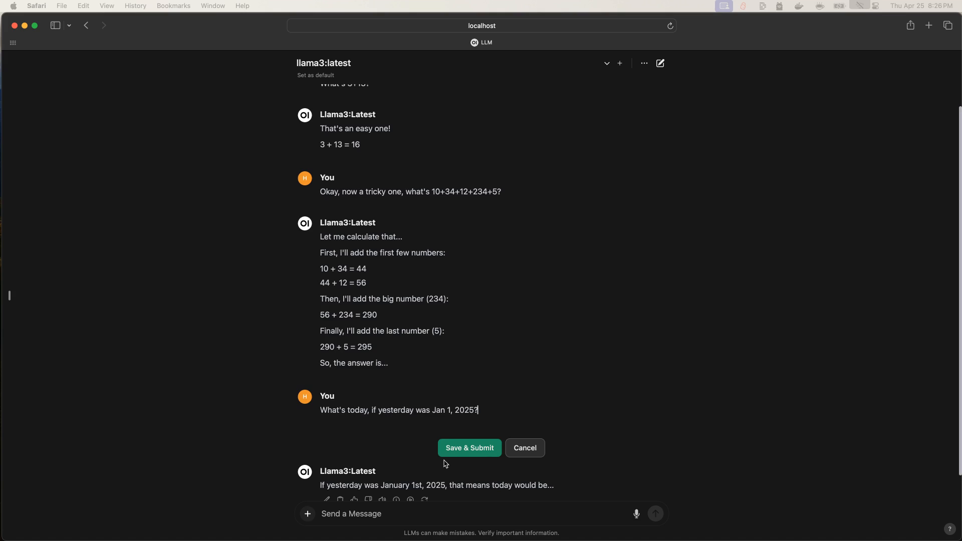
pyautogui.click(469, 447)
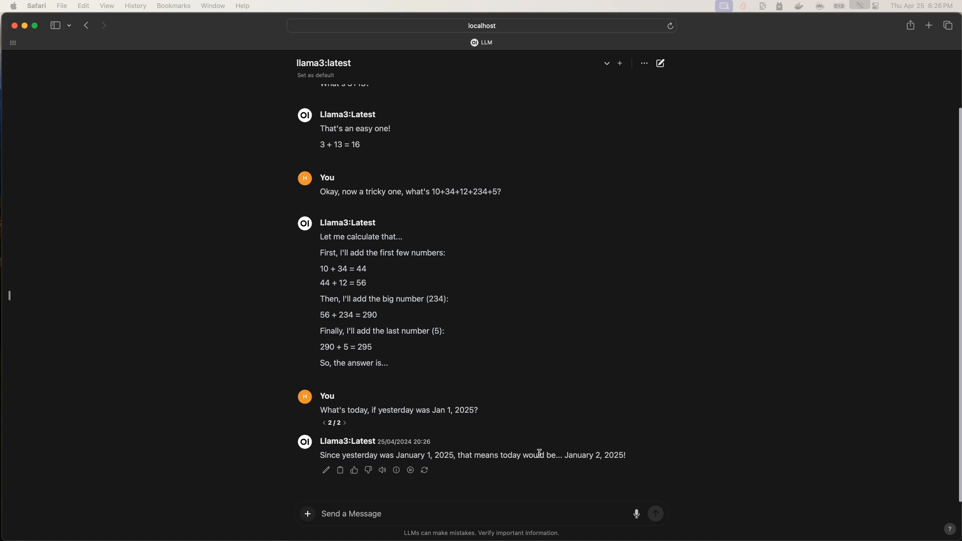
pyautogui.moveTo(615, 462)
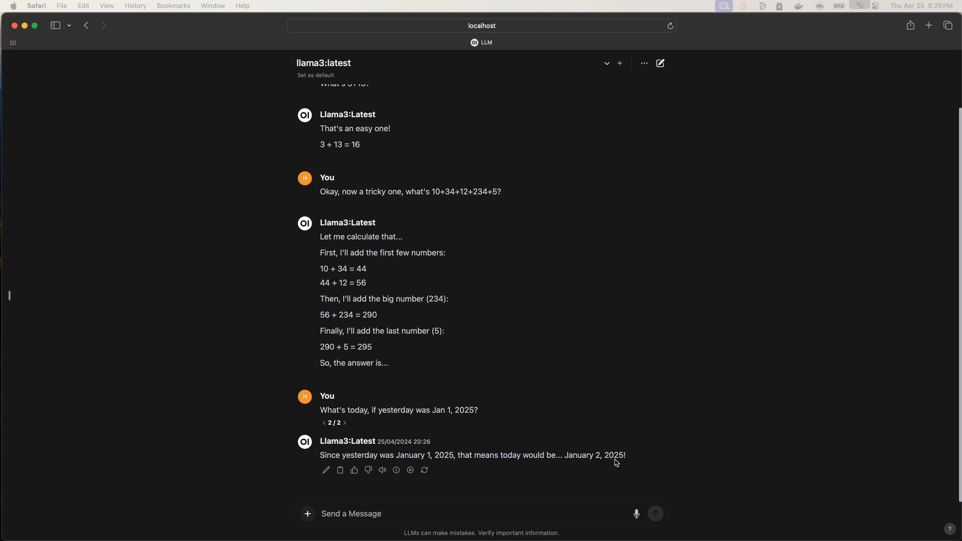
pyautogui.moveTo(368, 470)
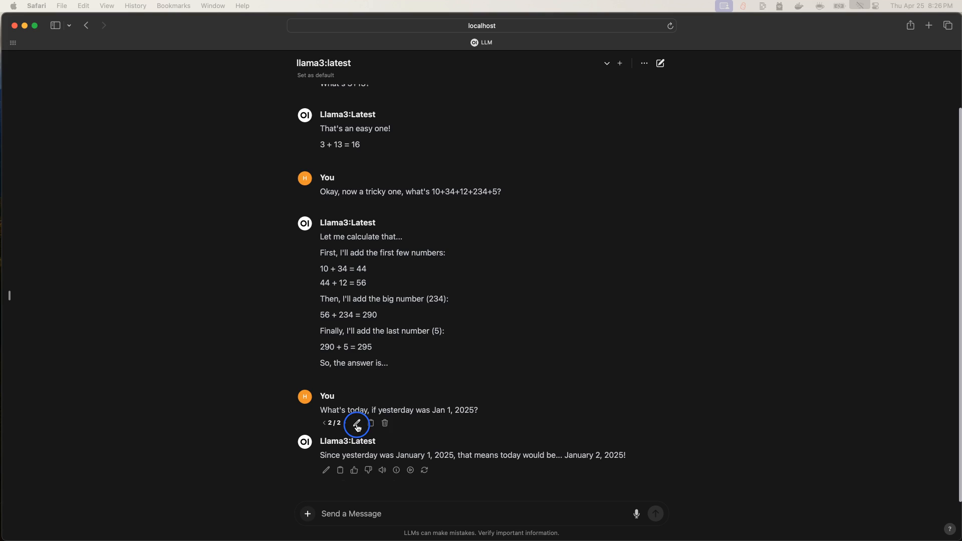
# Step: Reword the question to "tomorrow is Jan 1, 2025", resubmit for December 31, 2024, and reopen it for editing
pyautogui.click(356, 423)
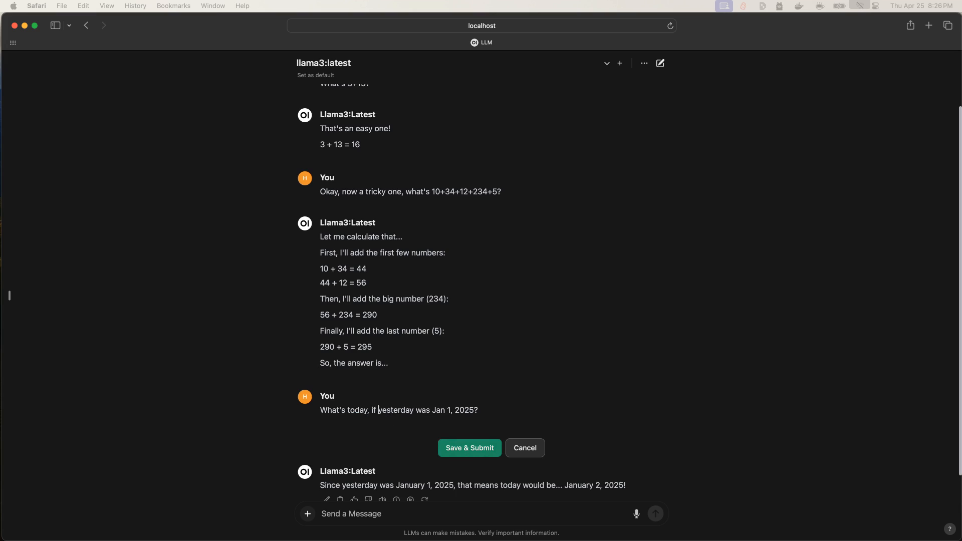
pyautogui.write('tomorrow')
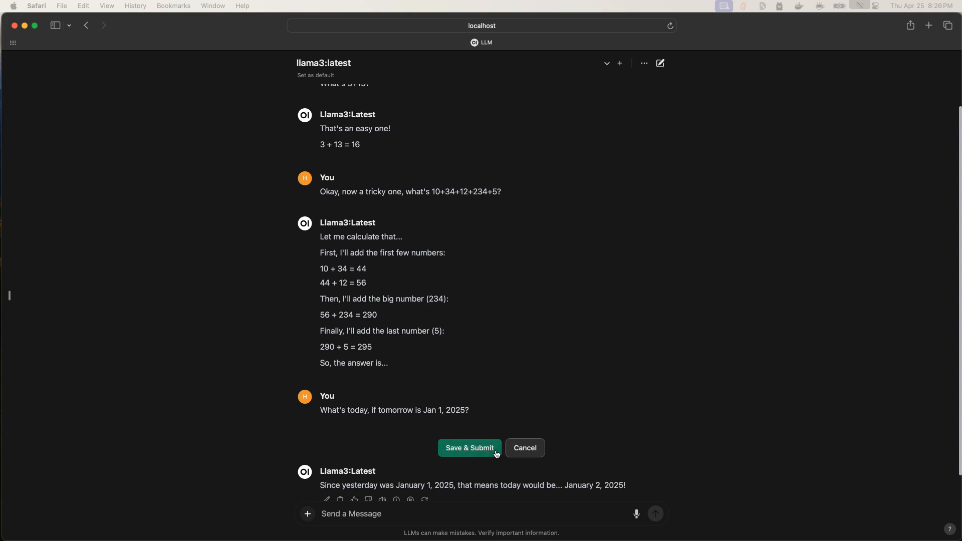
pyautogui.click(469, 447)
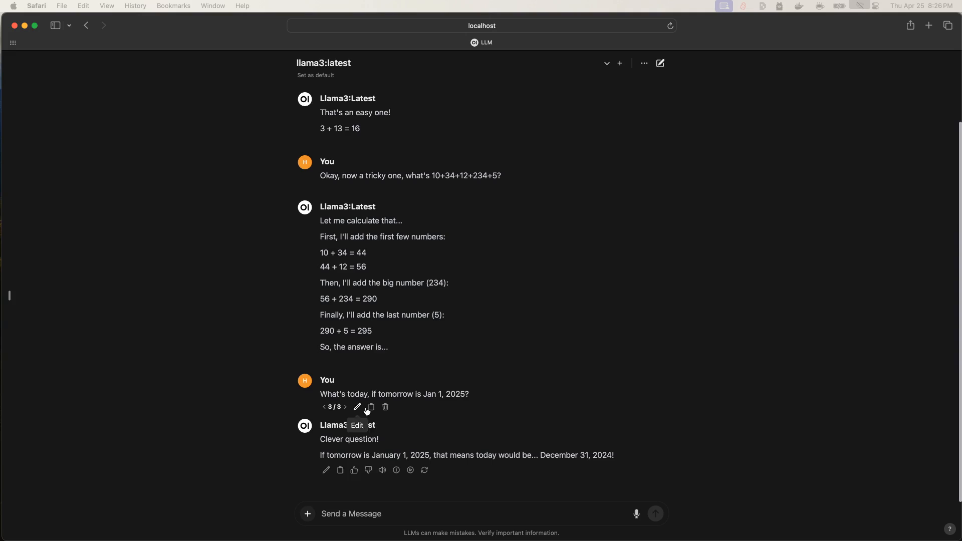
pyautogui.click(357, 407)
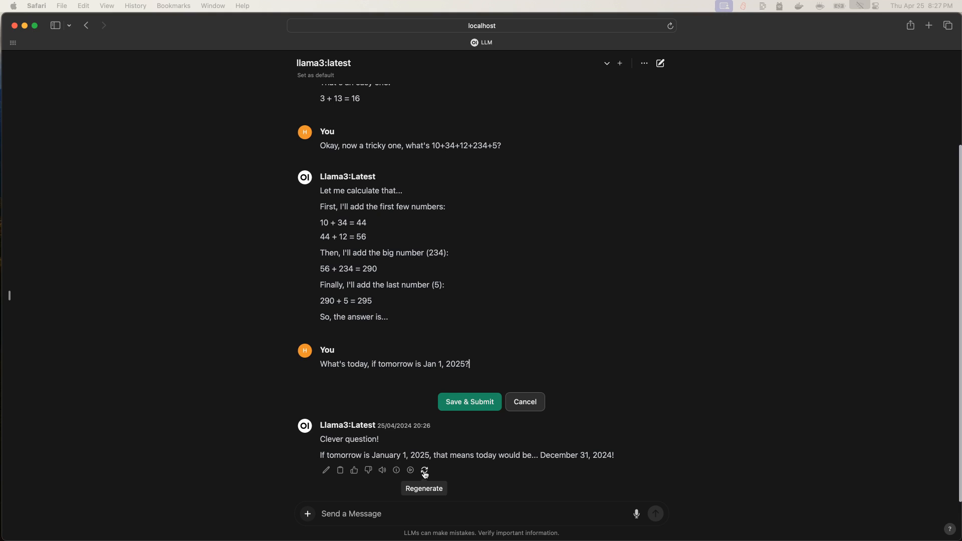
pyautogui.moveTo(395, 470)
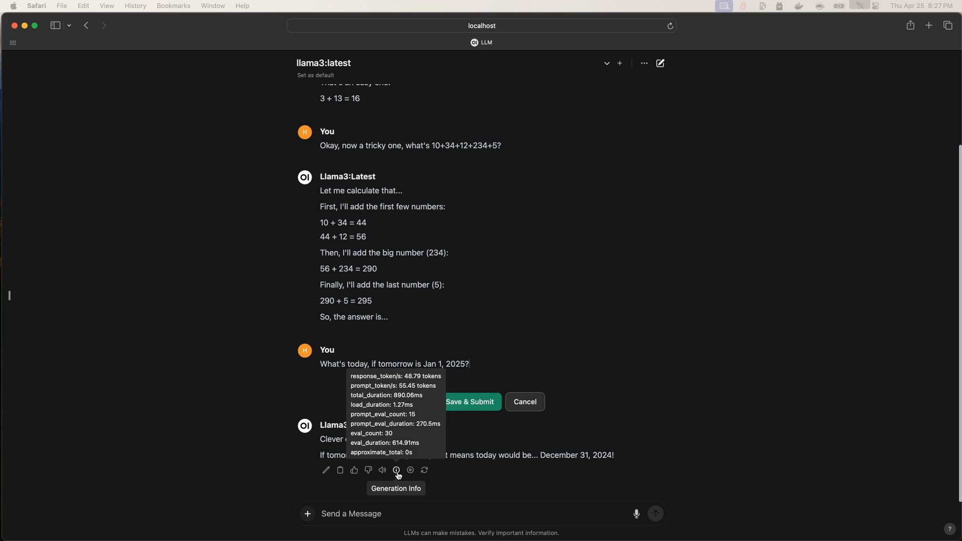
pyautogui.moveTo(645, 55)
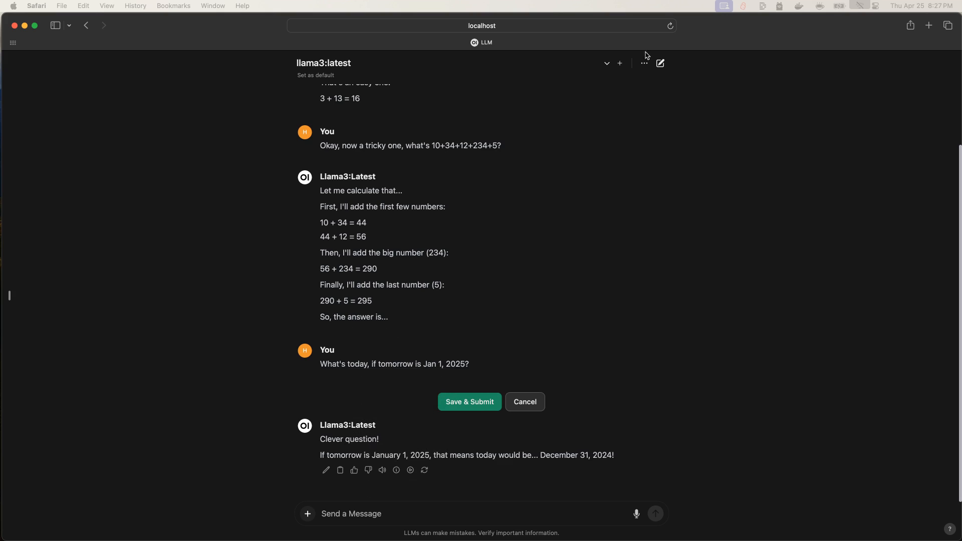